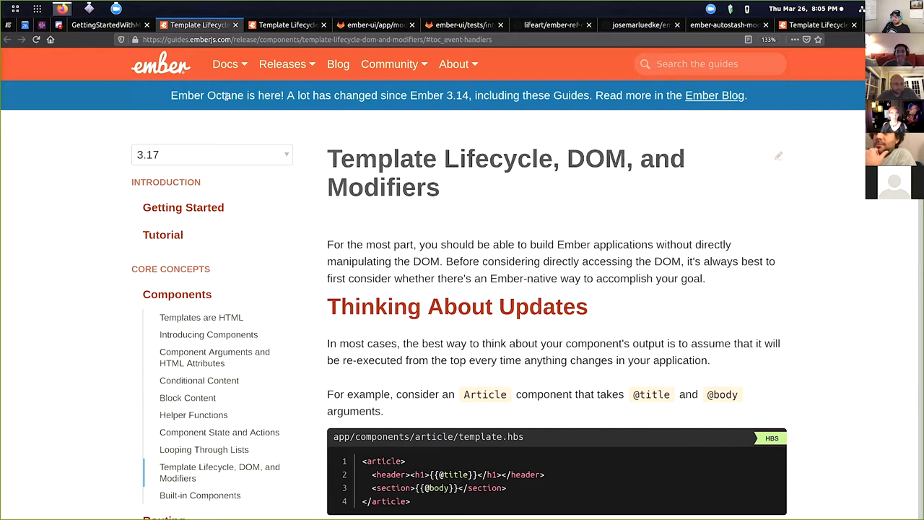
{"action": "mouse_move", "coordinate": [142, 116]}
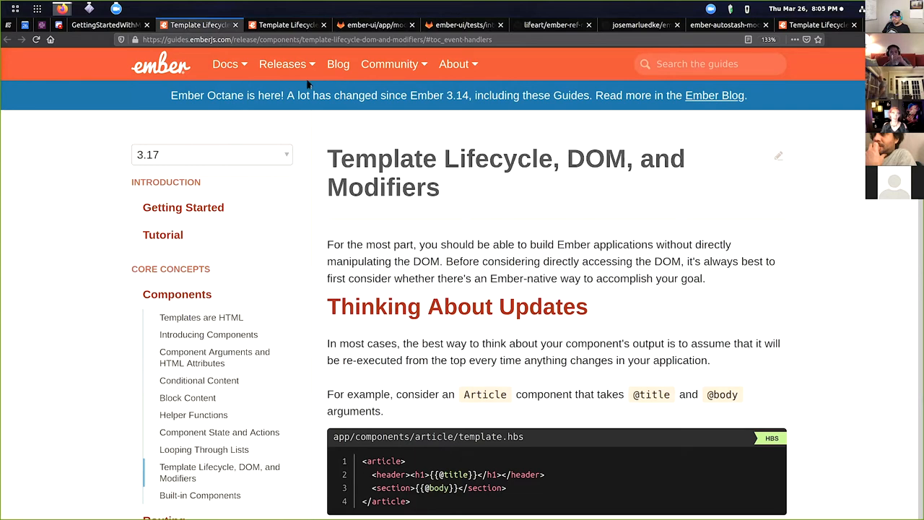
{"action": "mouse_move", "coordinate": [647, 139]}
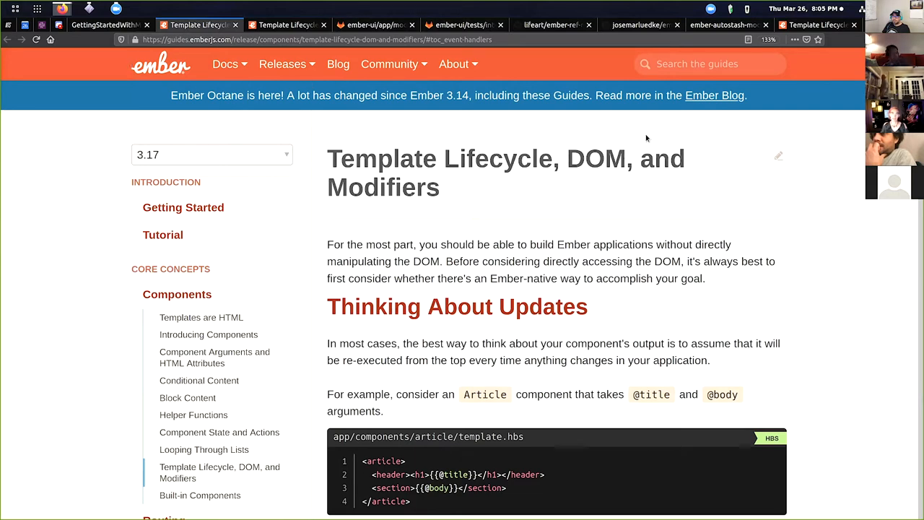
{"action": "mouse_move", "coordinate": [209, 154]}
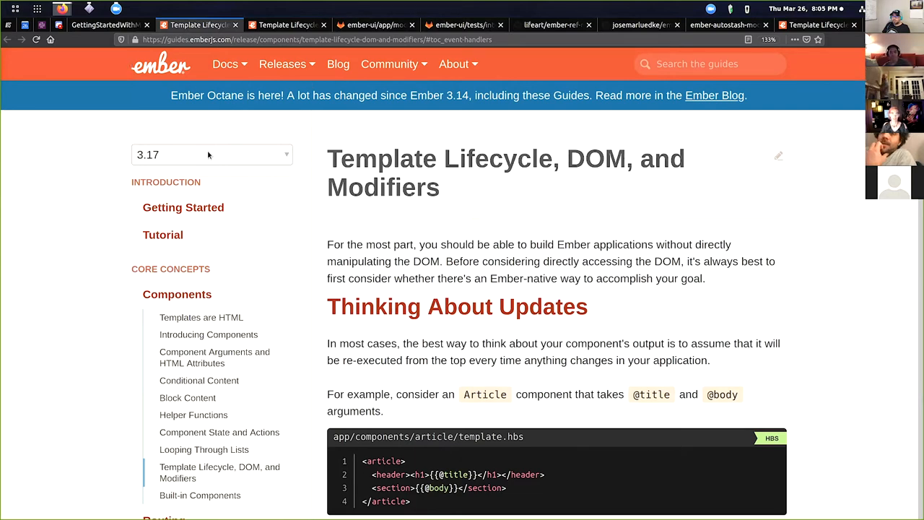
{"action": "mouse_move", "coordinate": [312, 188]}
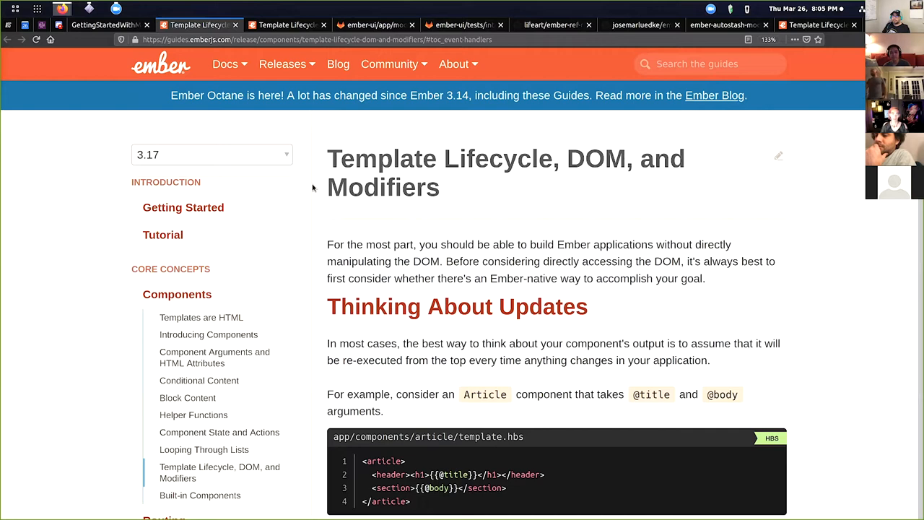
- Scroll down through Thinking About Updates and Conditional Attributes to the Summary section
{"action": "scroll", "scroll_direction": "down", "scroll_amount": 3}
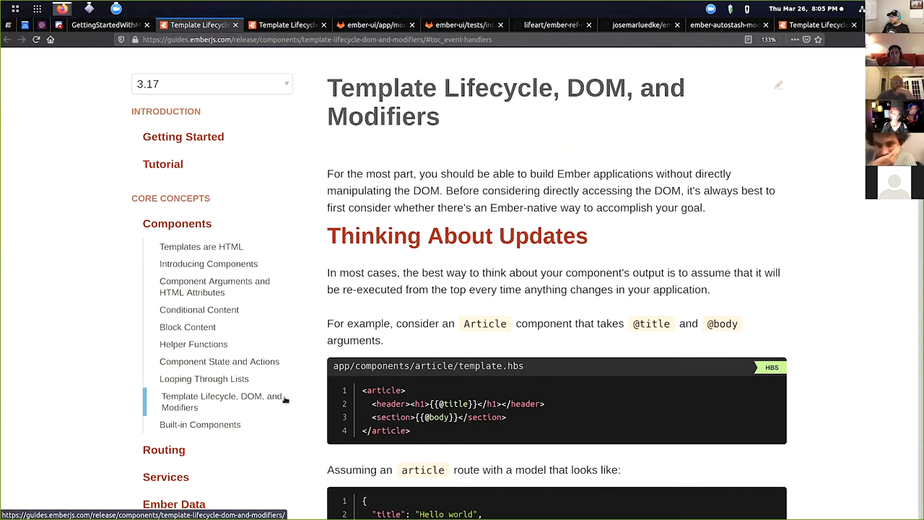
{"action": "mouse_move", "coordinate": [828, 253]}
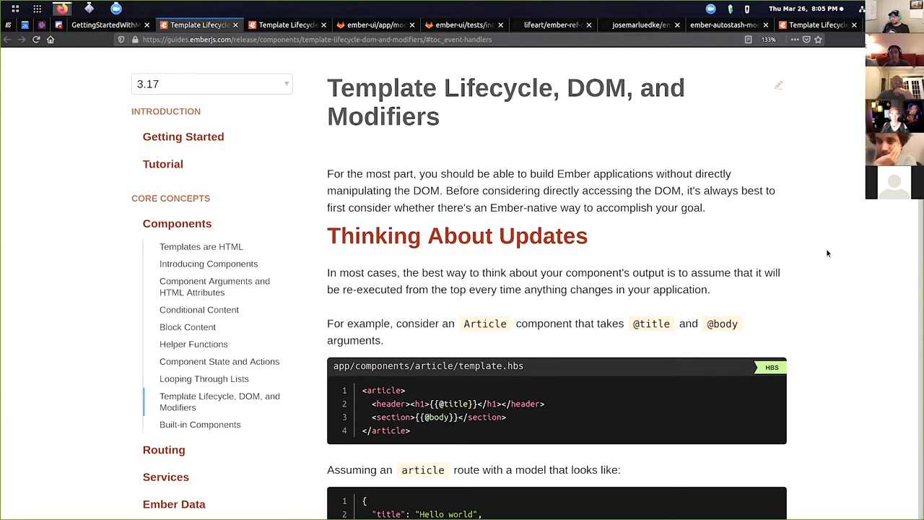
{"action": "scroll", "scroll_direction": "down", "scroll_amount": 3}
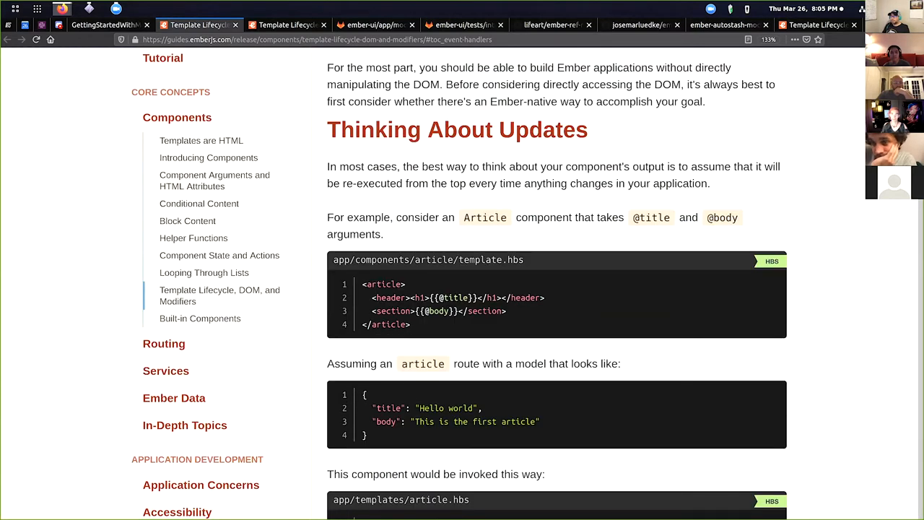
{"action": "scroll", "scroll_direction": "down", "scroll_amount": 3}
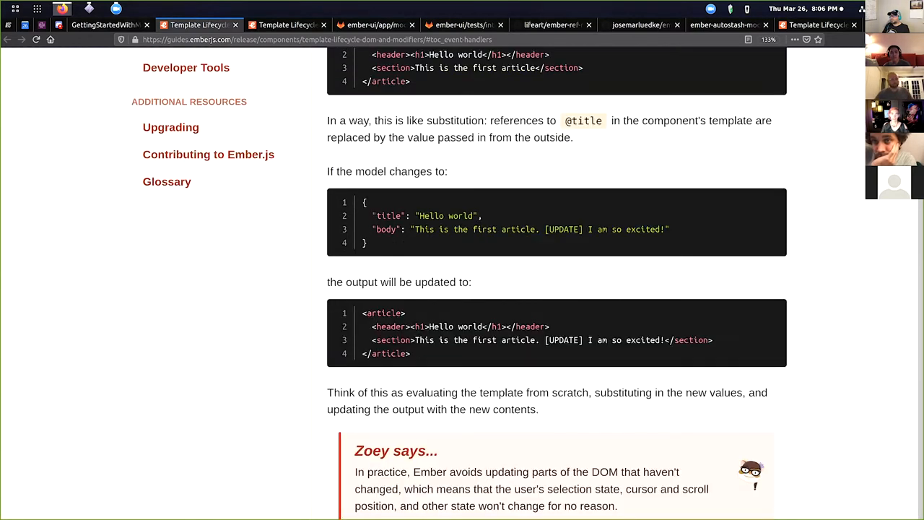
{"action": "scroll", "scroll_direction": "down", "scroll_amount": 3}
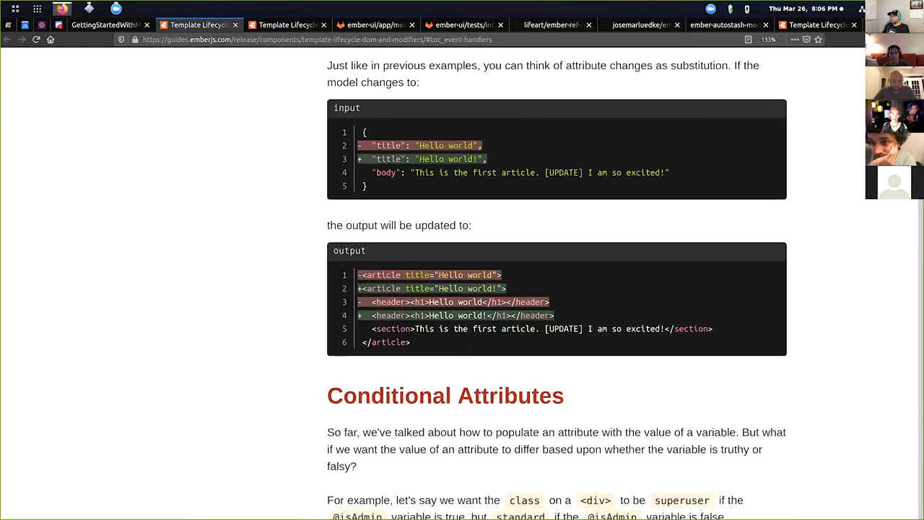
{"action": "scroll", "scroll_direction": "down", "scroll_amount": 3}
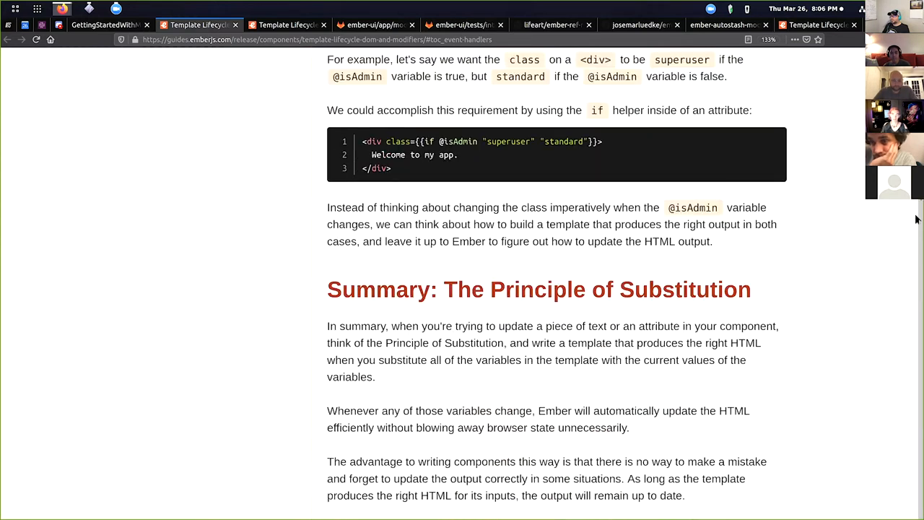
{"action": "scroll", "scroll_direction": "down", "scroll_amount": 3}
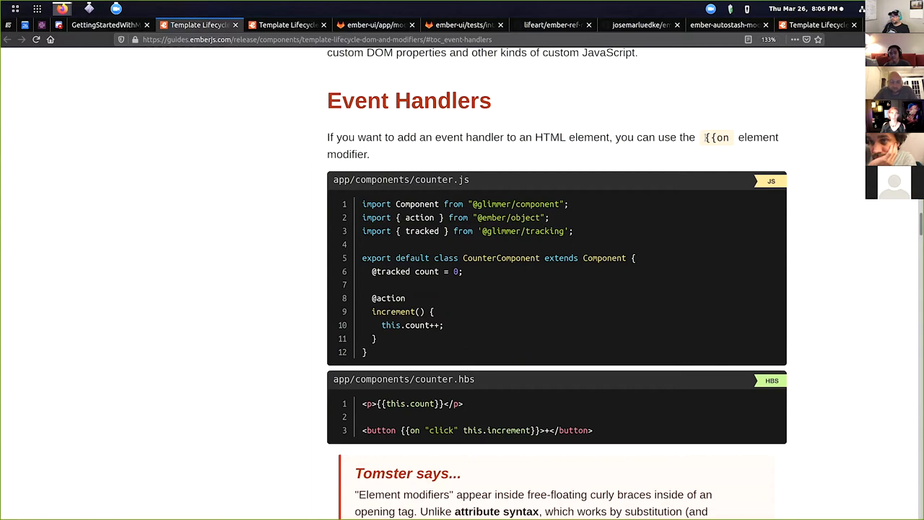
{"action": "mouse_move", "coordinate": [721, 104]}
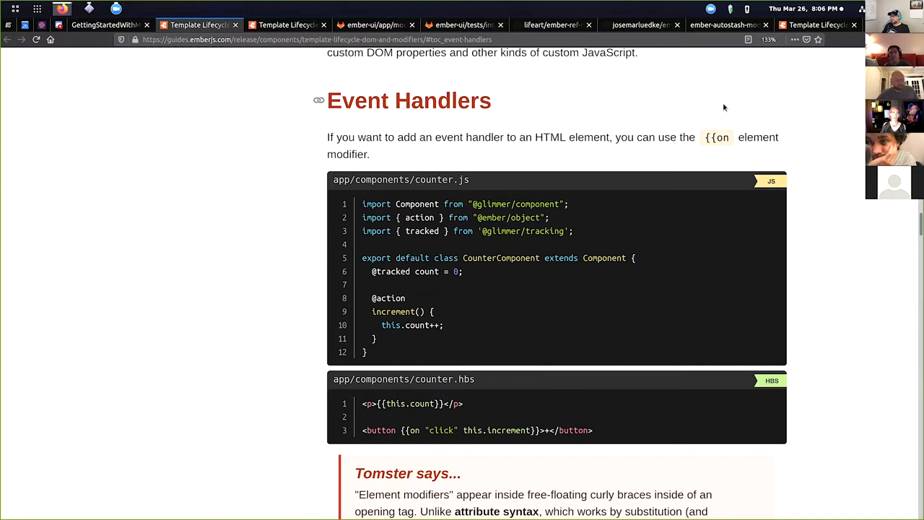
{"action": "mouse_move", "coordinate": [811, 294]}
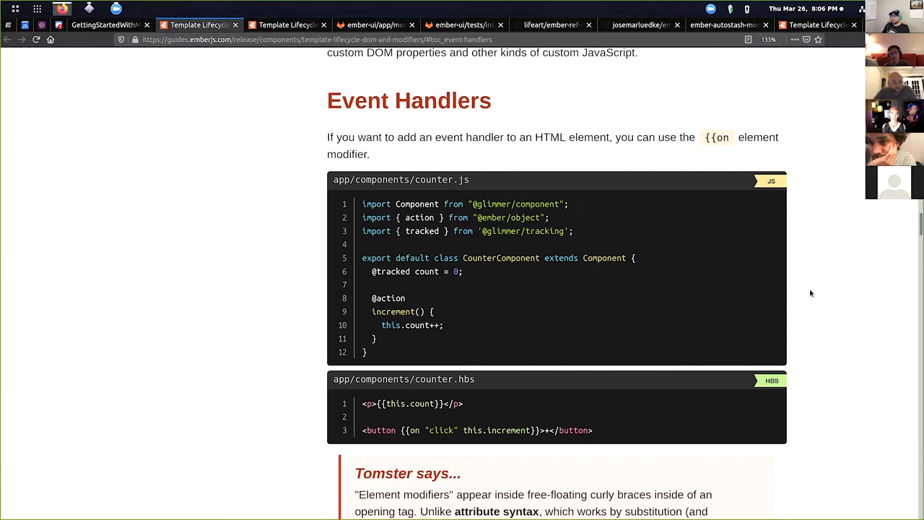
{"action": "mouse_move", "coordinate": [832, 237]}
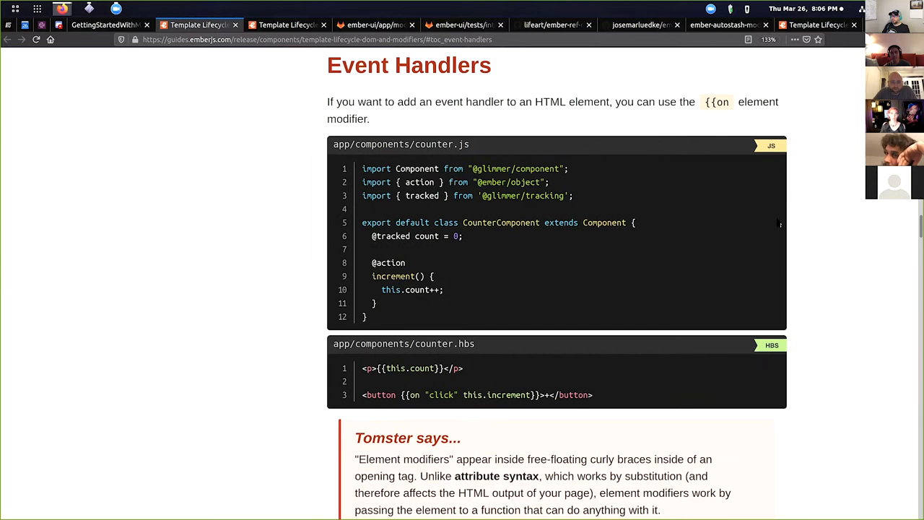
{"action": "mouse_move", "coordinate": [449, 120]}
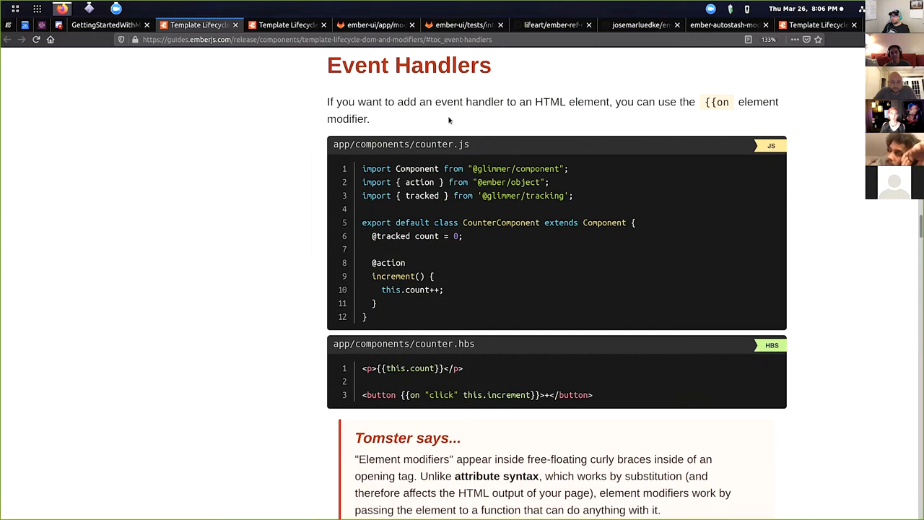
{"action": "mouse_move", "coordinate": [569, 271]}
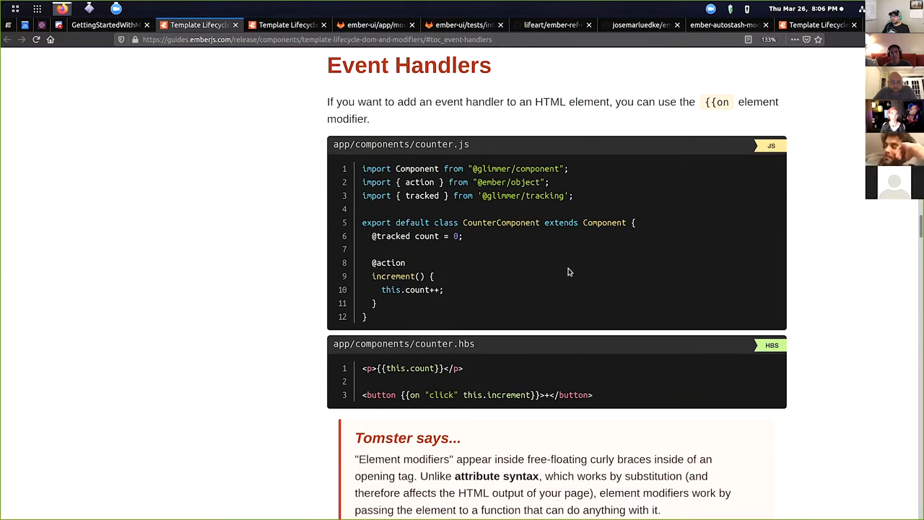
- Scroll past counter.js and counter.hbs to Tomster's notes and highlight the sentence on element modifiers
{"action": "scroll", "scroll_direction": "down", "scroll_amount": 3}
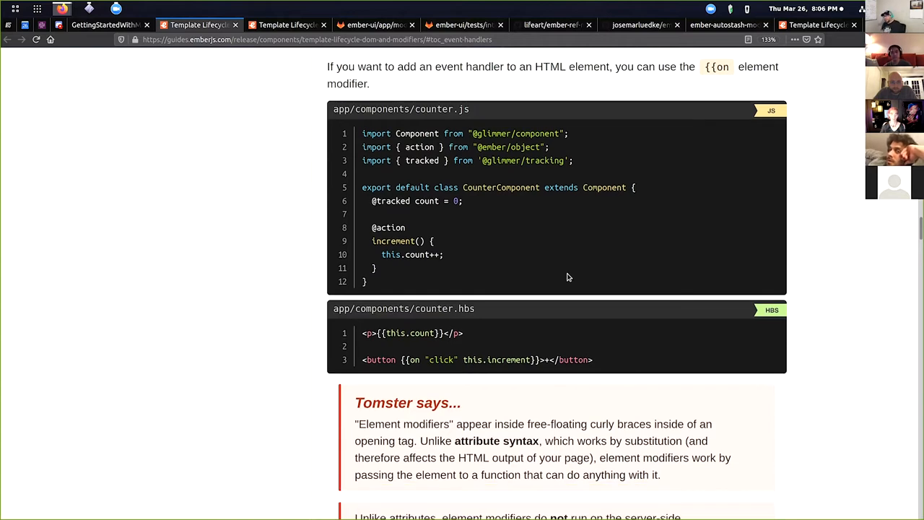
{"action": "scroll", "scroll_direction": "down", "scroll_amount": 3}
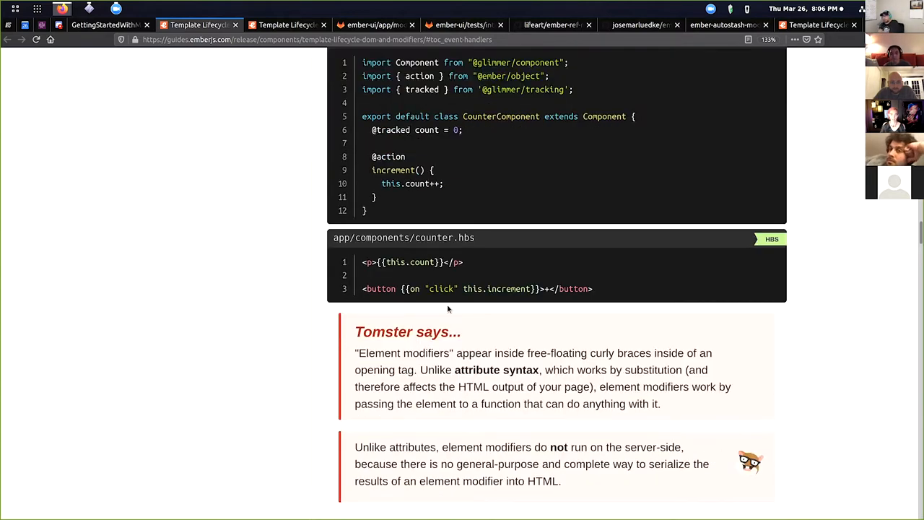
{"action": "scroll", "scroll_direction": "down", "scroll_amount": 3}
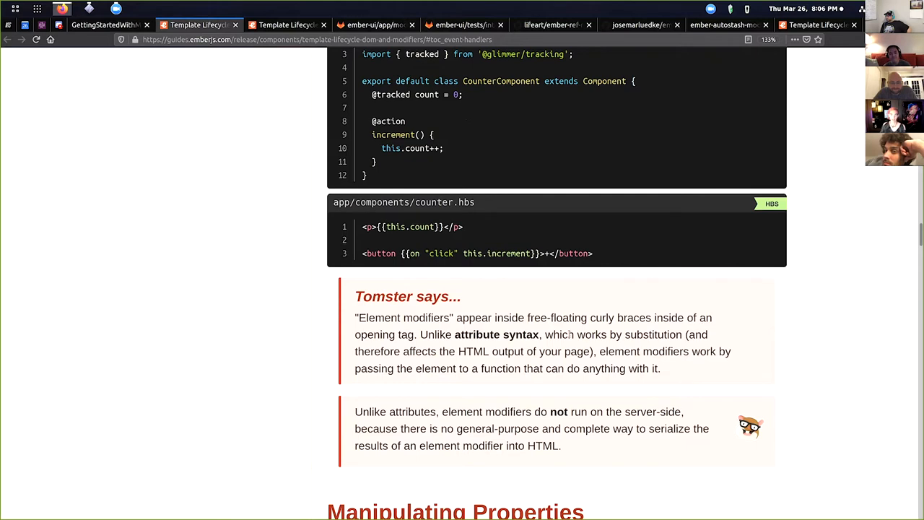
{"action": "mouse_move", "coordinate": [676, 380]}
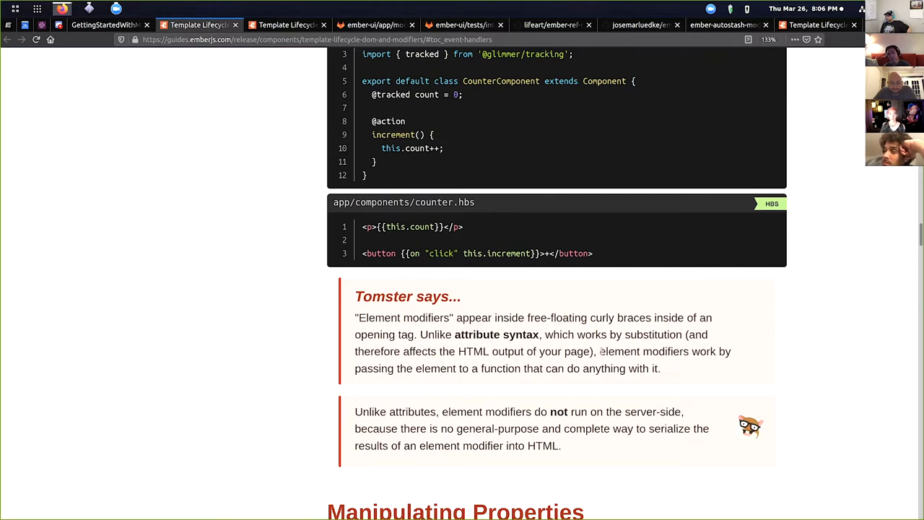
{"action": "left_click_drag", "start_coordinate": [599, 352], "coordinate": [657, 368]}
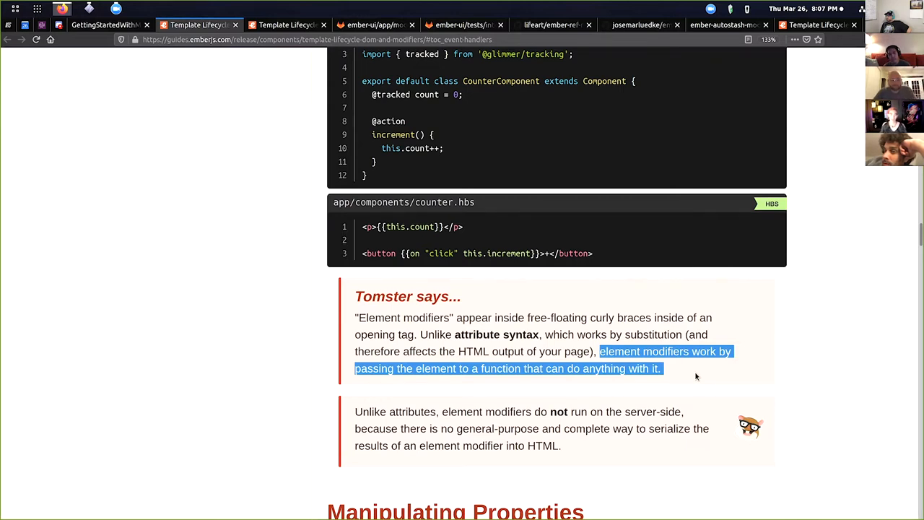
- Clear the highlight and scroll back to the top of Event Handlers with the counter examples
{"action": "left_click", "coordinate": [693, 375]}
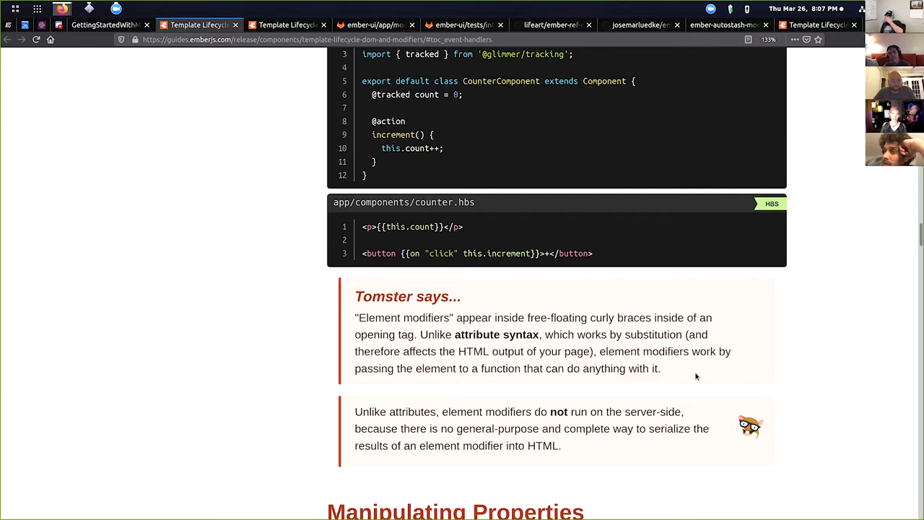
{"action": "scroll", "scroll_direction": "up", "scroll_amount": 3}
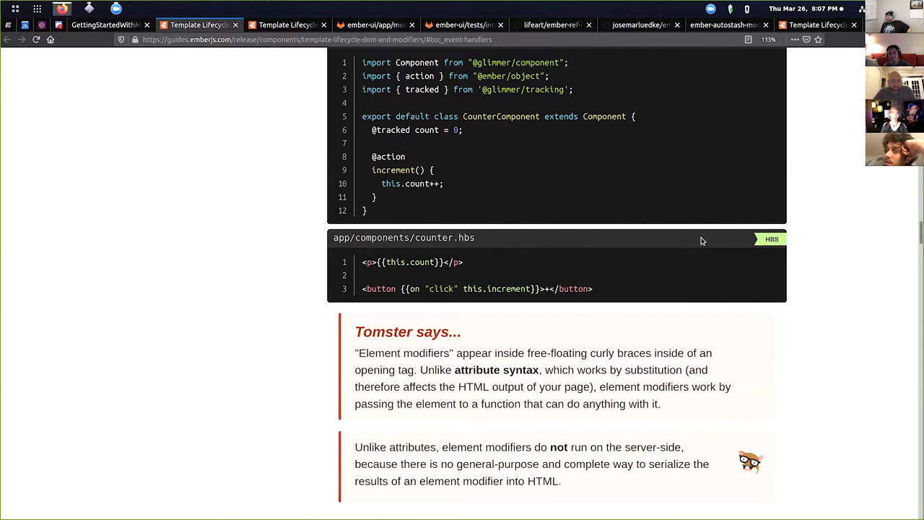
{"action": "mouse_move", "coordinate": [821, 244]}
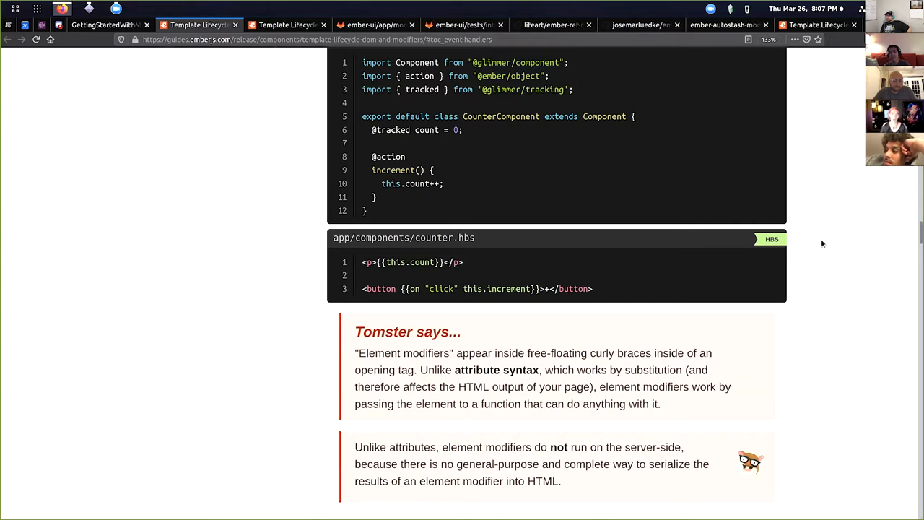
{"action": "mouse_move", "coordinate": [524, 306]}
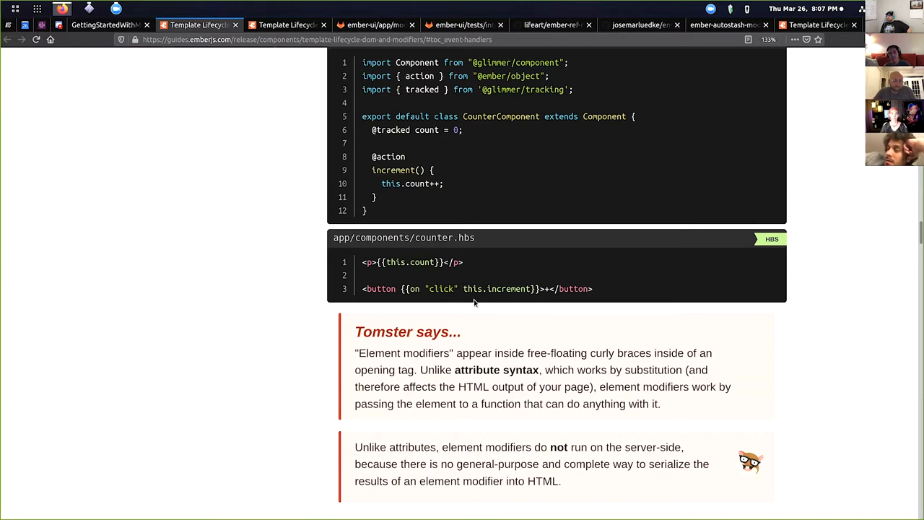
{"action": "mouse_move", "coordinate": [517, 297]}
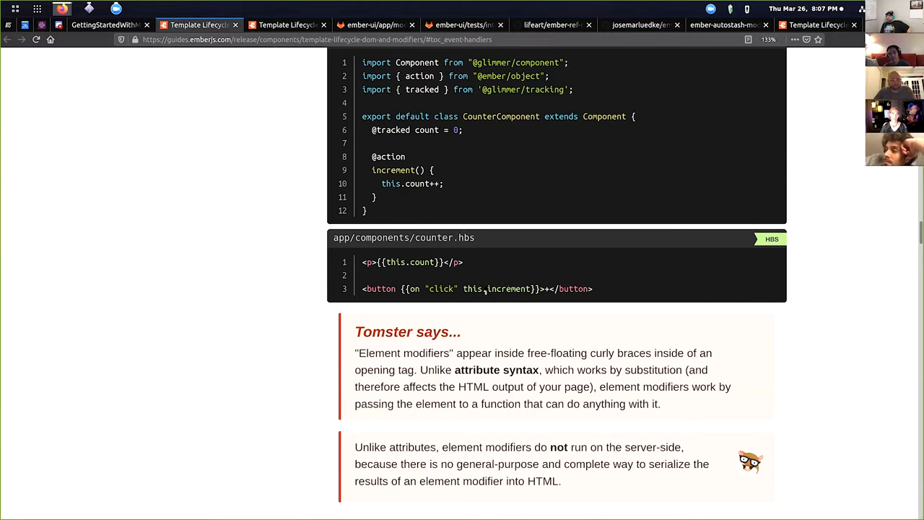
{"action": "mouse_move", "coordinate": [416, 278]}
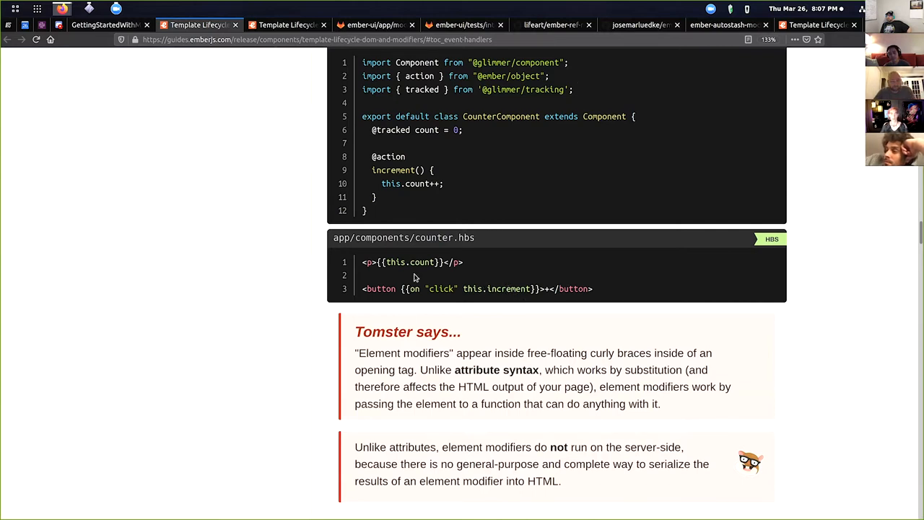
{"action": "scroll", "scroll_direction": "up", "scroll_amount": 3}
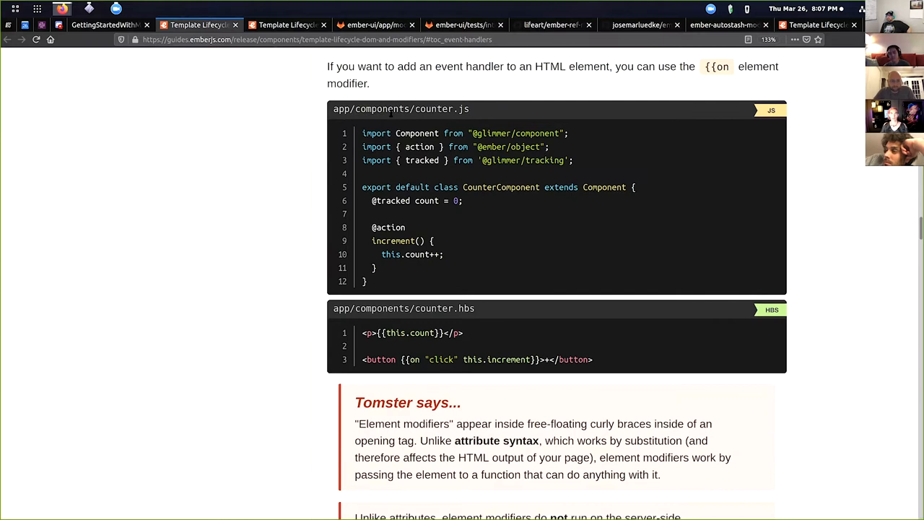
{"action": "scroll", "scroll_direction": "up", "scroll_amount": 3}
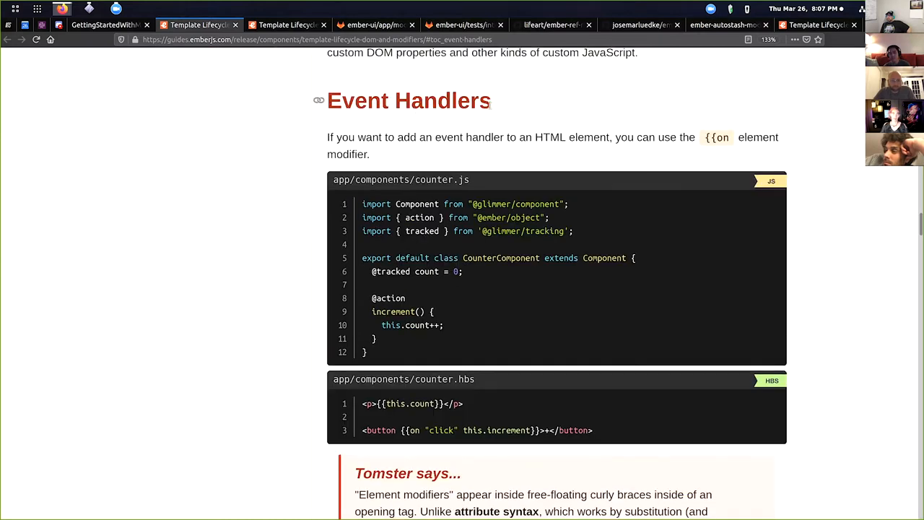
{"action": "mouse_move", "coordinate": [463, 315]}
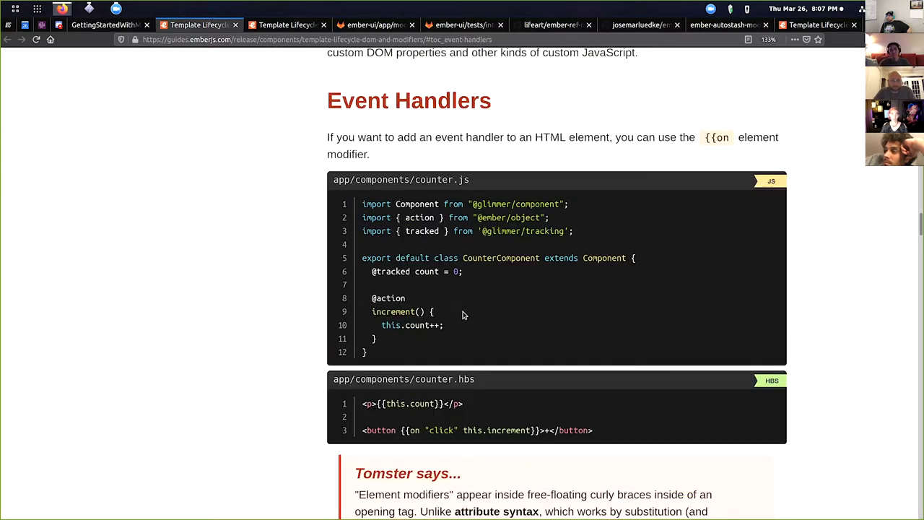
{"action": "scroll", "scroll_direction": "down", "scroll_amount": 3}
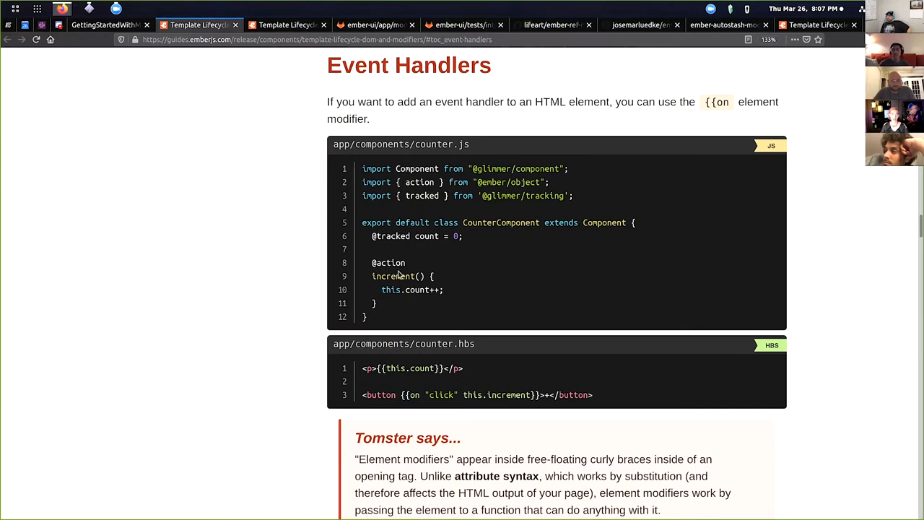
{"action": "mouse_move", "coordinate": [494, 402]}
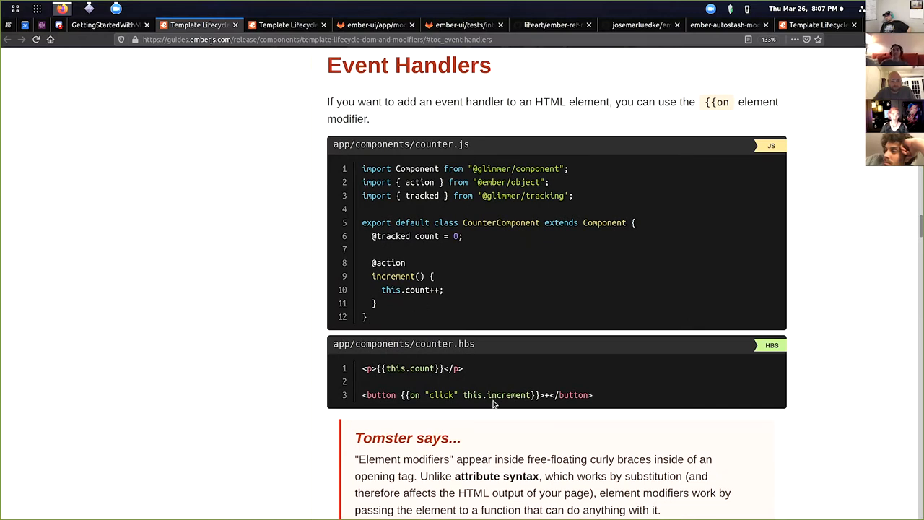
{"action": "mouse_move", "coordinate": [604, 343]}
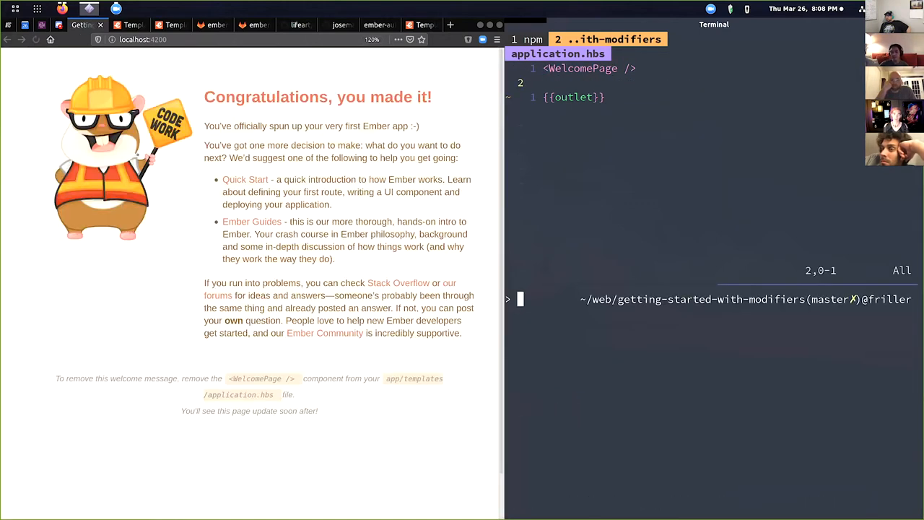
- Run 'ember g component playground' and then generate the playground component class
{"action": "type", "text": "ember"}
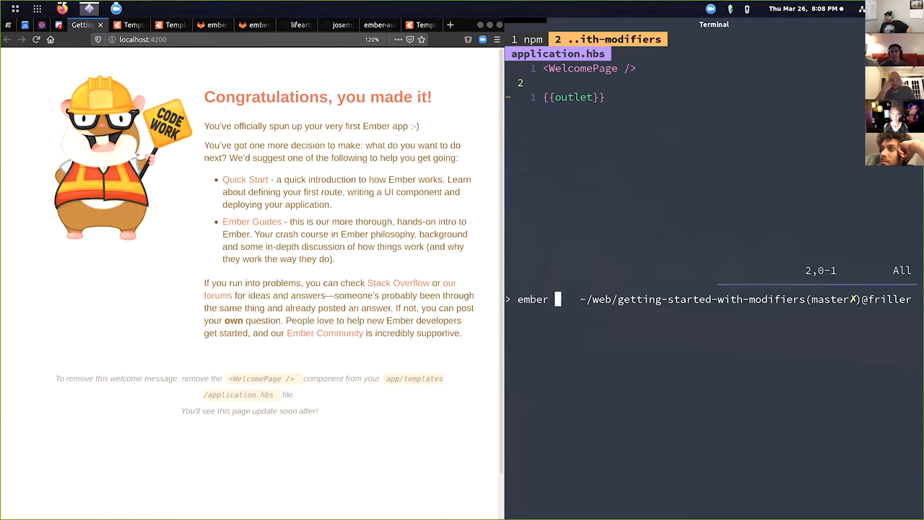
{"action": "type", "text": "g compone"}
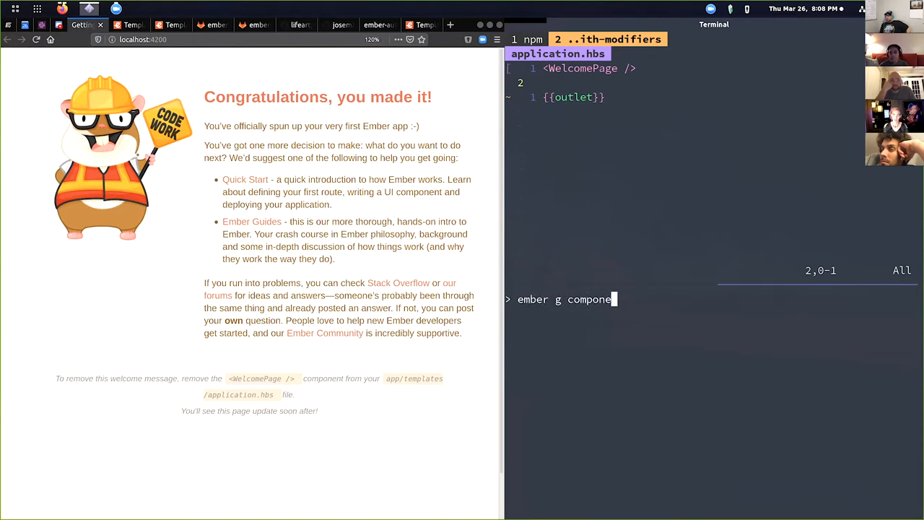
{"action": "type", "text": "nt playground"}
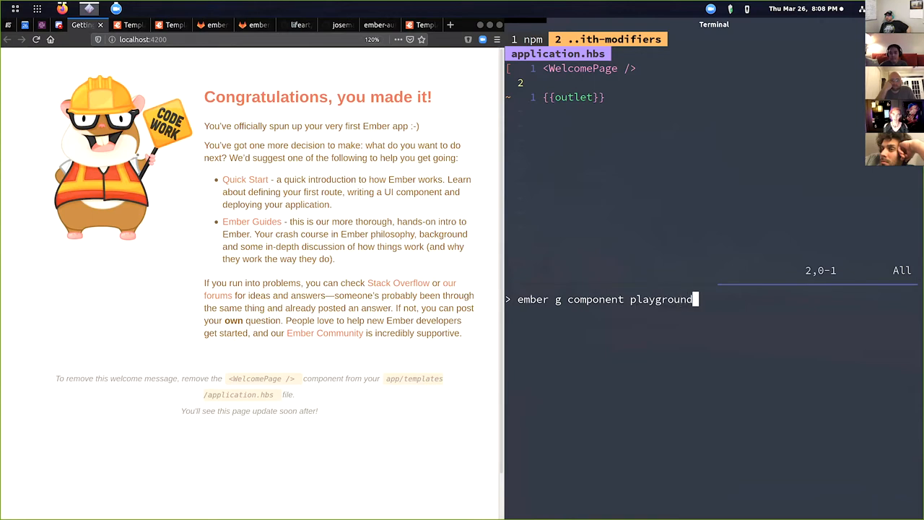
{"action": "key", "text": "Return"}
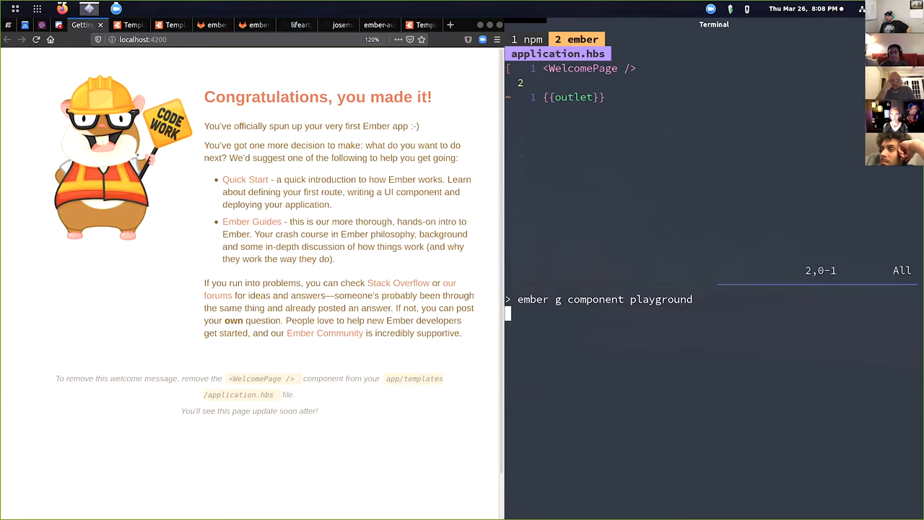
{"action": "key", "text": "Return"}
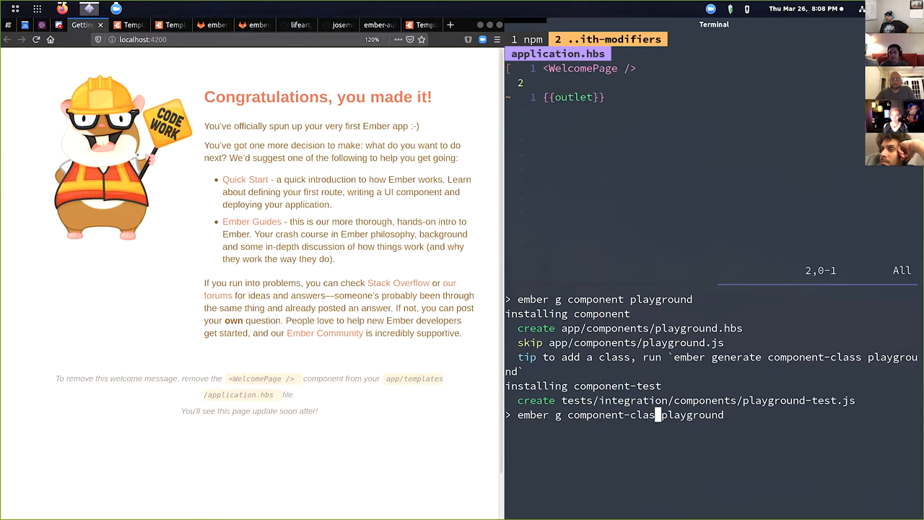
{"action": "key", "text": "Return"}
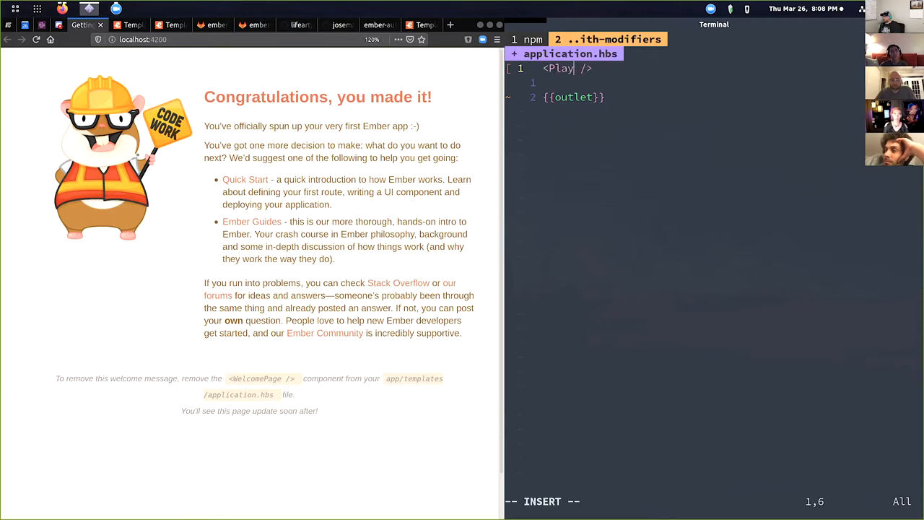
- Render <Playground /> in application.hbs and paste the guide's counter template into playground.hbs
{"action": "type", "text": "ground"}
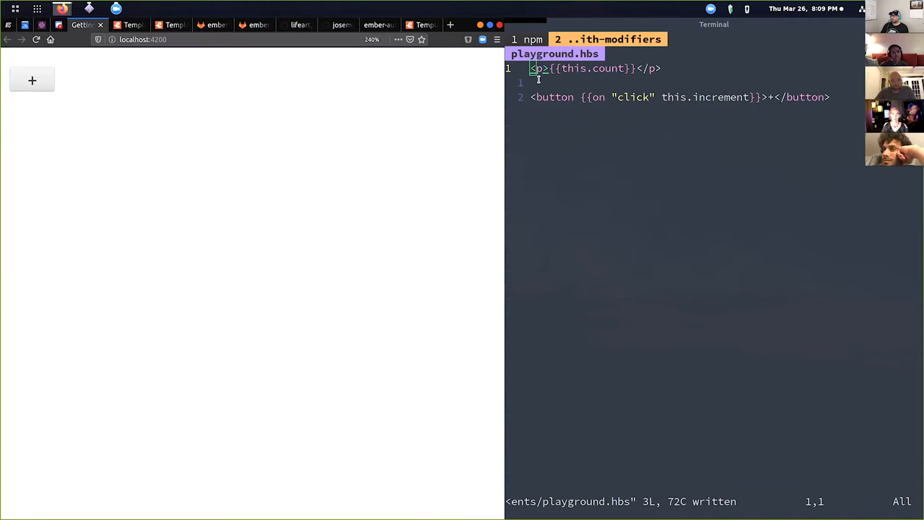
{"action": "mouse_move", "coordinate": [652, 108]}
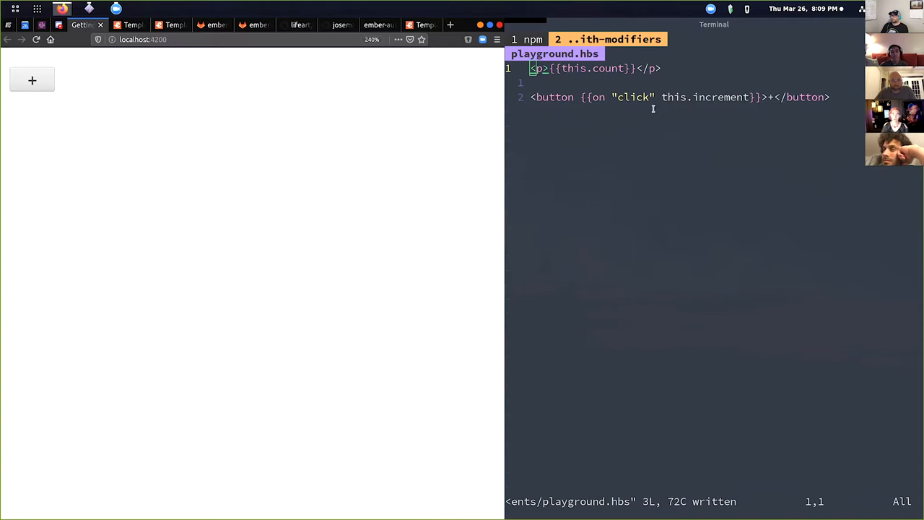
{"action": "mouse_move", "coordinate": [32, 87]}
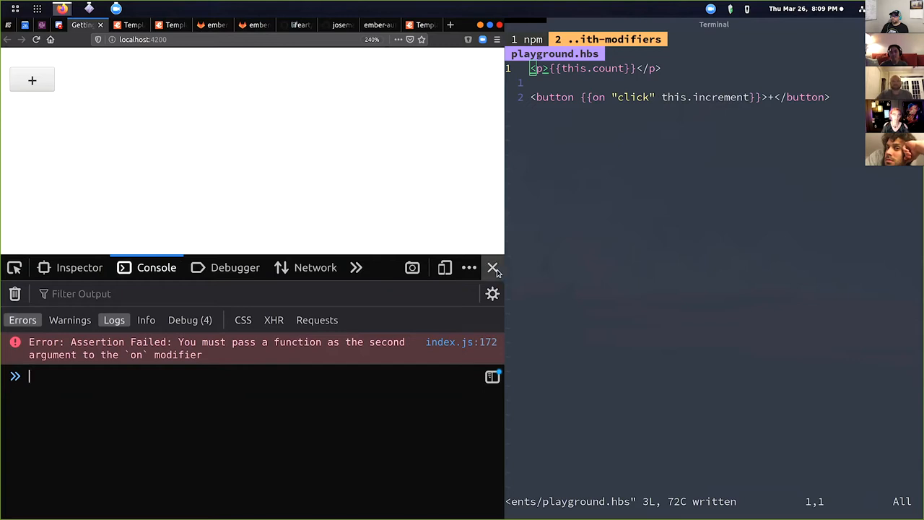
- Close the developer console after reading the 'You must pass a function' assertion error
{"action": "left_click", "coordinate": [128, 25]}
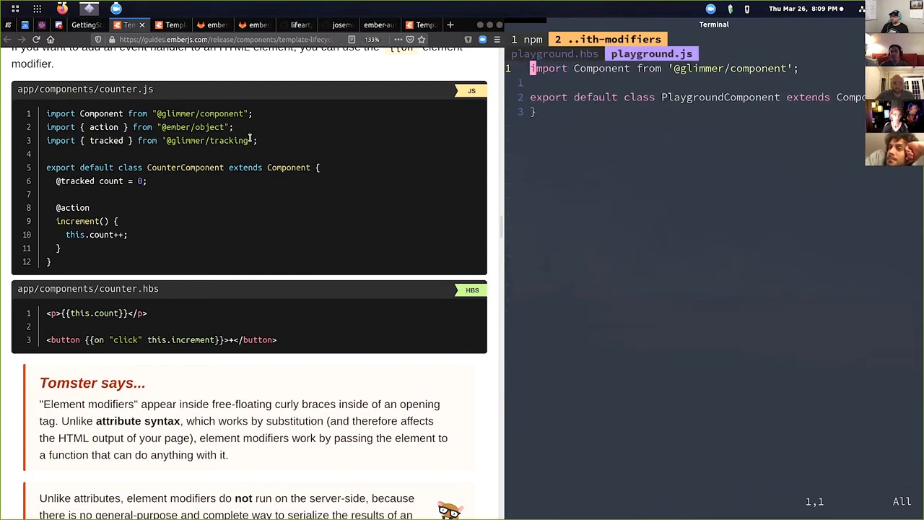
- Copy counter.js's action and tracked imports with count and increment into playground.js, then bump the page counter
{"action": "left_click_drag", "start_coordinate": [46, 127], "coordinate": [256, 140]}
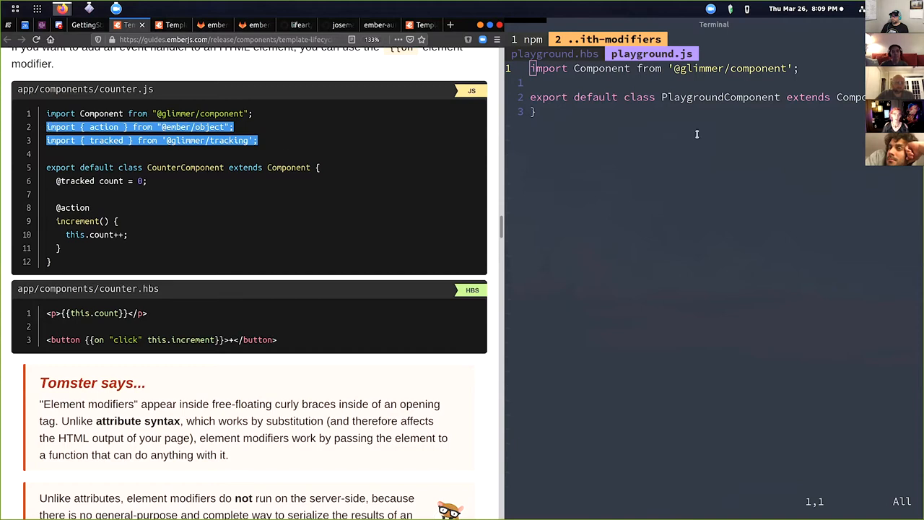
{"action": "type", "text": "import { action } from \"@ember/object\";"}
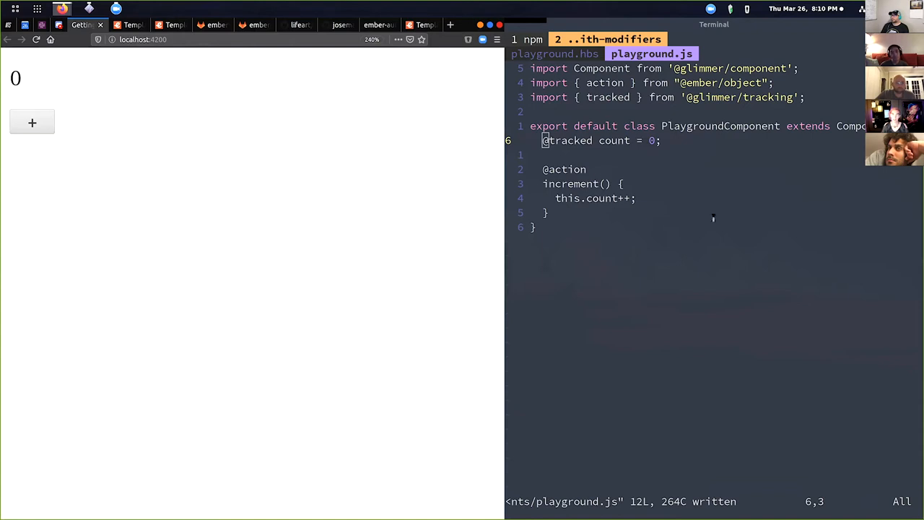
{"action": "mouse_move", "coordinate": [353, 239]}
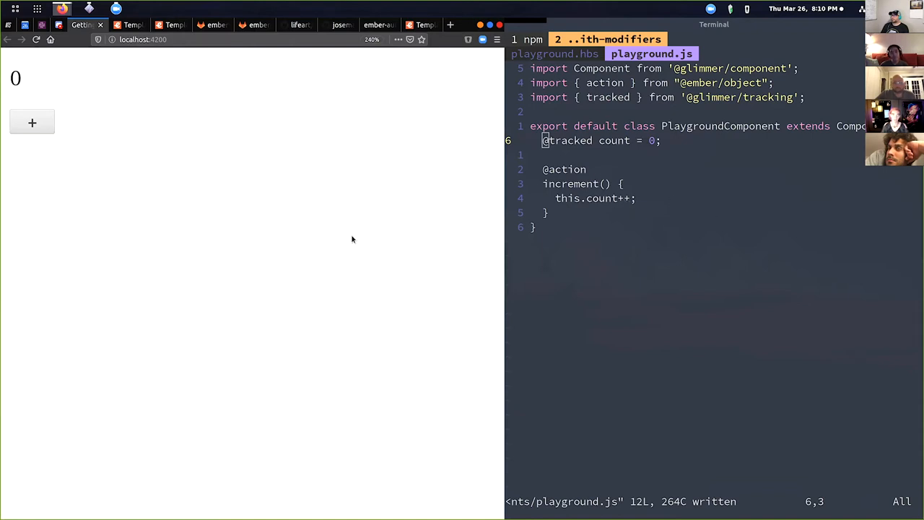
{"action": "mouse_move", "coordinate": [31, 122]}
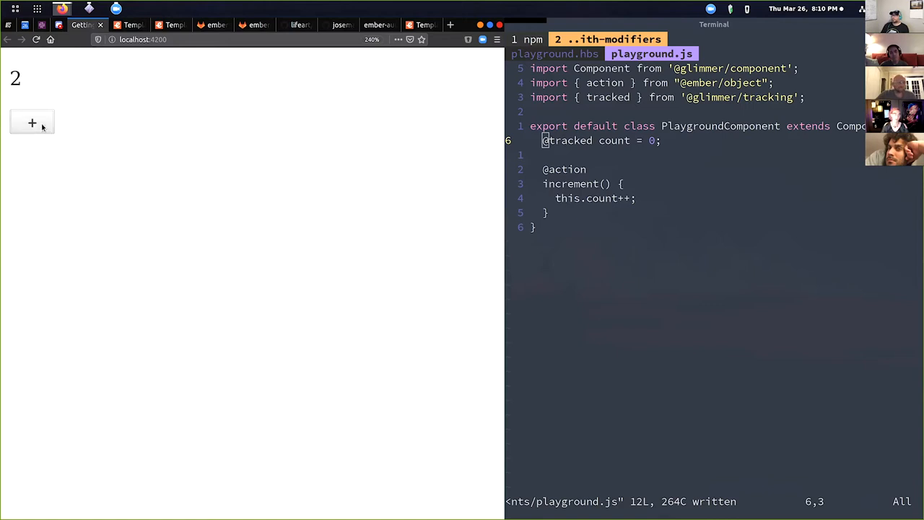
{"action": "left_click", "coordinate": [32, 123]}
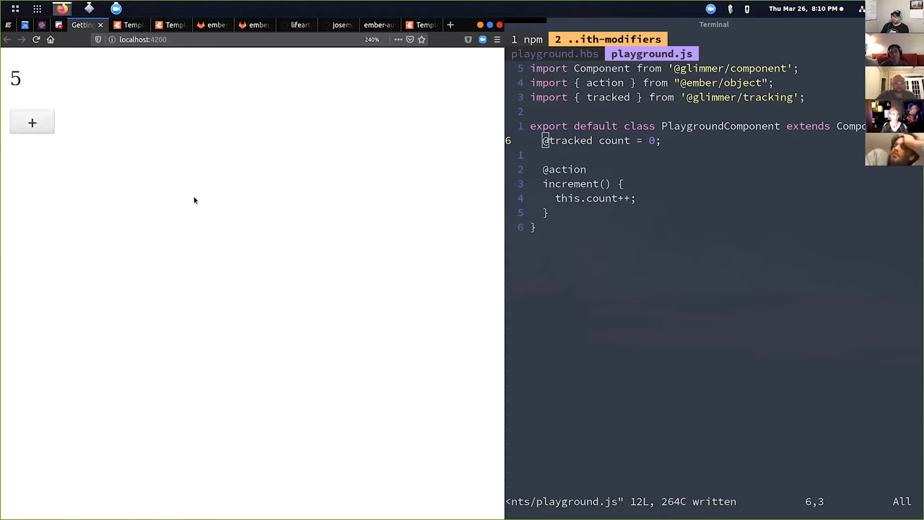
{"action": "mouse_move", "coordinate": [301, 239]}
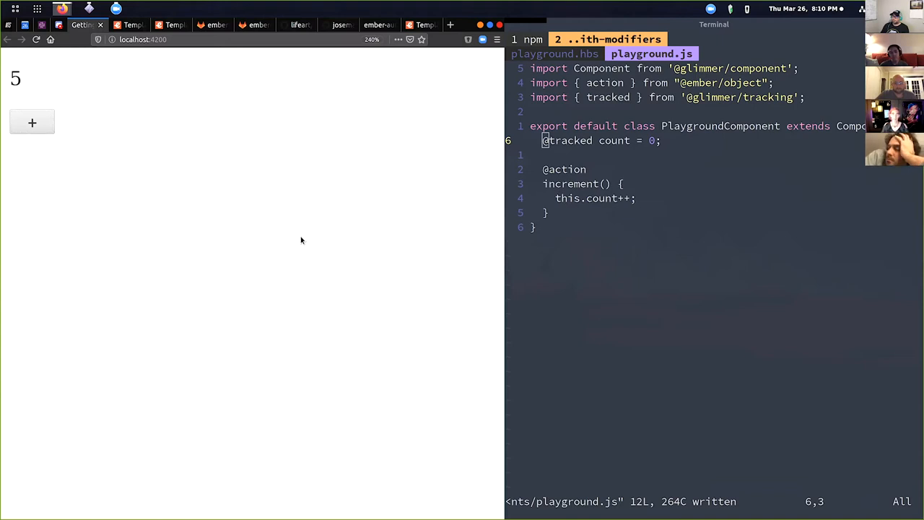
{"action": "left_click", "coordinate": [123, 24]}
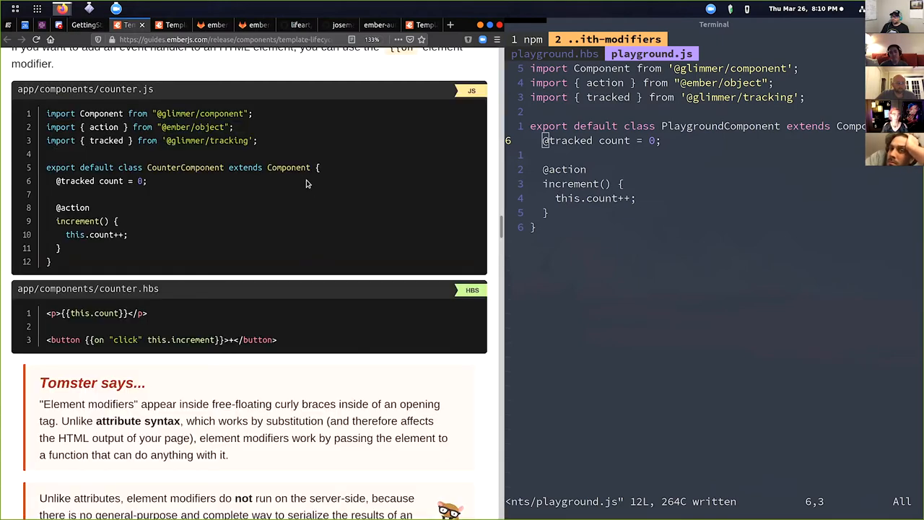
- Change the button to {{on "focus" this.increment}}, save, and focus it so the counter reads 2
{"action": "left_click", "coordinate": [80, 24]}
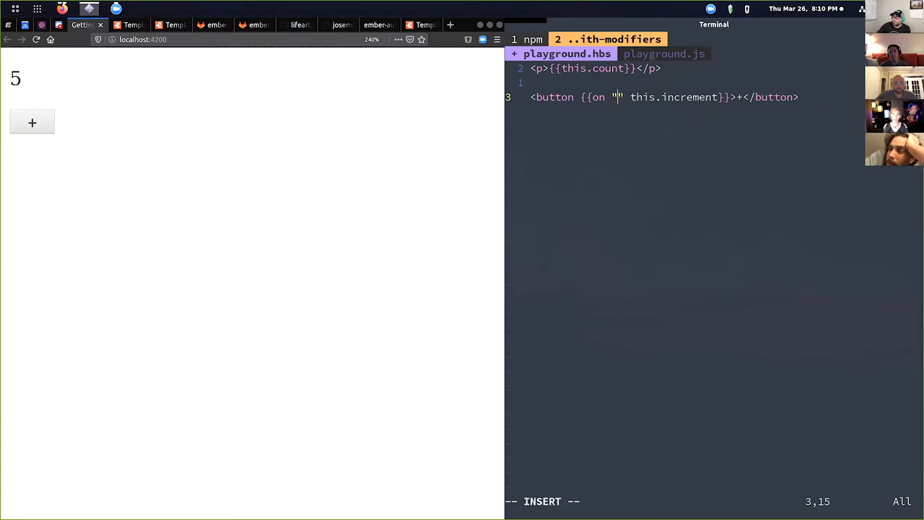
{"action": "type", "text": "mouseover"}
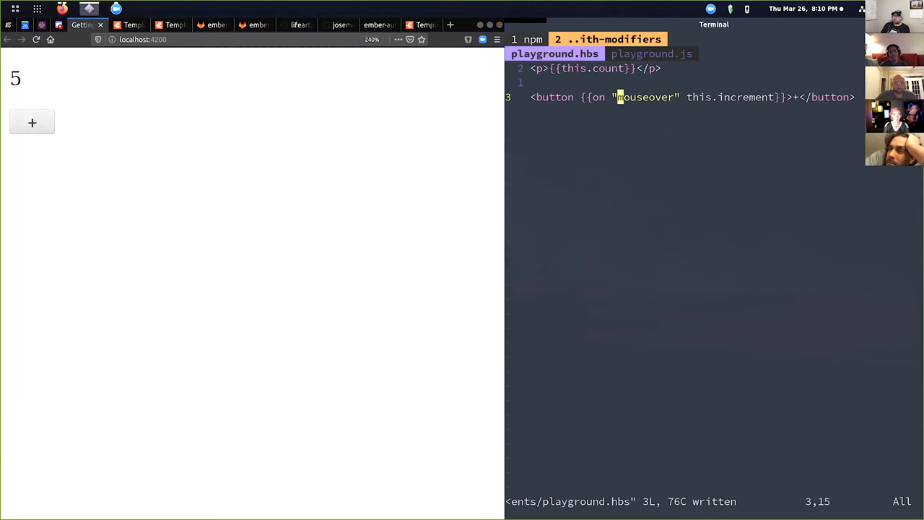
{"action": "type", "text": "focus"}
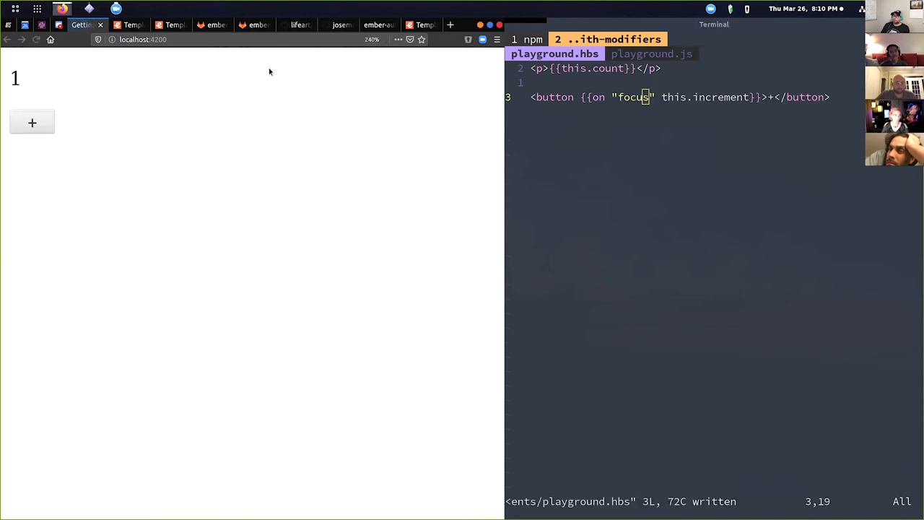
{"action": "left_click", "coordinate": [32, 121]}
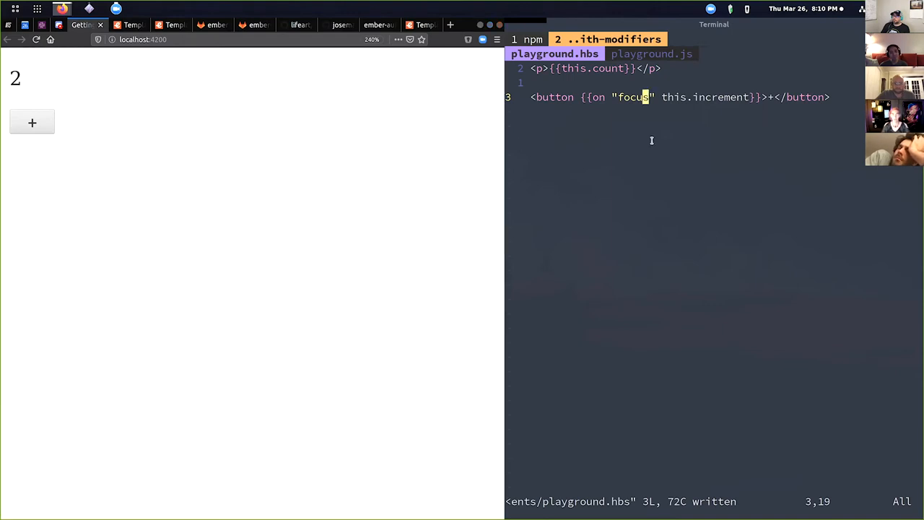
{"action": "mouse_move", "coordinate": [735, 181]}
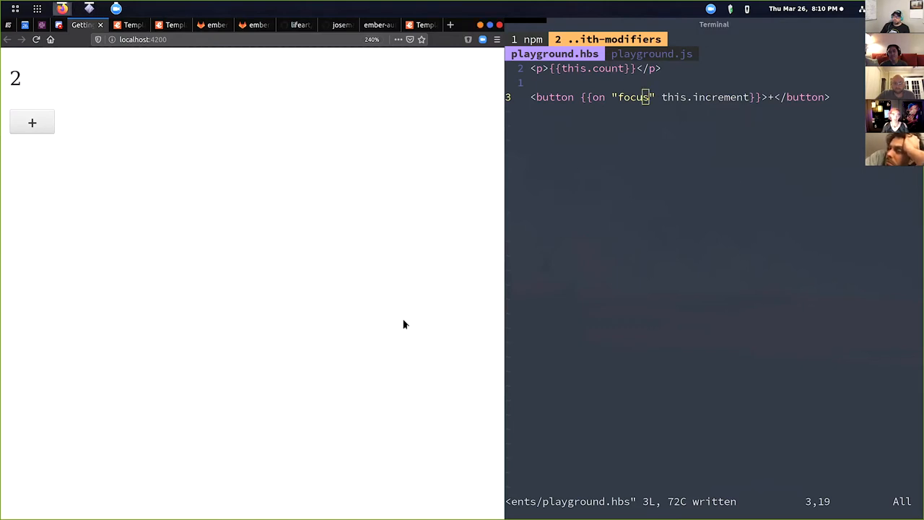
{"action": "mouse_move", "coordinate": [656, 190]}
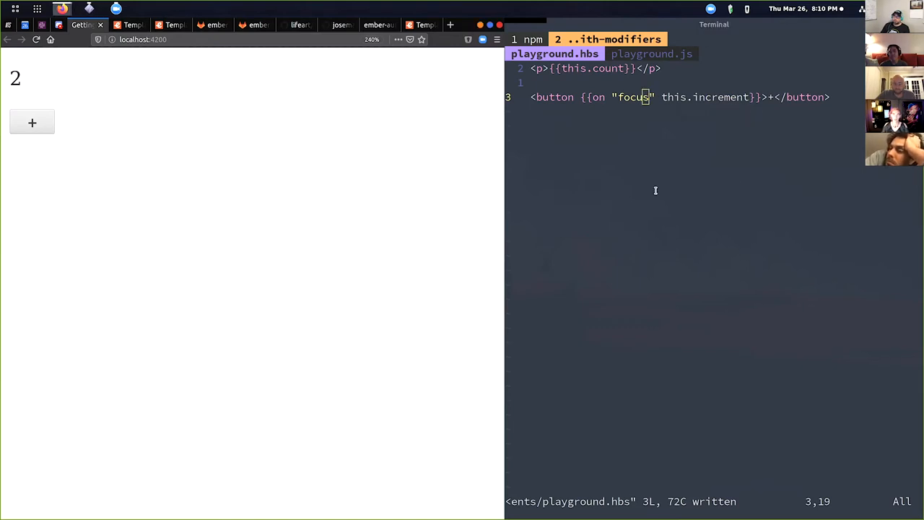
{"action": "mouse_move", "coordinate": [358, 266]}
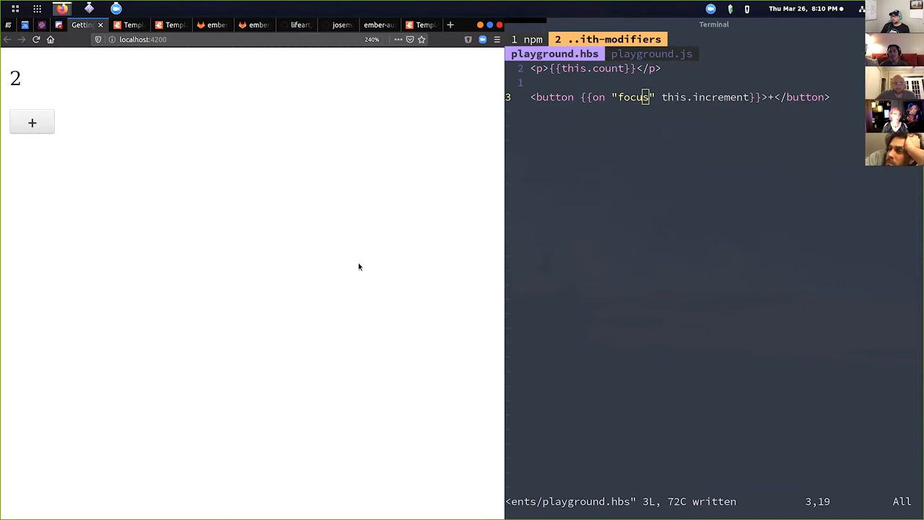
{"action": "mouse_move", "coordinate": [364, 280]}
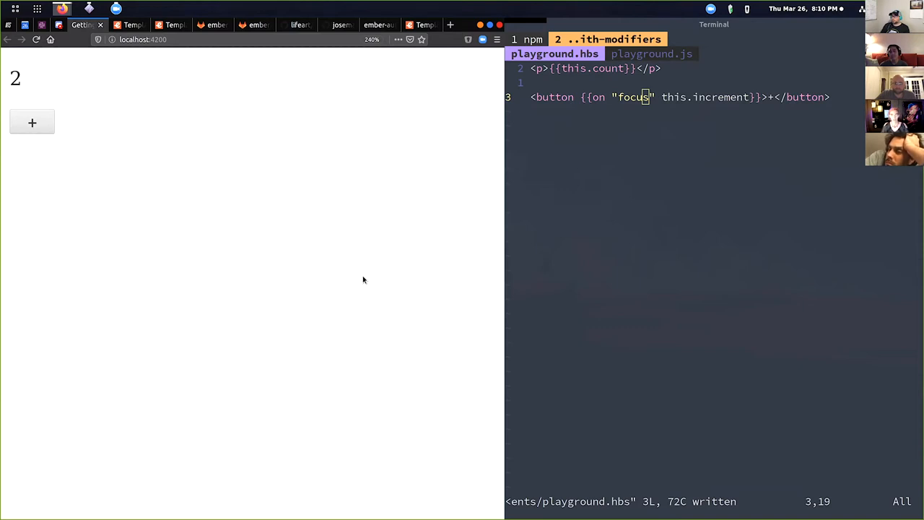
{"action": "left_click", "coordinate": [130, 25]}
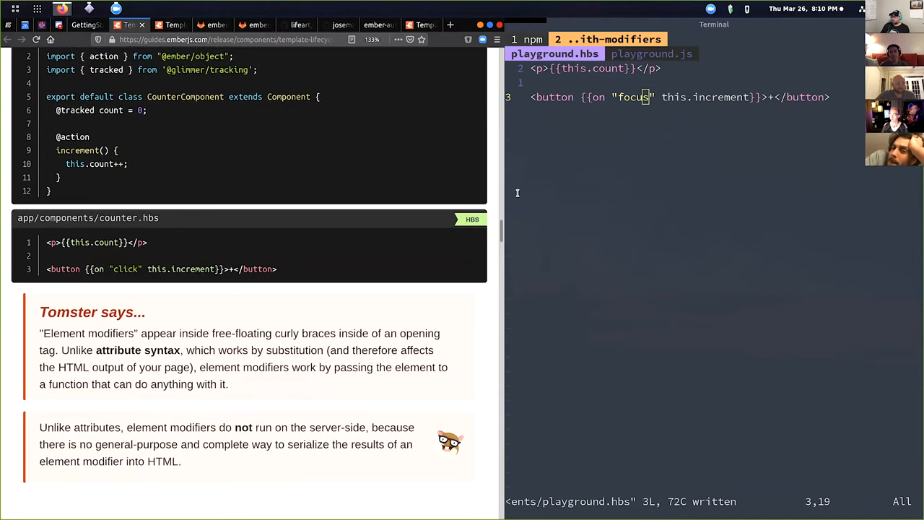
{"action": "mouse_move", "coordinate": [368, 188]}
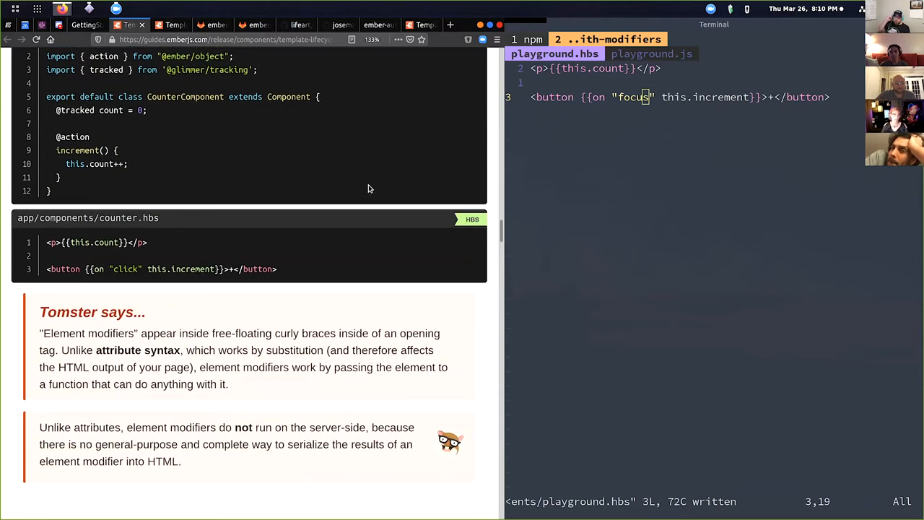
- Scroll down to Calling Methods On First Render and its did-insert focus example
{"action": "scroll", "scroll_direction": "down", "scroll_amount": 3}
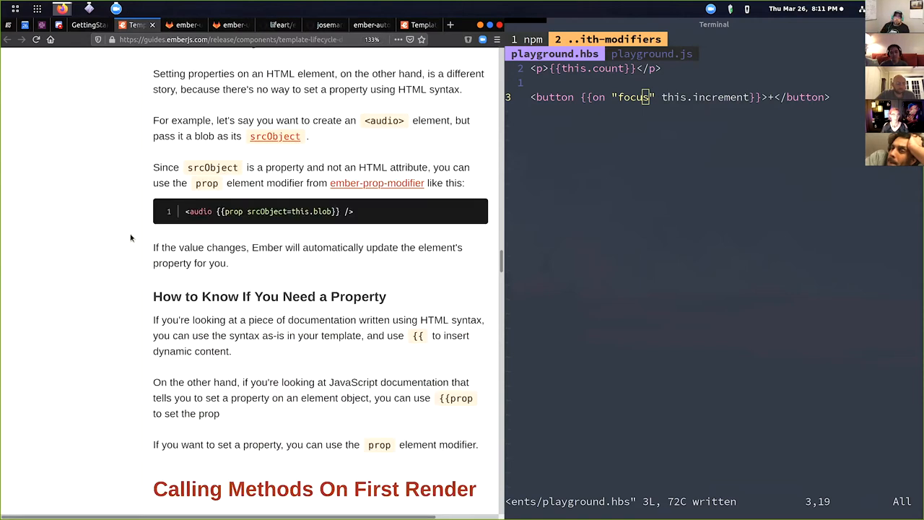
{"action": "scroll", "scroll_direction": "down", "scroll_amount": 3}
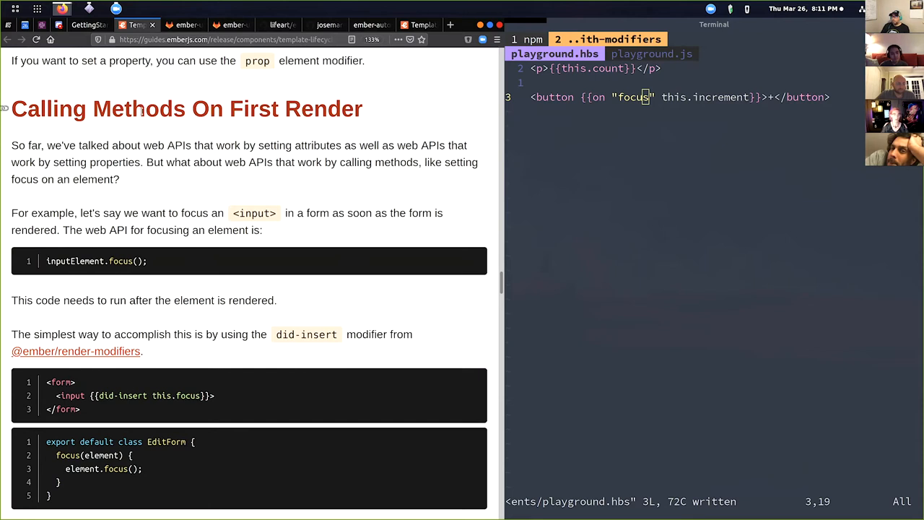
{"action": "scroll", "scroll_direction": "down", "scroll_amount": 3}
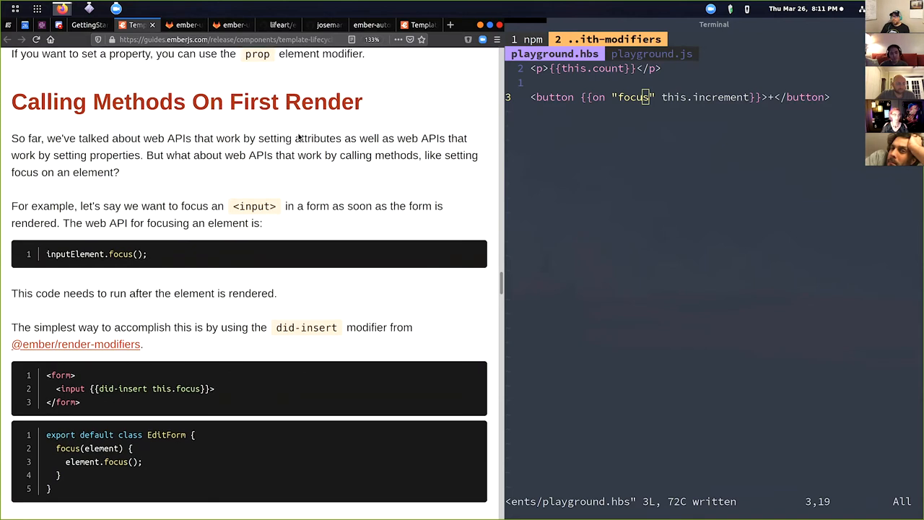
{"action": "scroll", "scroll_direction": "down", "scroll_amount": 3}
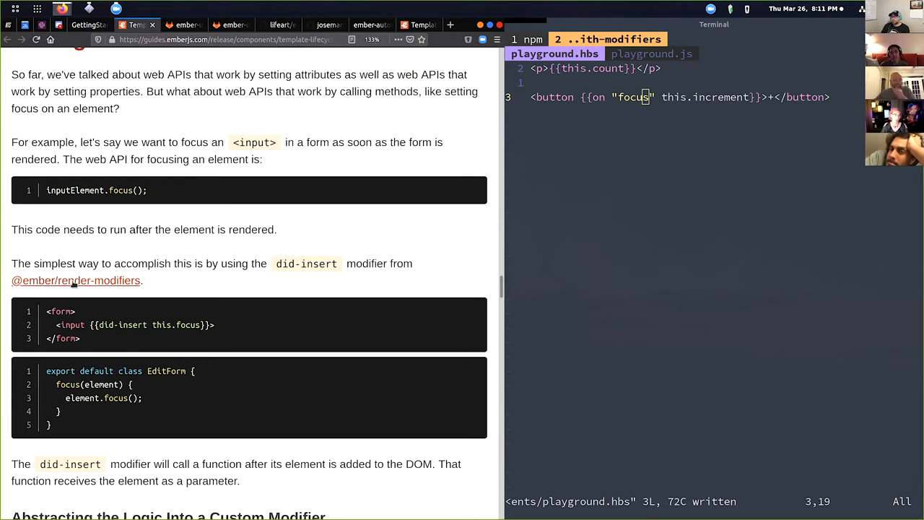
{"action": "scroll", "scroll_direction": "down", "scroll_amount": 3}
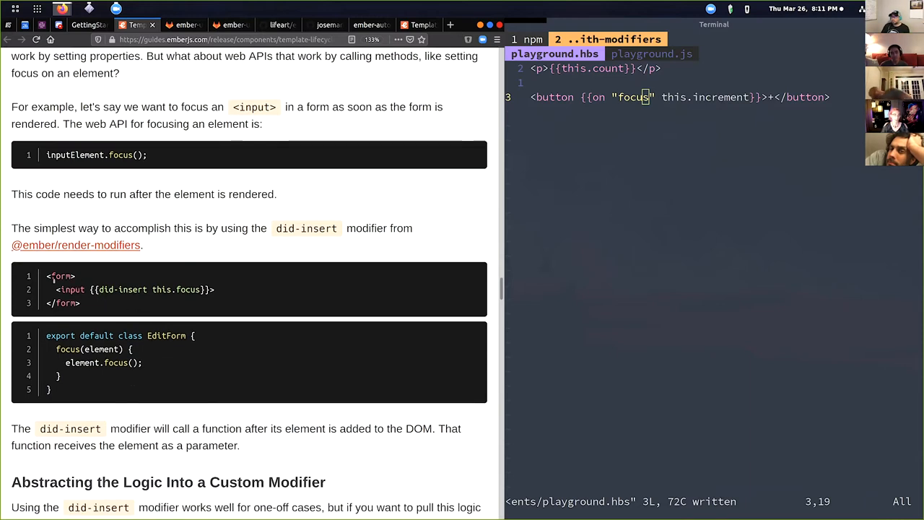
{"action": "mouse_move", "coordinate": [182, 296]}
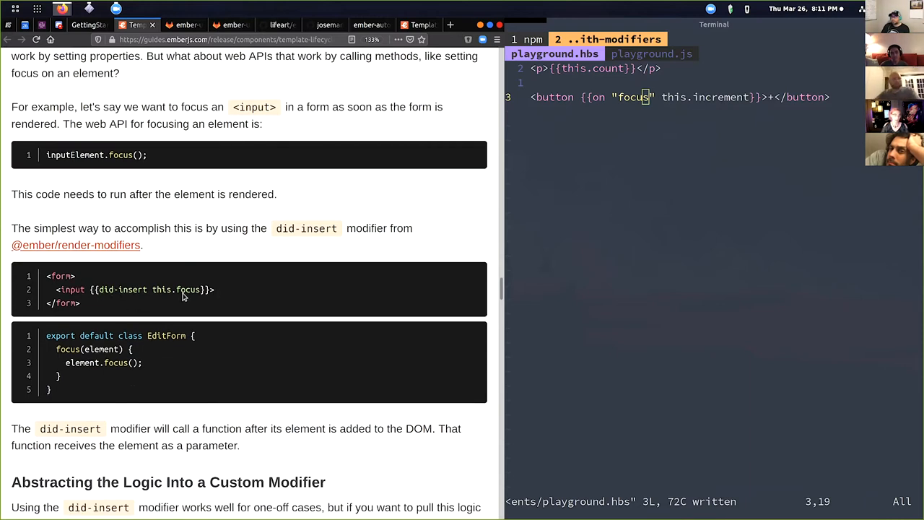
{"action": "mouse_move", "coordinate": [97, 387]}
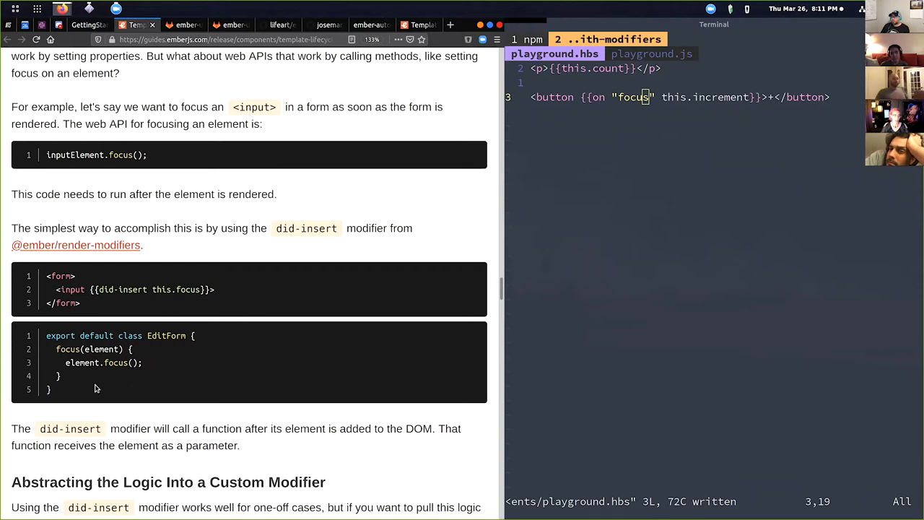
{"action": "mouse_move", "coordinate": [86, 309]}
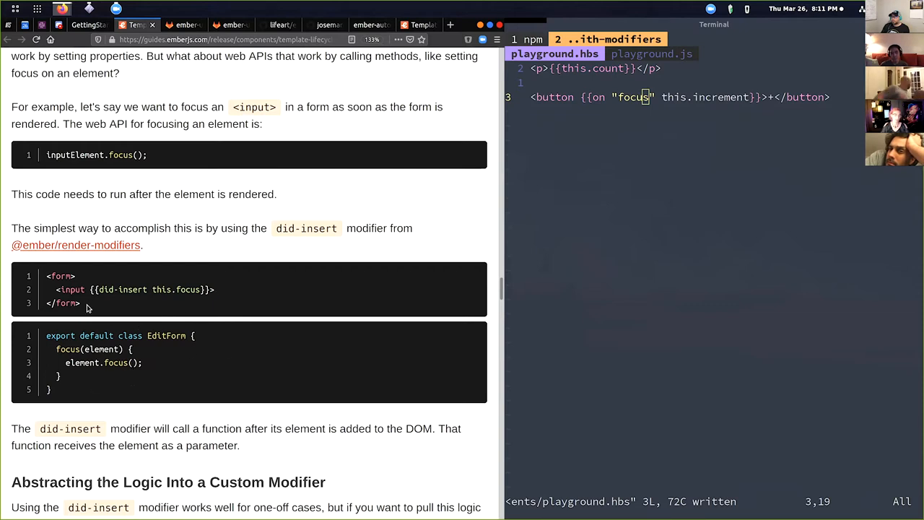
{"action": "mouse_move", "coordinate": [728, 234]}
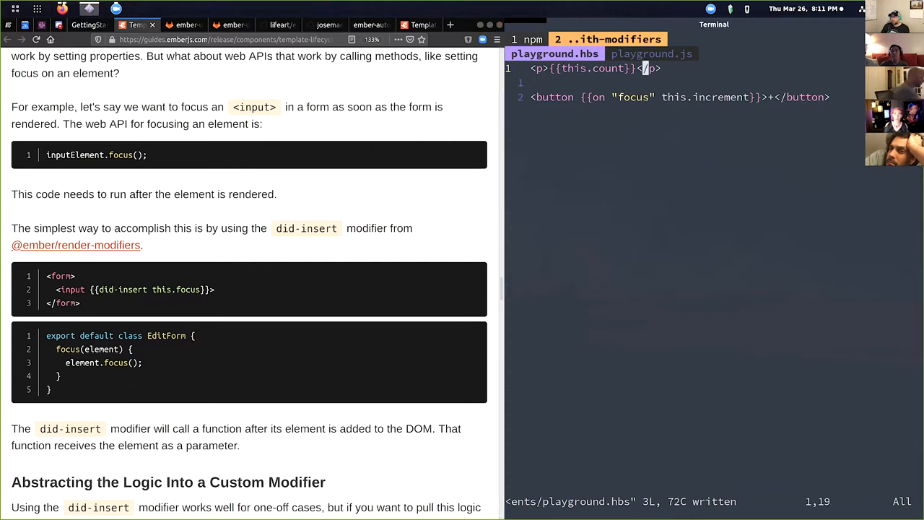
- Add a form input using did-insert this.focus and a focus(element) method calling element.focus()
{"action": "key", "text": "Return"}
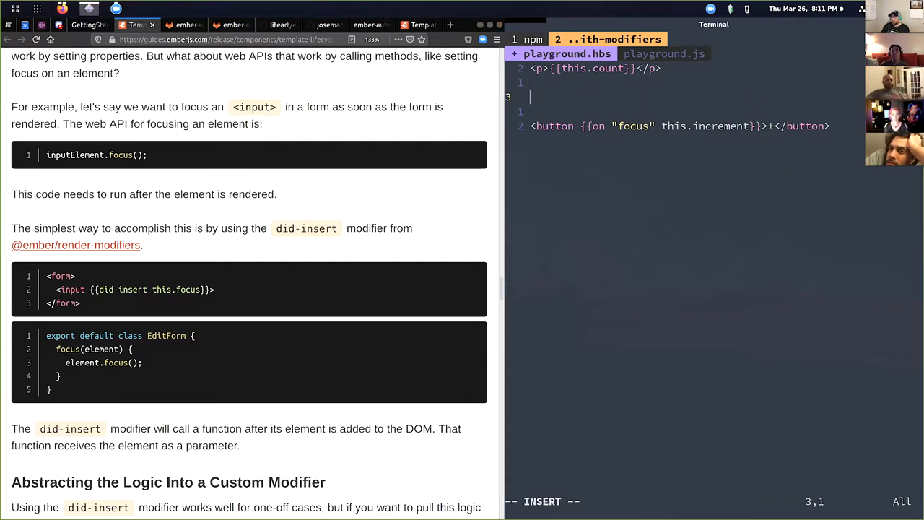
{"action": "key", "text": "ctrl+v"}
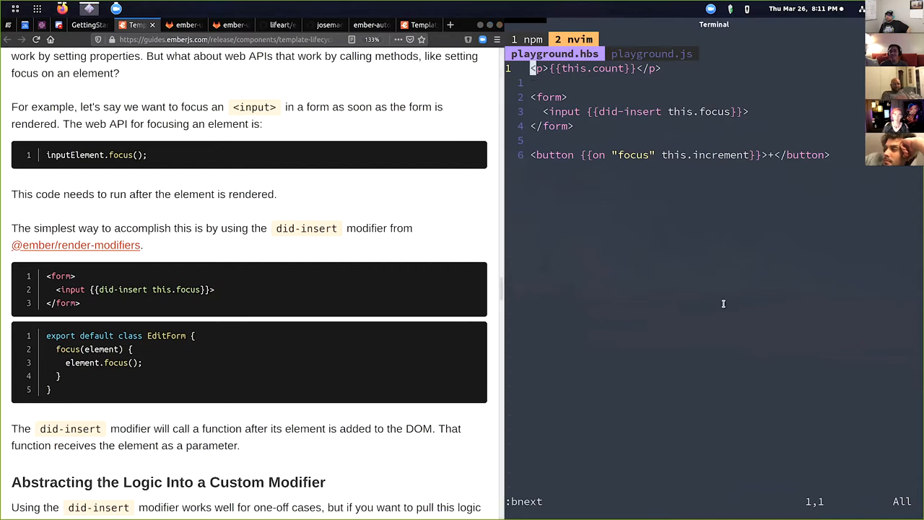
{"action": "left_click", "coordinate": [650, 53]}
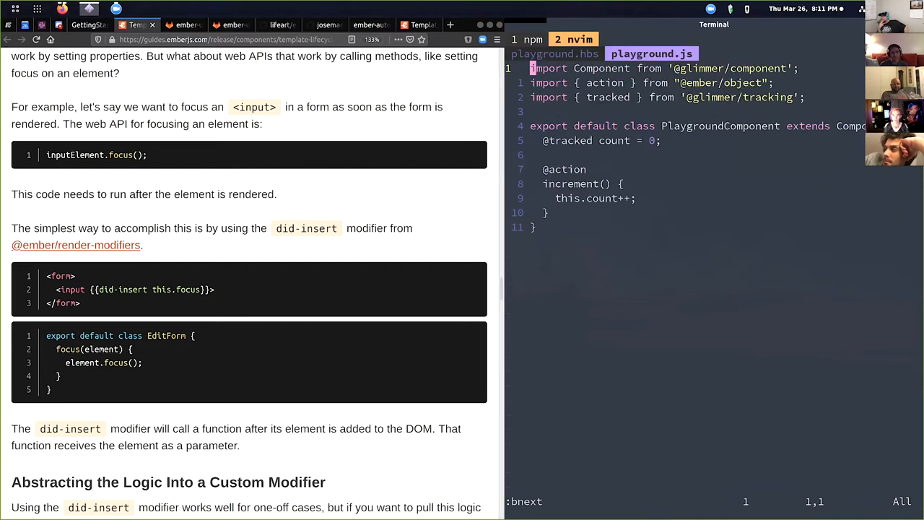
{"action": "key", "text": "o"}
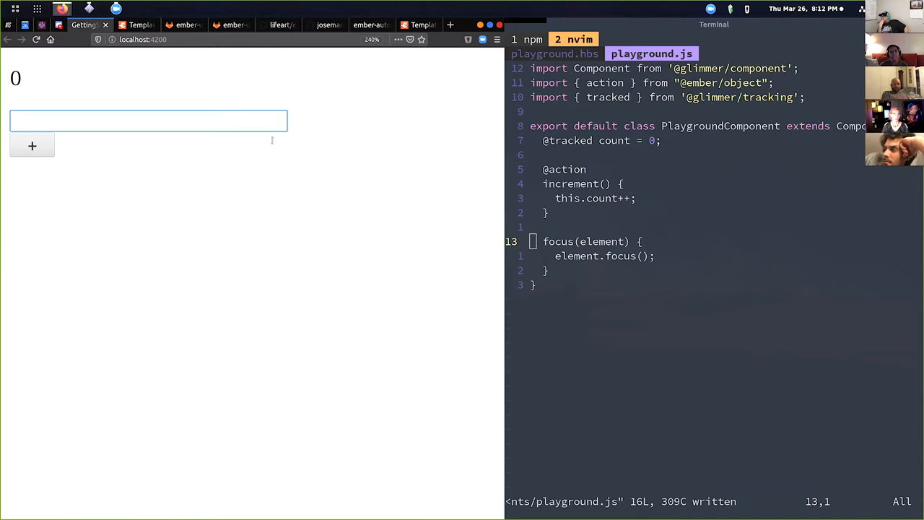
{"action": "left_click", "coordinate": [136, 24]}
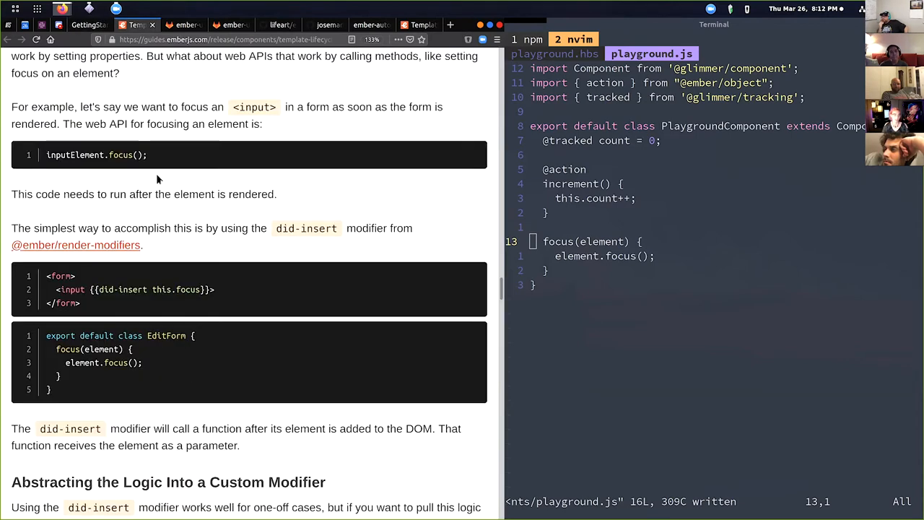
{"action": "scroll", "scroll_direction": "up", "scroll_amount": 3}
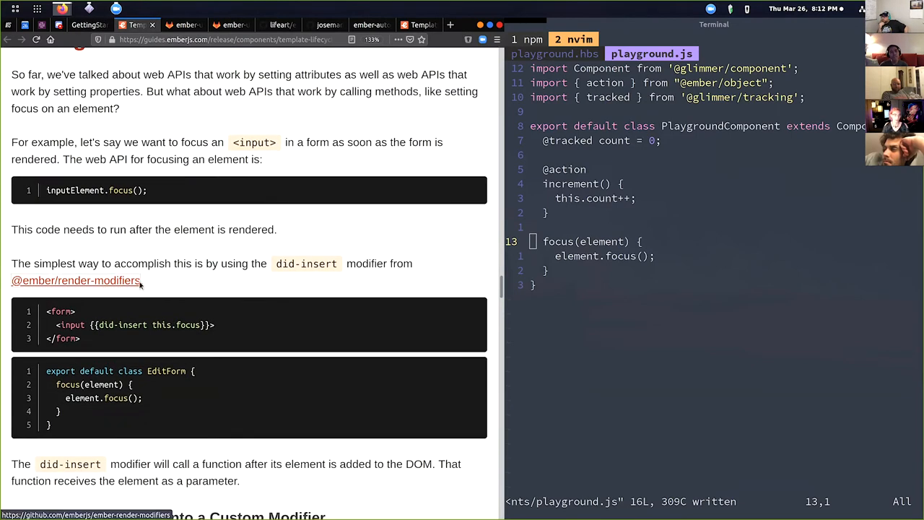
{"action": "left_click", "coordinate": [75, 280]}
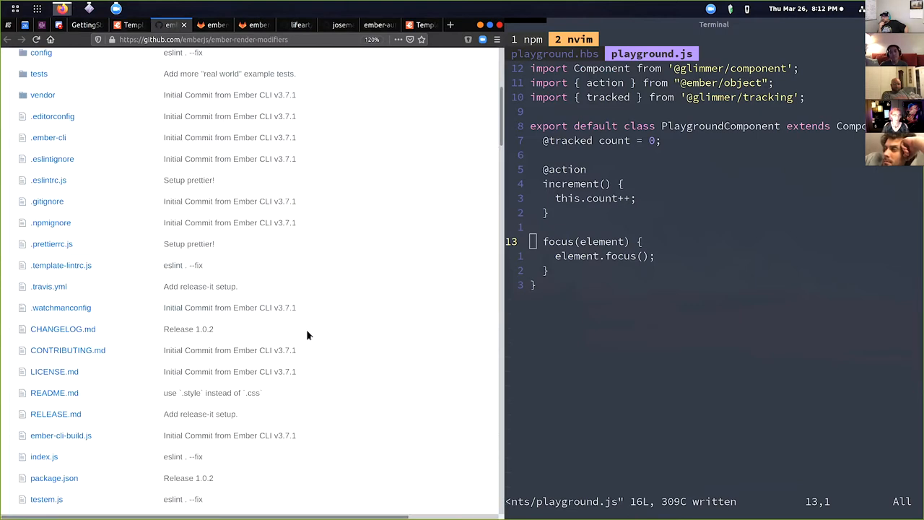
{"action": "left_click", "coordinate": [55, 392]}
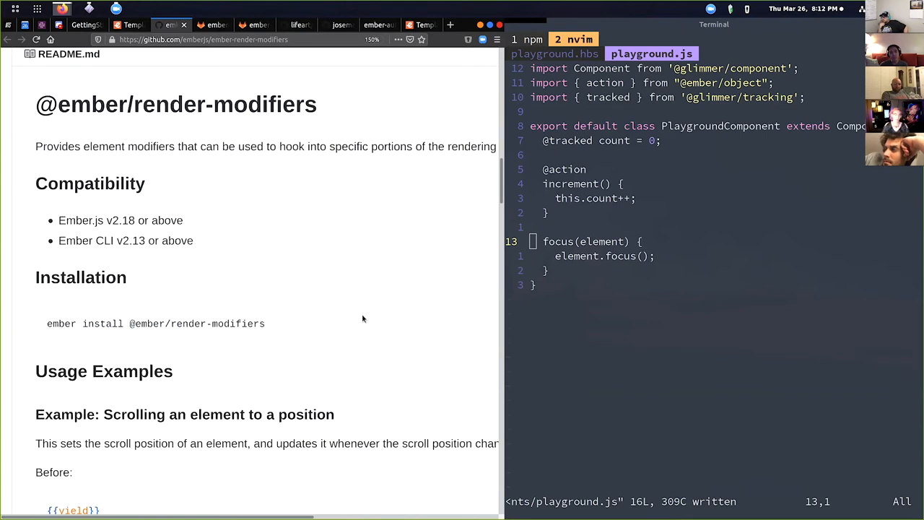
- Read through the README examples down to the scroll-position one, then return to the playground app
{"action": "scroll", "scroll_direction": "down", "scroll_amount": 3}
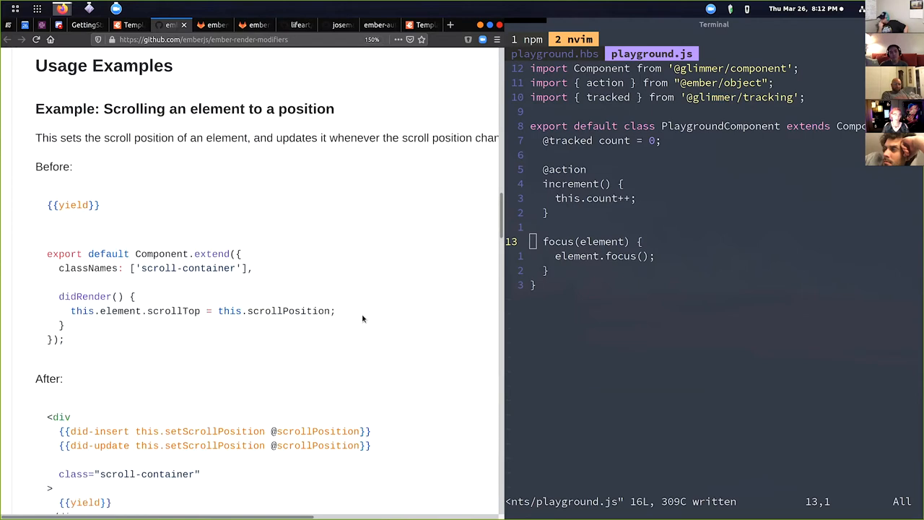
{"action": "scroll", "scroll_direction": "down", "scroll_amount": 3}
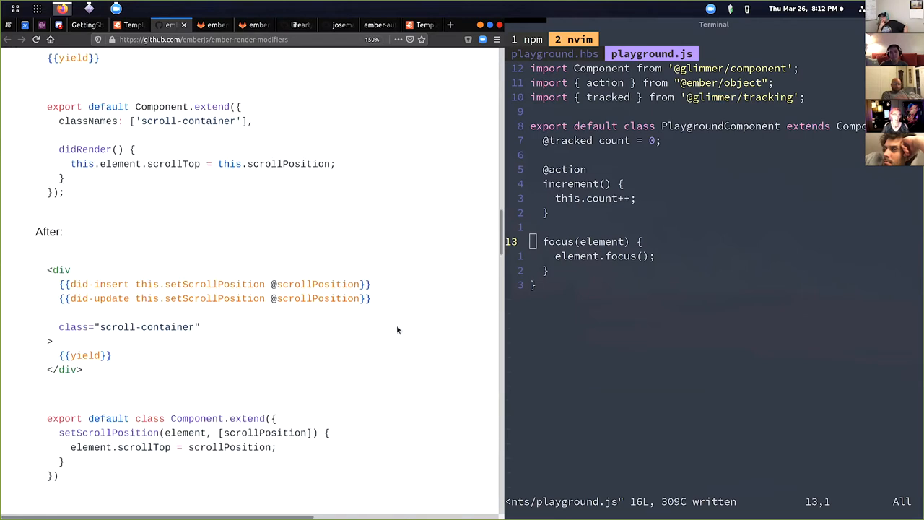
{"action": "left_click", "coordinate": [127, 24]}
{"action": "type", "text": ":bnext"}
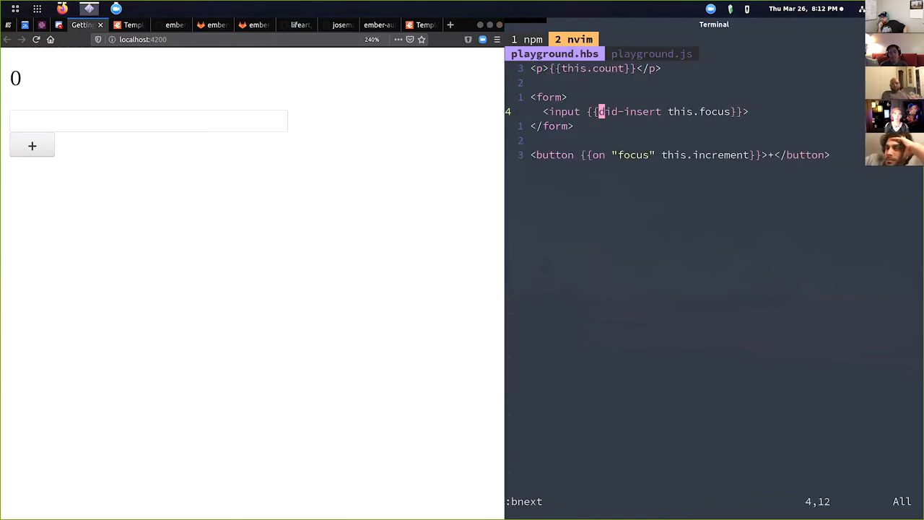
{"action": "mouse_move", "coordinate": [194, 228]}
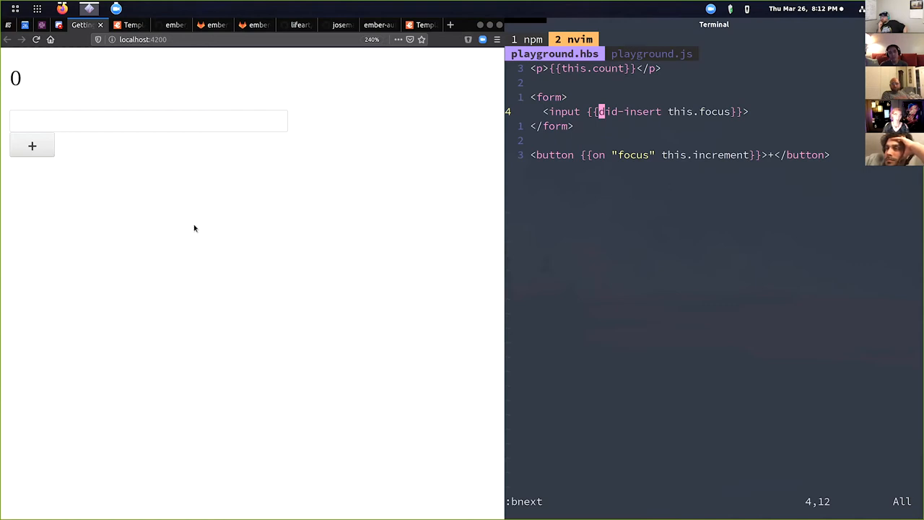
{"action": "left_click", "coordinate": [36, 39]}
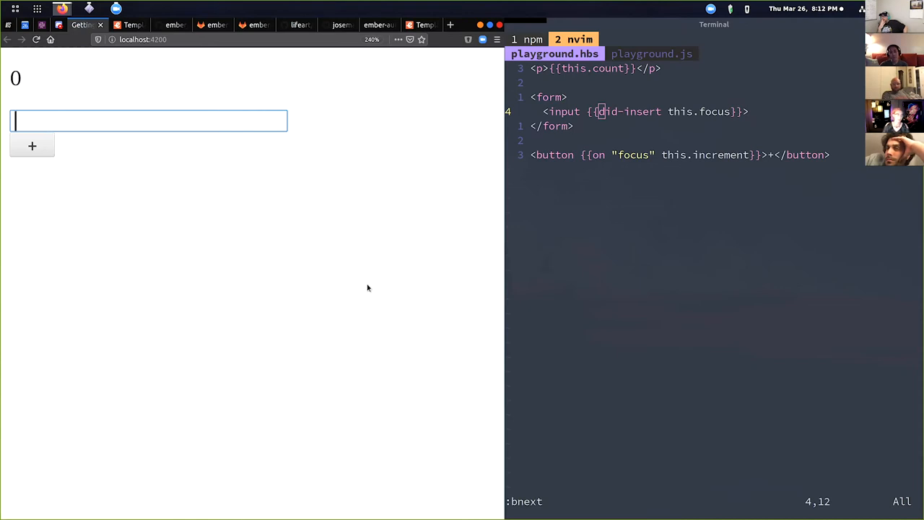
{"action": "mouse_move", "coordinate": [364, 280]}
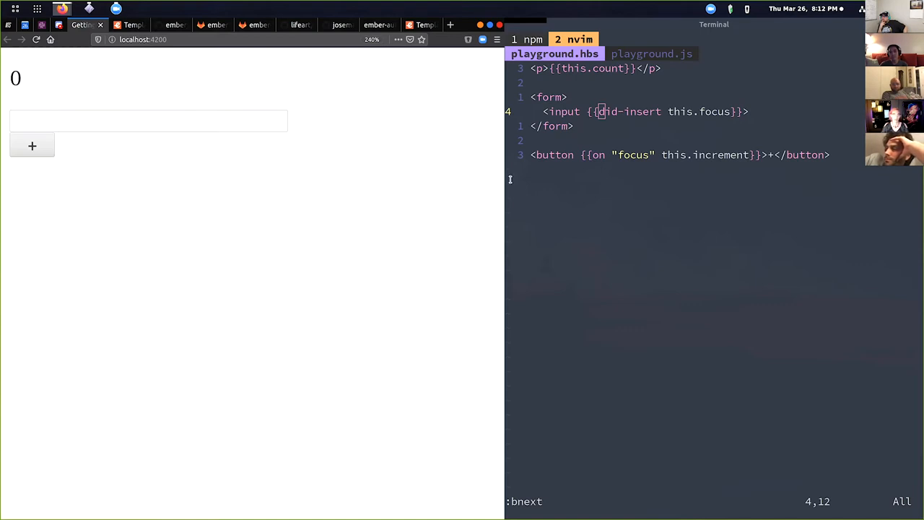
{"action": "mouse_move", "coordinate": [397, 159]}
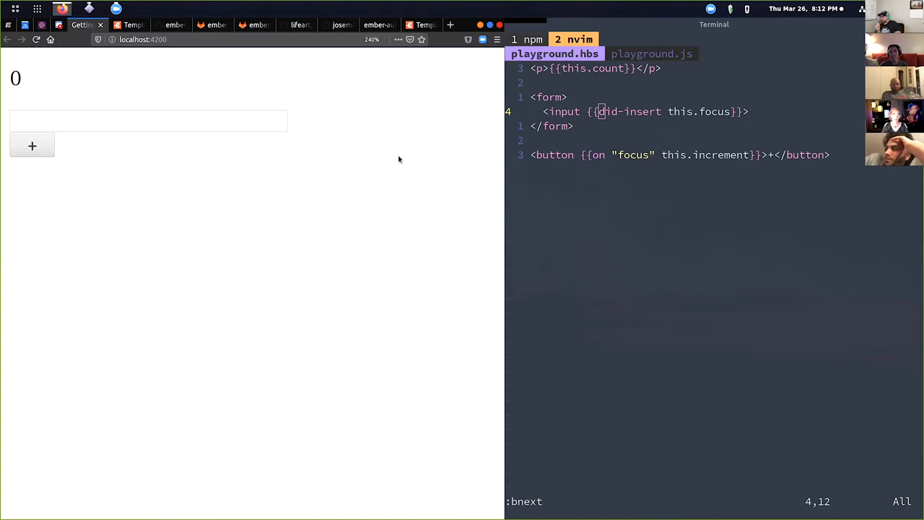
{"action": "mouse_move", "coordinate": [424, 202]}
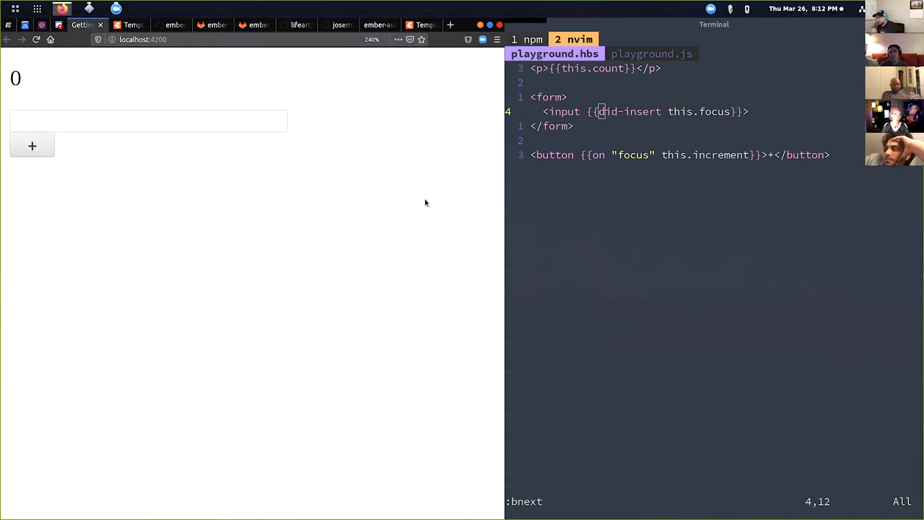
{"action": "mouse_move", "coordinate": [407, 161]}
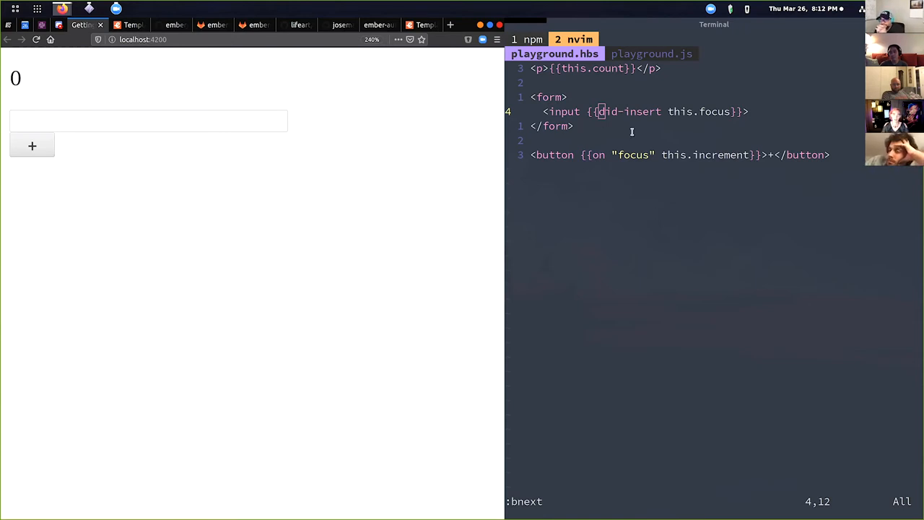
{"action": "mouse_move", "coordinate": [366, 254]}
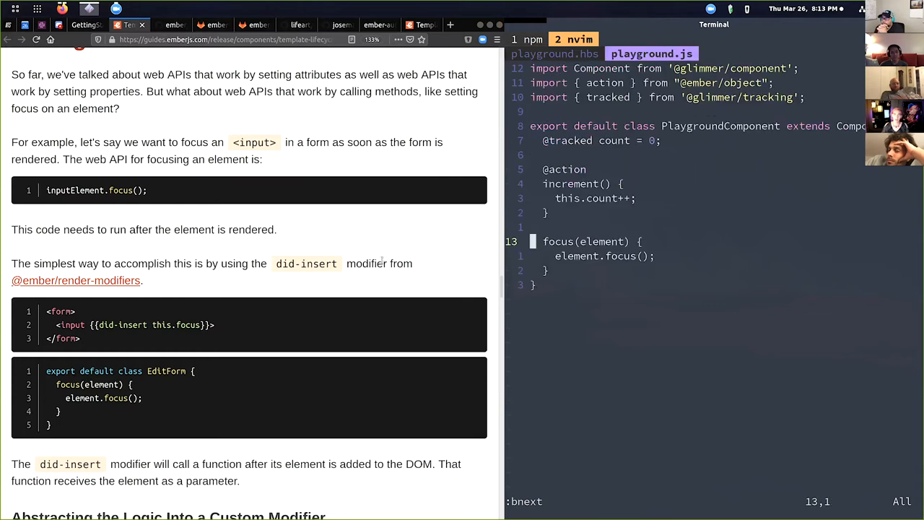
- Scroll the guide down to its custom modifier section
{"action": "scroll", "scroll_direction": "down", "scroll_amount": 3}
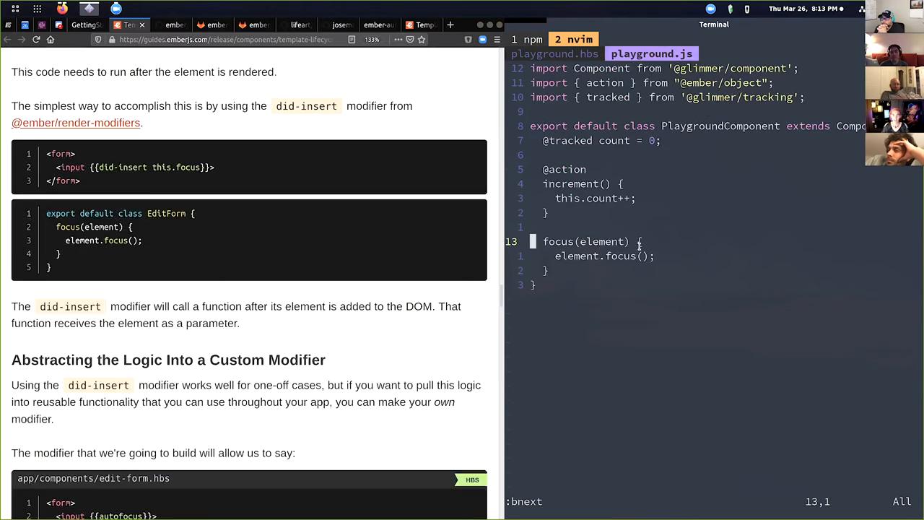
{"action": "scroll", "scroll_direction": "down", "scroll_amount": 3}
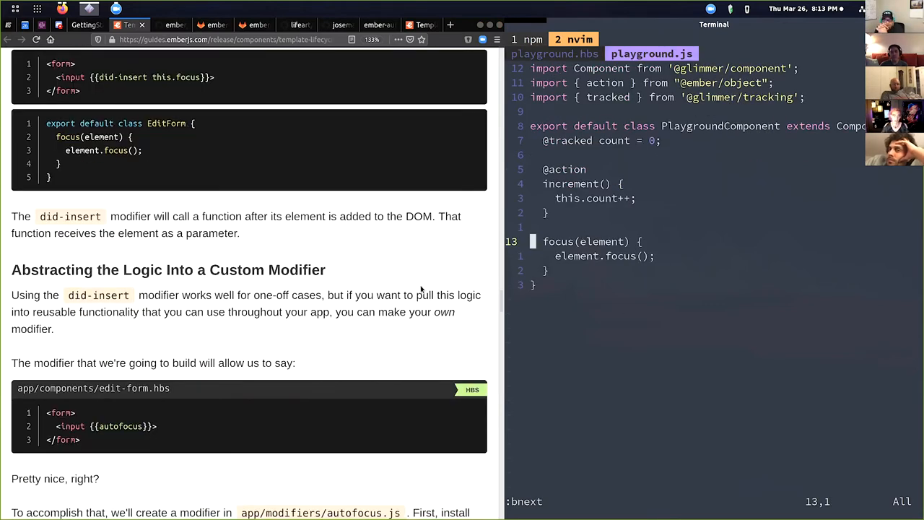
{"action": "scroll", "scroll_direction": "down", "scroll_amount": 3}
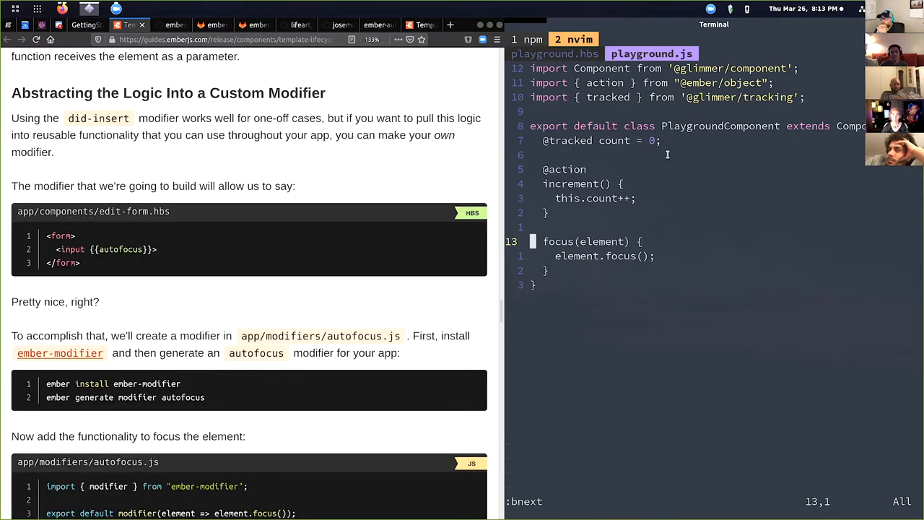
{"action": "mouse_move", "coordinate": [344, 228]}
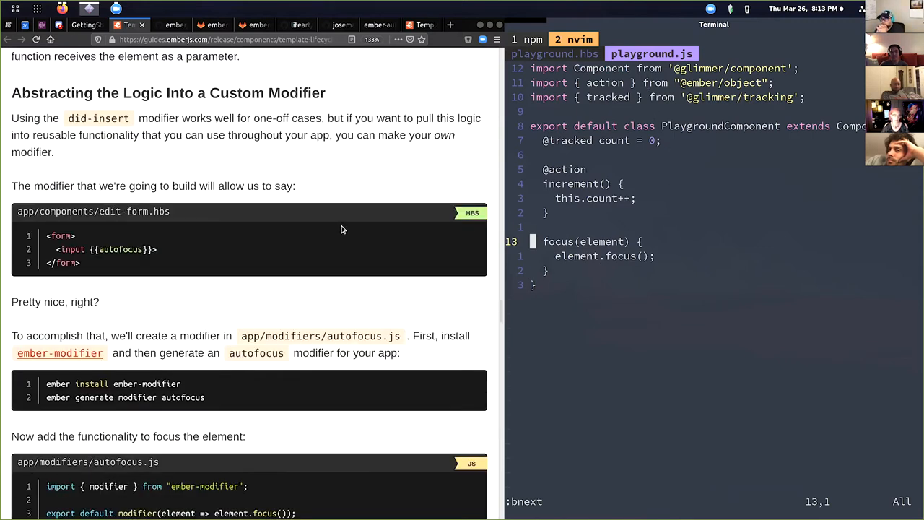
{"action": "scroll", "scroll_direction": "down", "scroll_amount": 3}
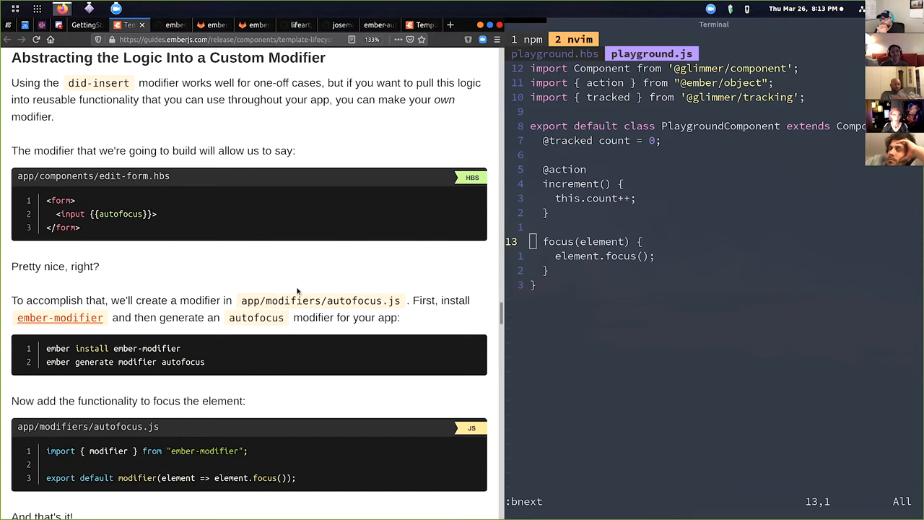
{"action": "scroll", "scroll_direction": "down", "scroll_amount": 3}
{"action": "type", "text": "<input {{}}>"}
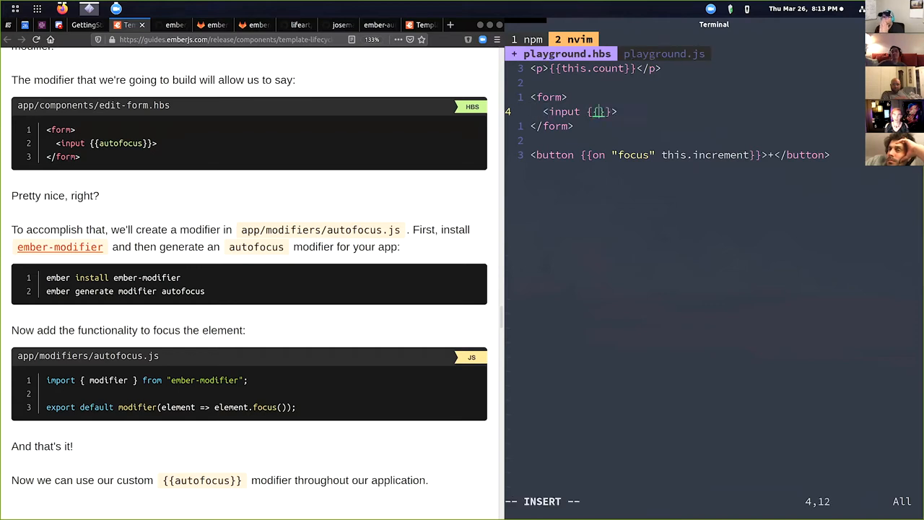
- Add {{autofocus}} to the input in playground.hbs, save, and dismiss the unexpected-modifier console error
{"action": "type", "text": "autofocus"}
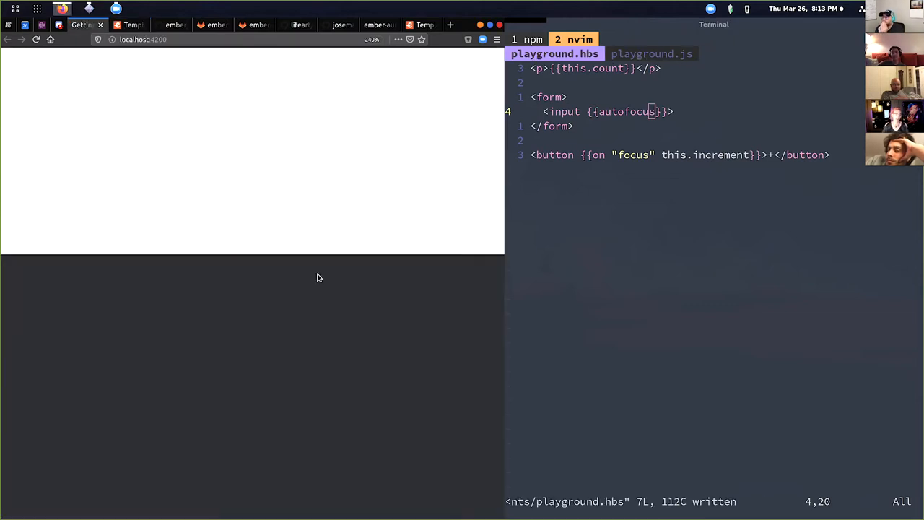
{"action": "key", "text": "F12"}
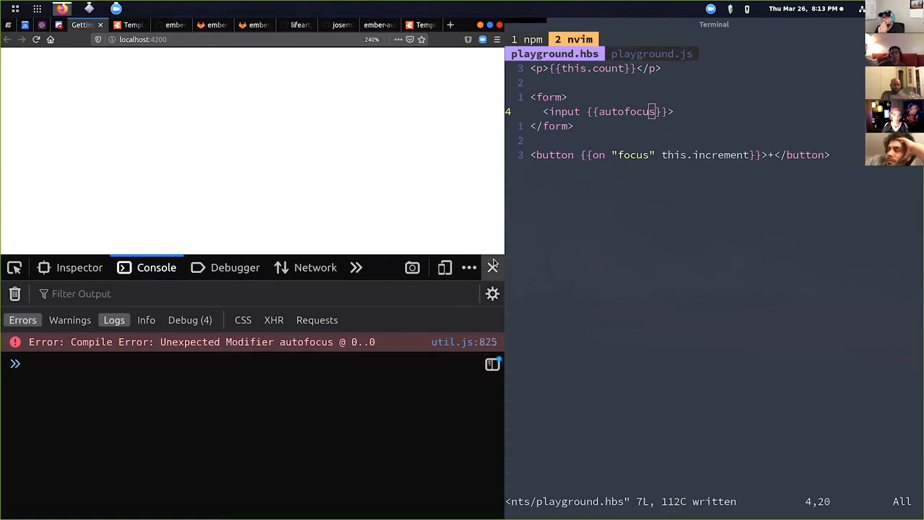
{"action": "left_click", "coordinate": [494, 267]}
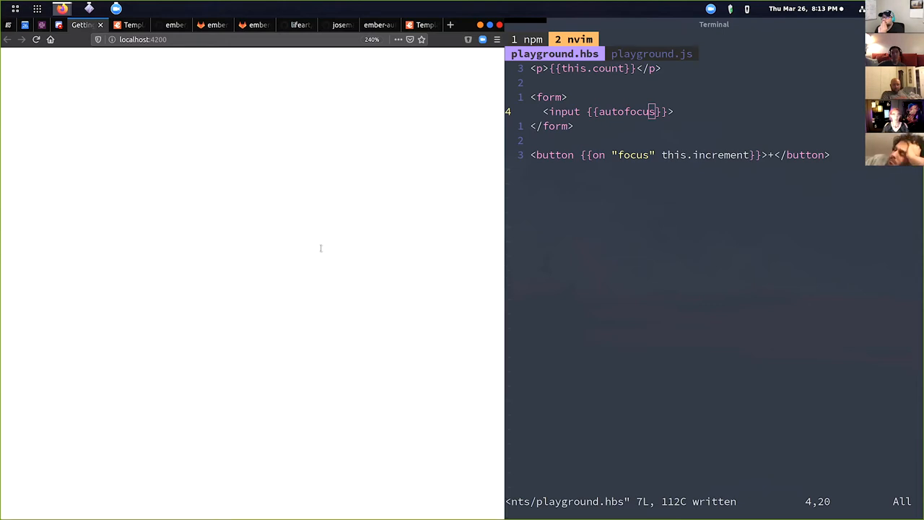
- Copy 'ember generate modifier autofocus' from the guide and run it in the terminal
{"action": "left_click", "coordinate": [130, 24]}
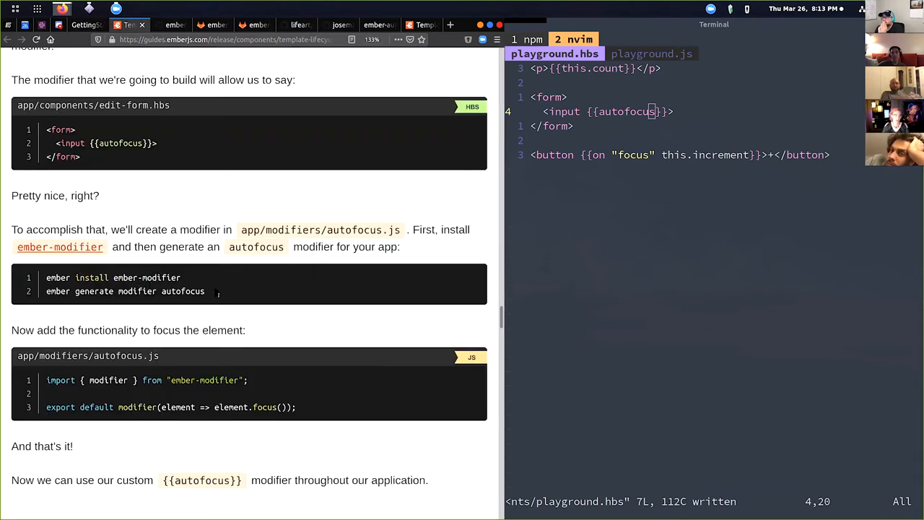
{"action": "triple_click", "coordinate": [125, 292]}
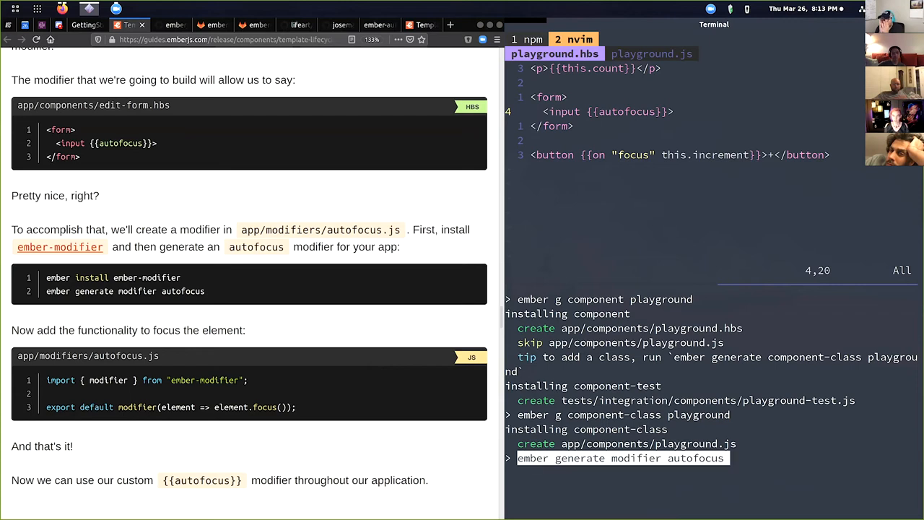
{"action": "key", "text": "Return"}
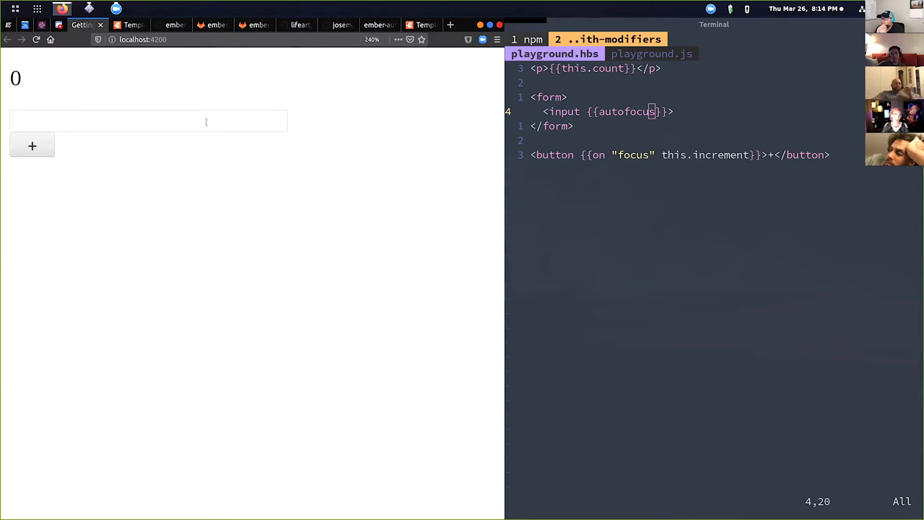
{"action": "mouse_move", "coordinate": [351, 223]}
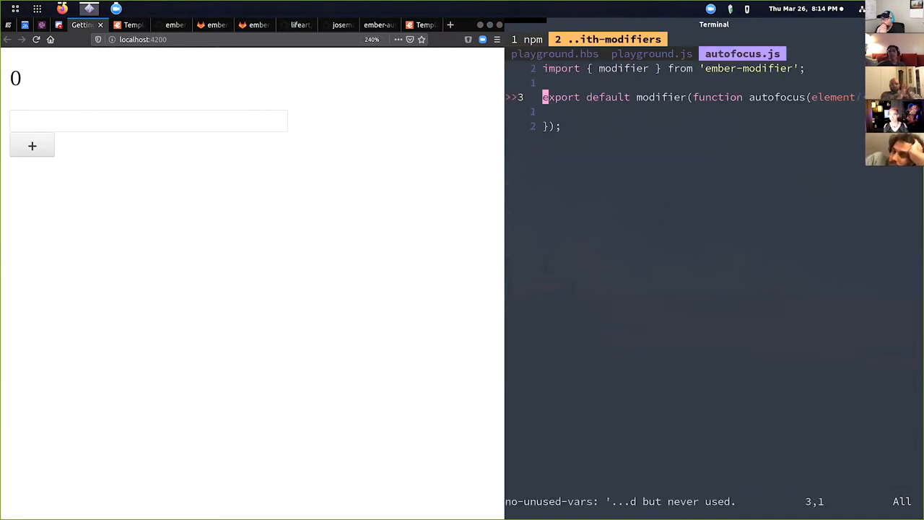
- Add element.focus(); on a new line inside the generated autofocus modifier function
{"action": "key", "text": "End"}
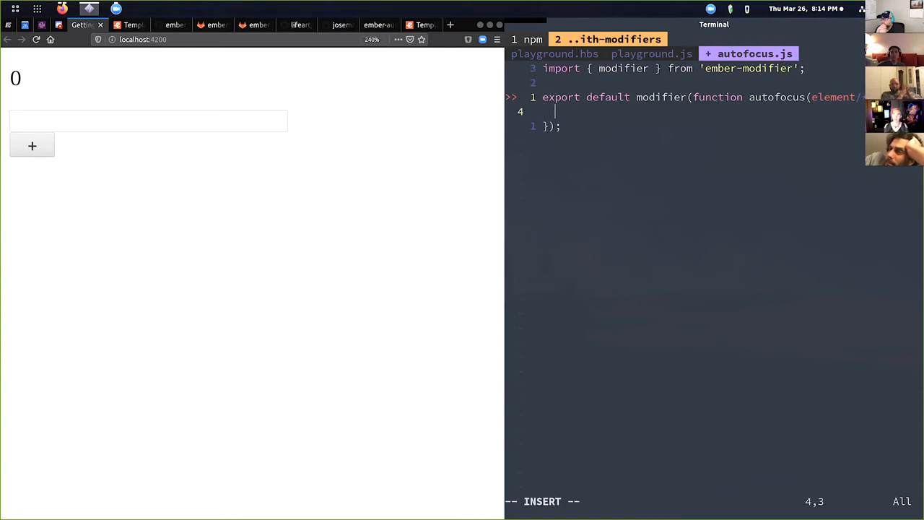
{"action": "type", "text": "element"}
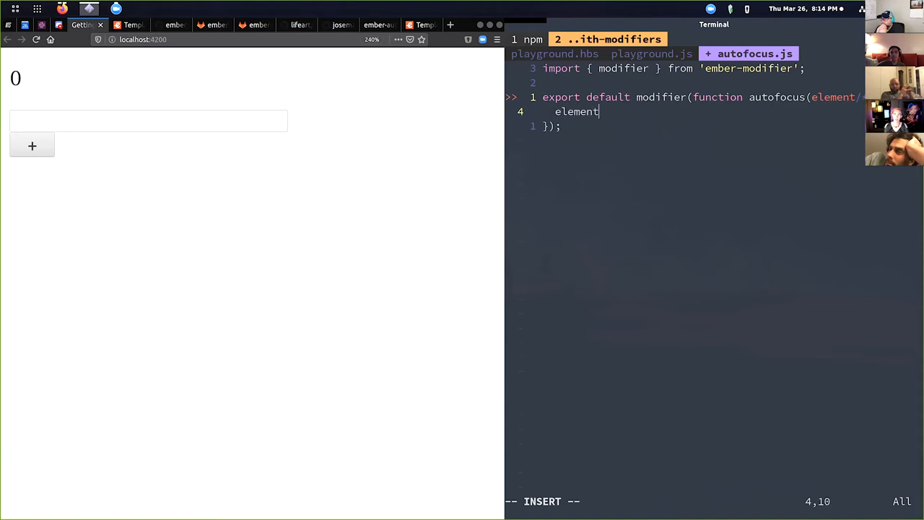
{"action": "type", "text": ".focus();"}
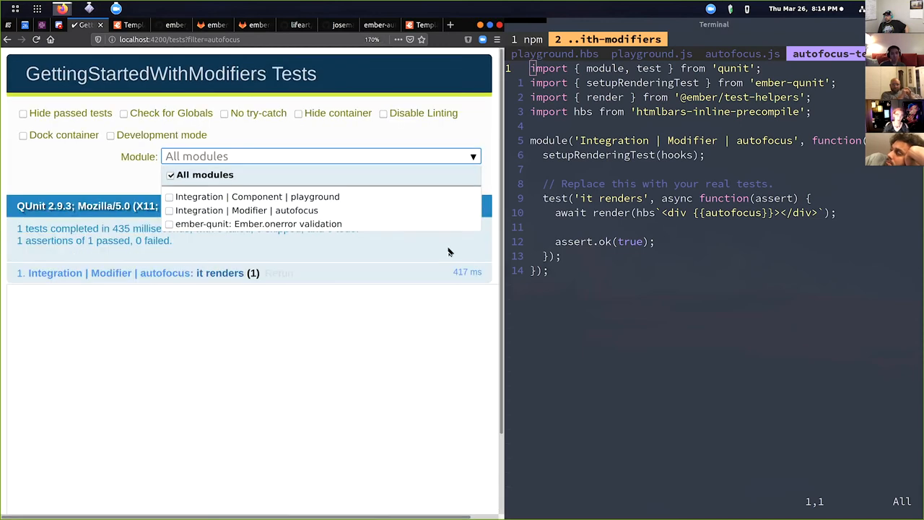
- Rename the autofocus test to 'it will set focus to the element'
{"action": "left_click", "coordinate": [205, 174]}
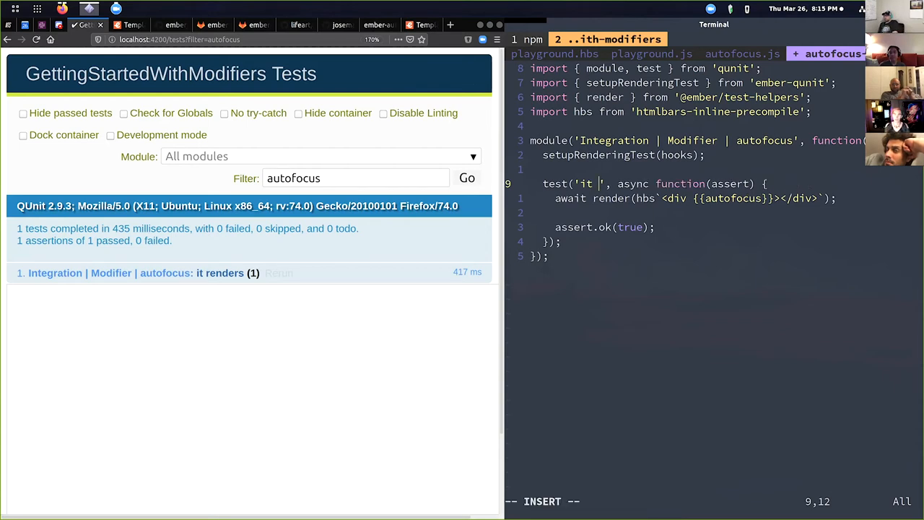
{"action": "type", "text": "will set focus"}
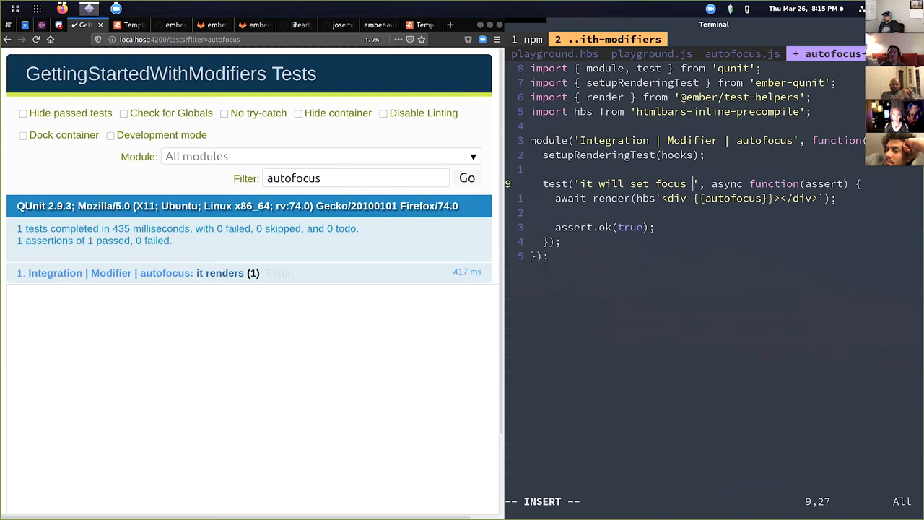
{"action": "type", "text": "to the element"}
{"action": "left_click", "coordinate": [695, 198]}
{"action": "type", "text": "nput"}
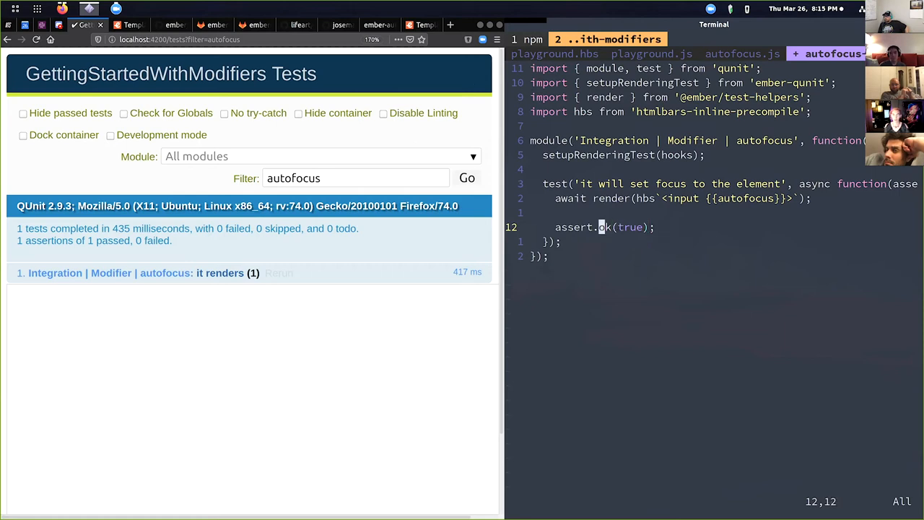
- Import find and assert.equal(find('input'), document.activeElement) in the test
{"action": "type", "text": "equal"}
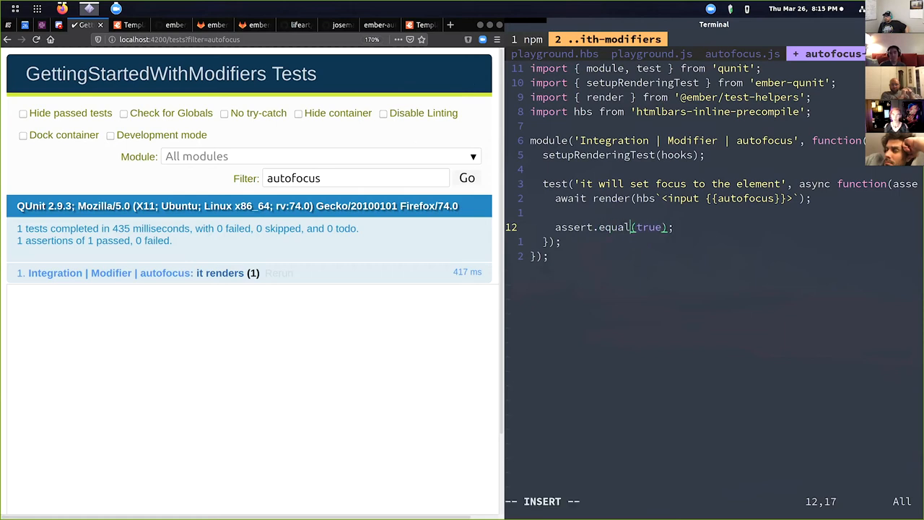
{"action": "type", "text": "find('input"}
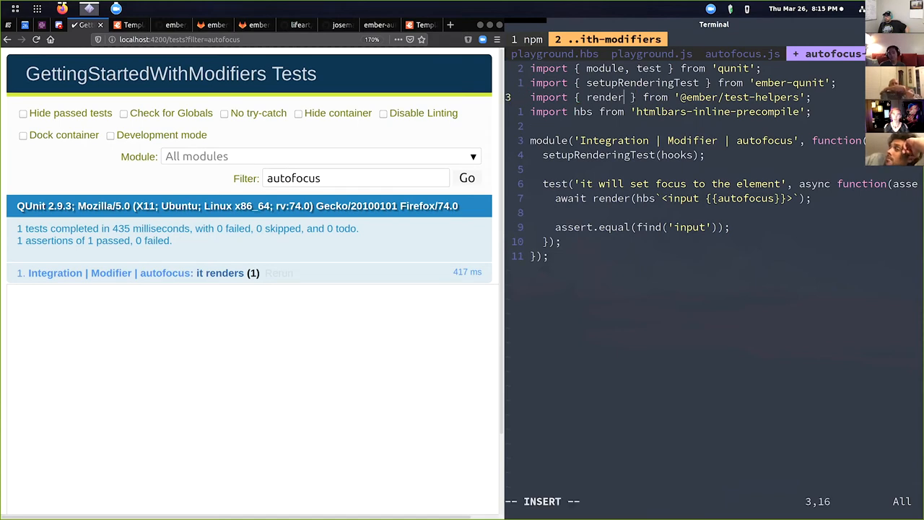
{"action": "type", "text": ", find"}
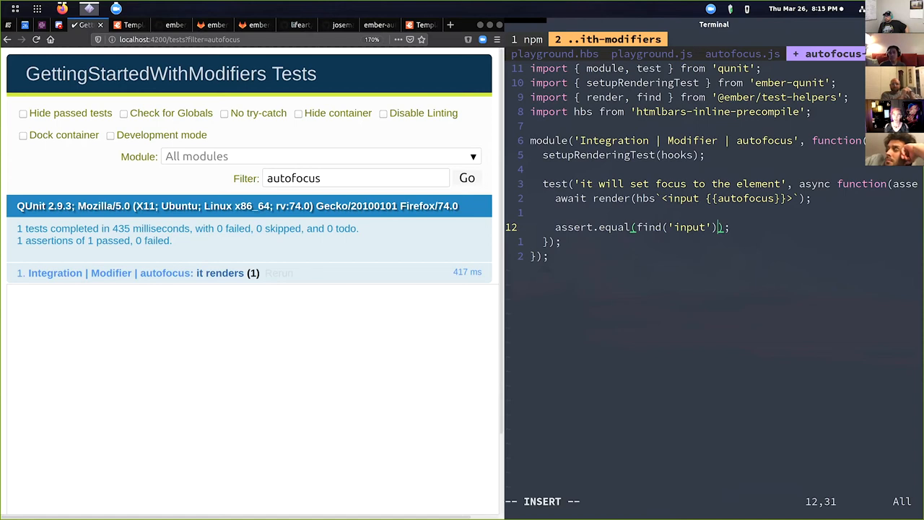
{"action": "type", "text": ", docu"}
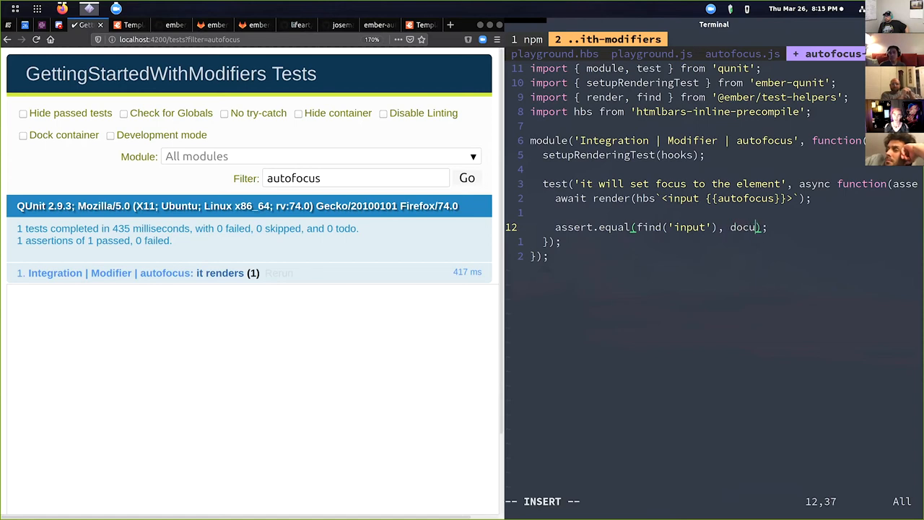
{"action": "type", "text": "ment.activeElement"}
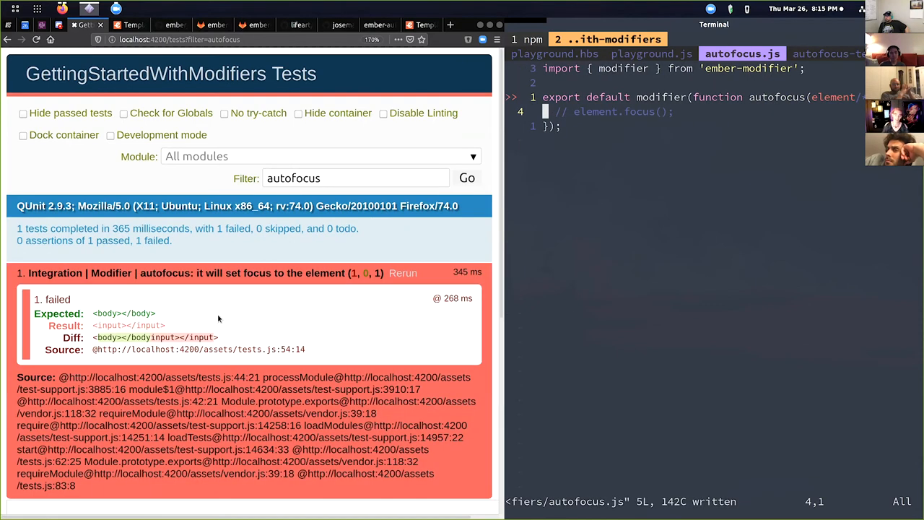
{"action": "mouse_move", "coordinate": [638, 129]}
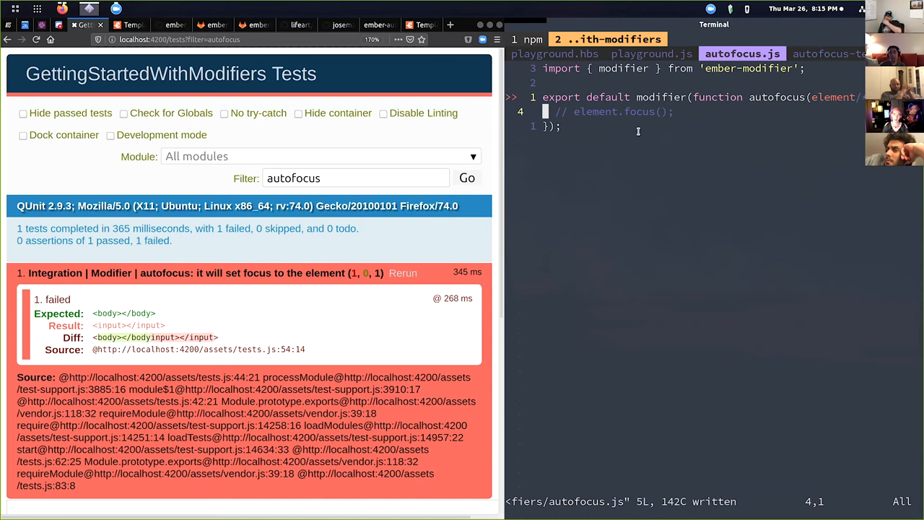
{"action": "mouse_move", "coordinate": [802, 338]}
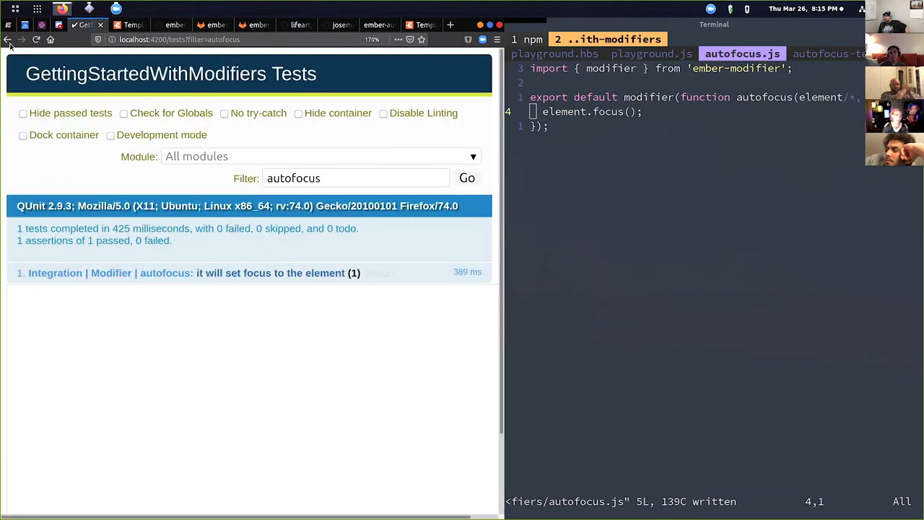
- Reload the app to confirm the input loads focused, then move on to the next reference tab
{"action": "left_click", "coordinate": [7, 41]}
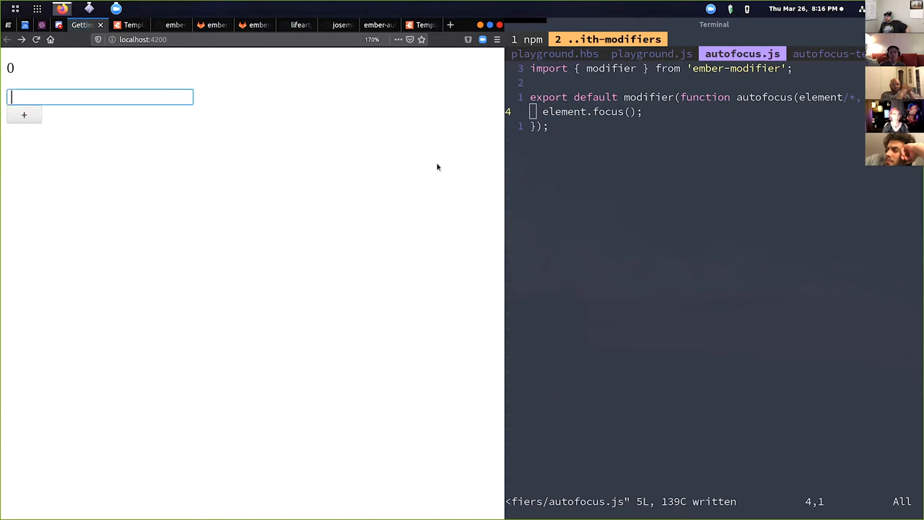
{"action": "mouse_move", "coordinate": [791, 202]}
{"action": "type", "text": ":bd"}
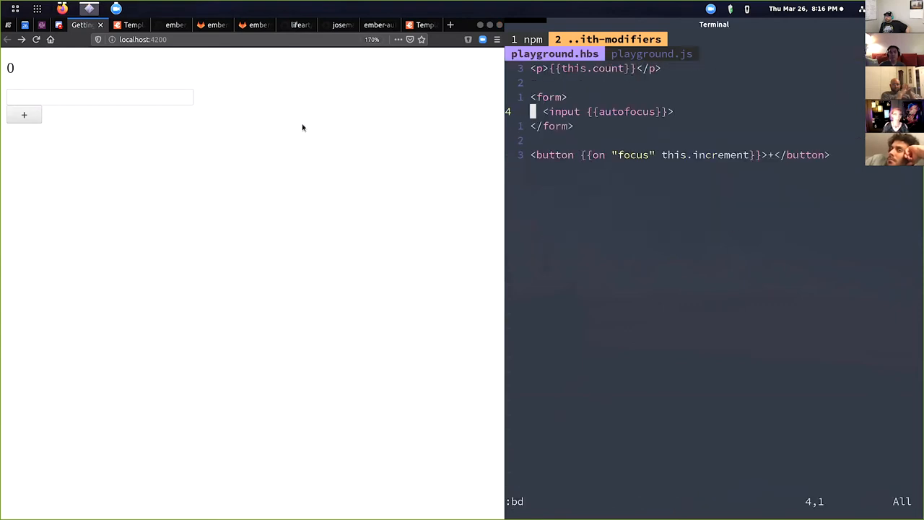
{"action": "left_click", "coordinate": [130, 24]}
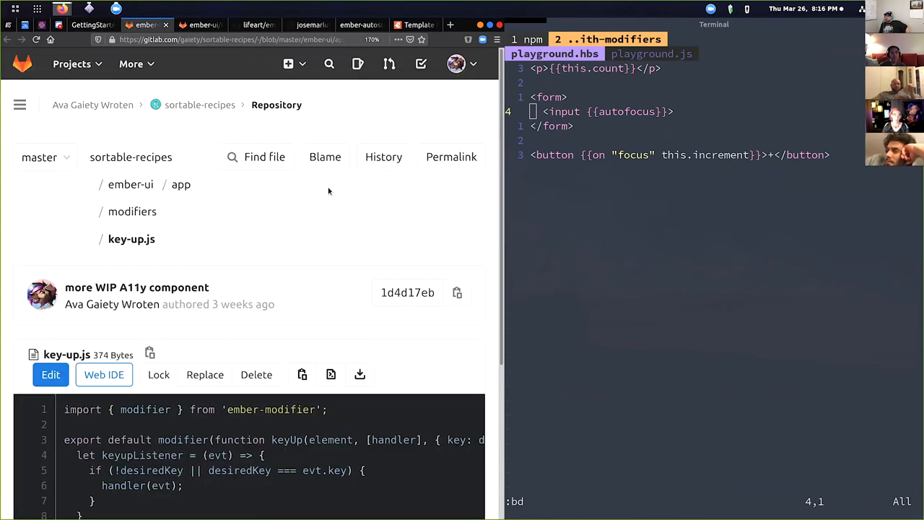
{"action": "scroll", "scroll_direction": "down", "scroll_amount": 3}
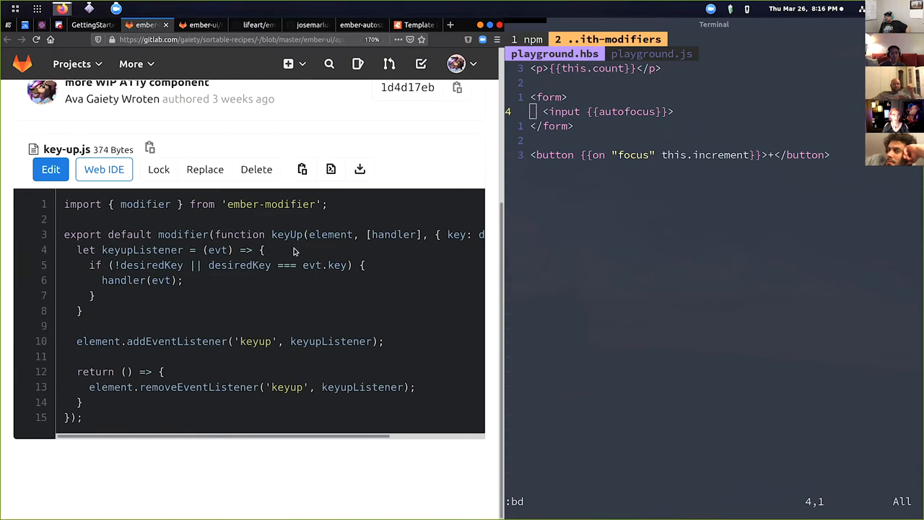
{"action": "mouse_move", "coordinate": [271, 162]}
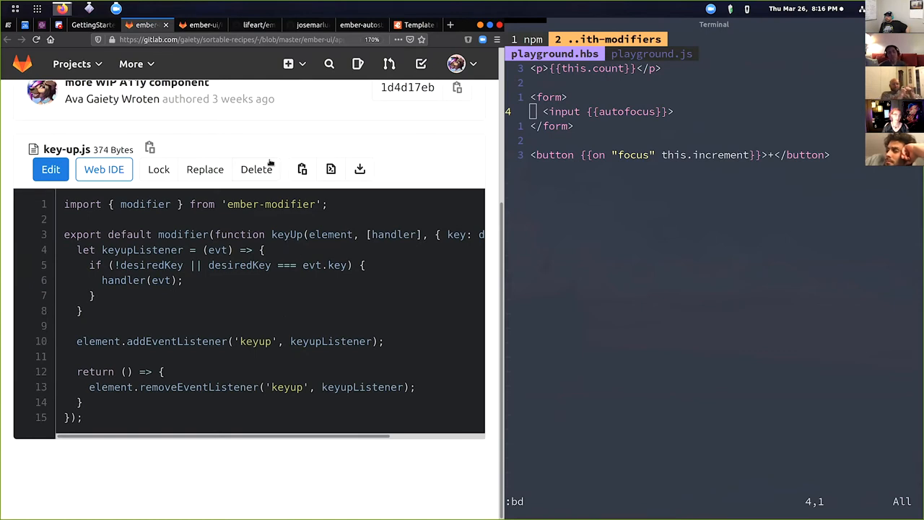
{"action": "mouse_move", "coordinate": [300, 239]}
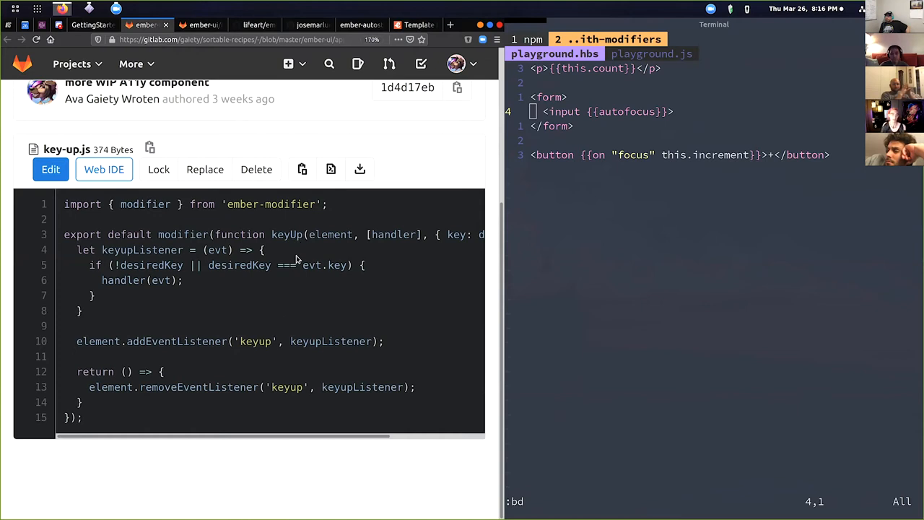
{"action": "mouse_move", "coordinate": [376, 262]}
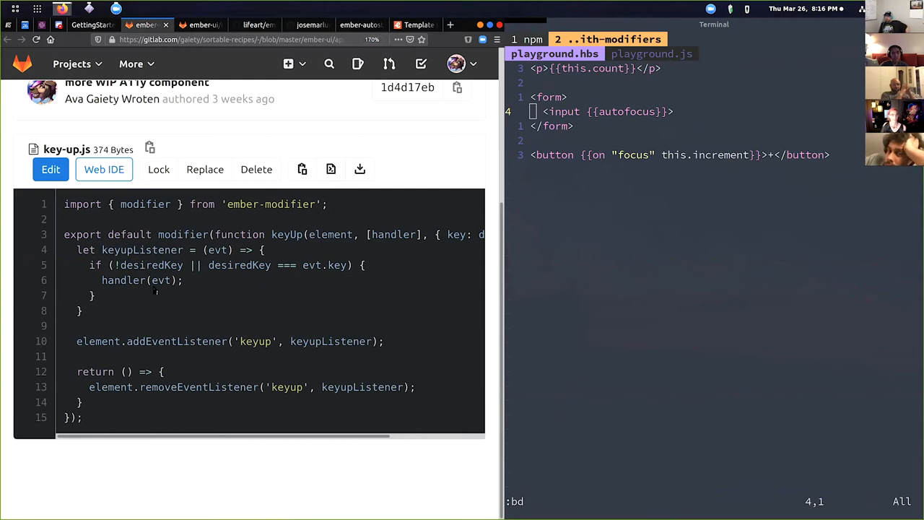
{"action": "mouse_move", "coordinate": [136, 345]}
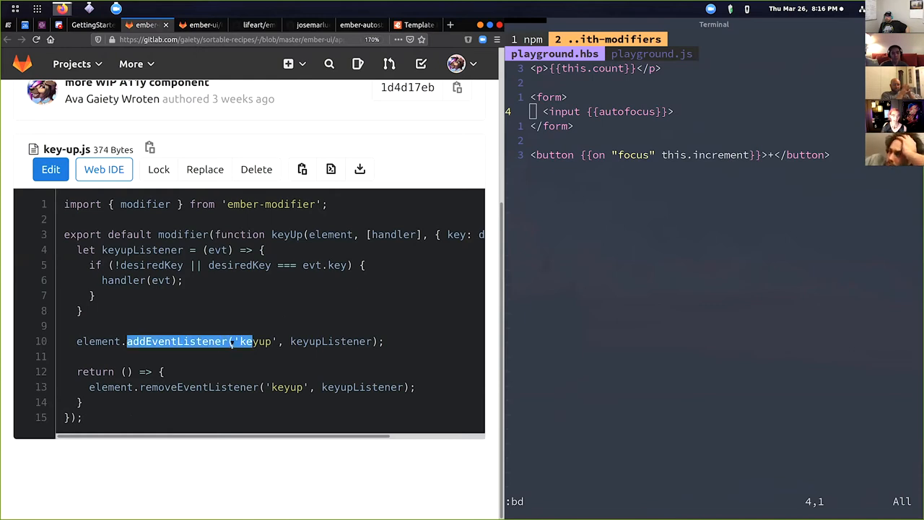
{"action": "left_click", "coordinate": [205, 384]}
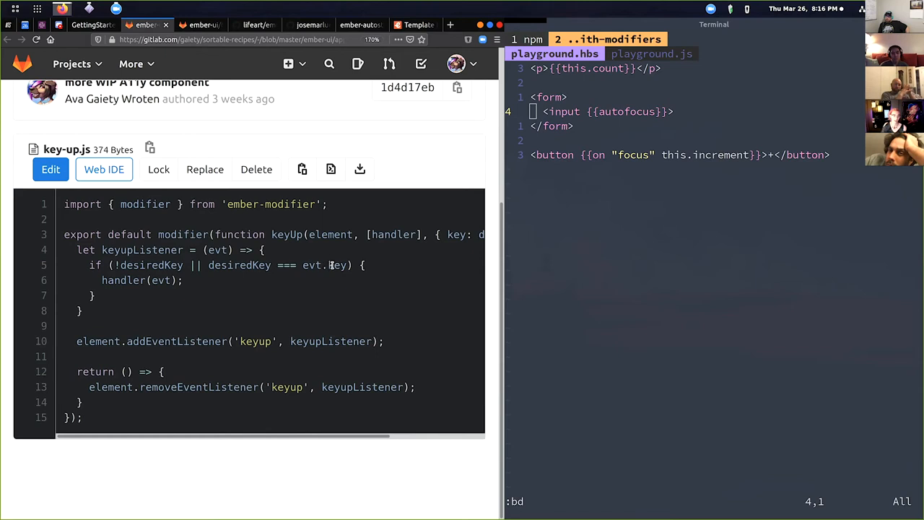
{"action": "mouse_move", "coordinate": [372, 436]}
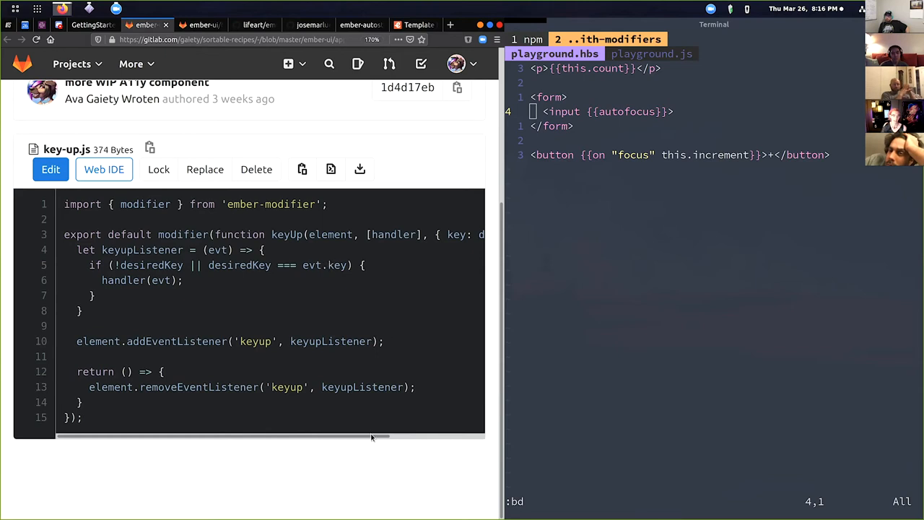
{"action": "scroll", "scroll_direction": "right", "scroll_amount": 3}
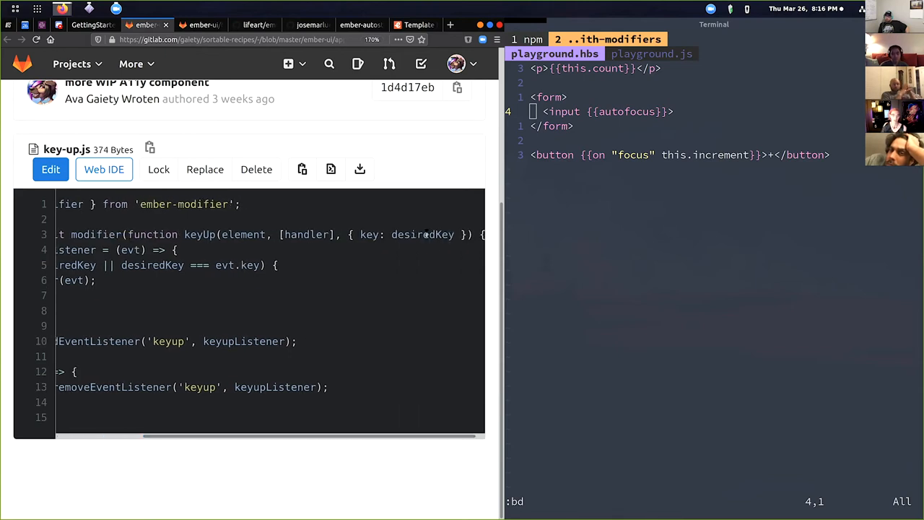
{"action": "double_click", "coordinate": [422, 234]}
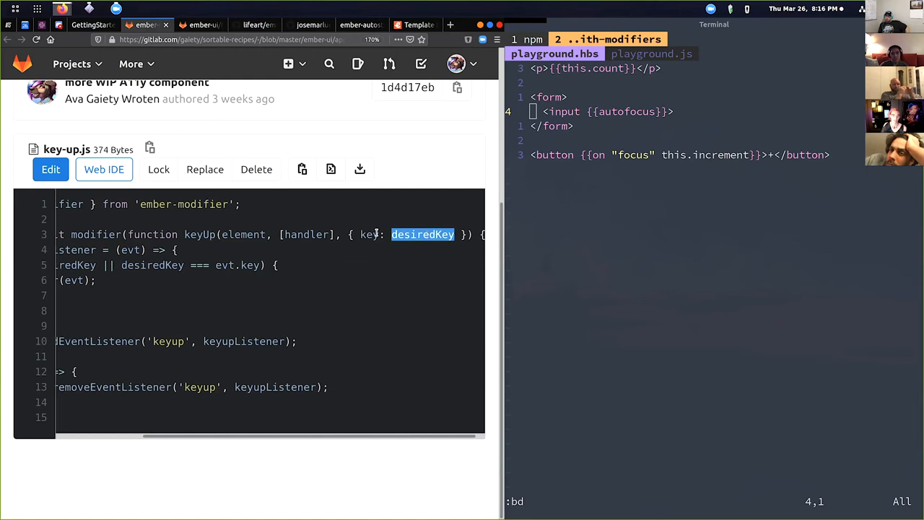
{"action": "scroll", "scroll_direction": "left", "scroll_amount": 3}
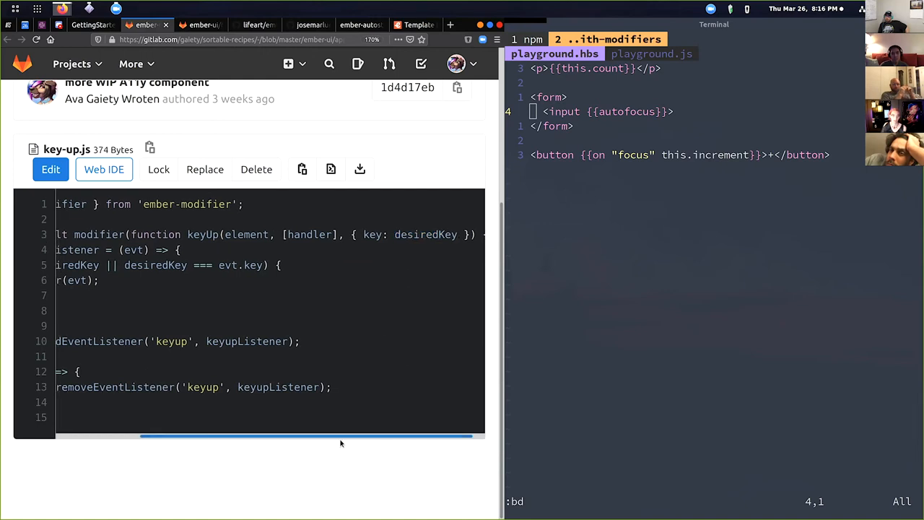
{"action": "scroll", "scroll_direction": "left", "scroll_amount": 3}
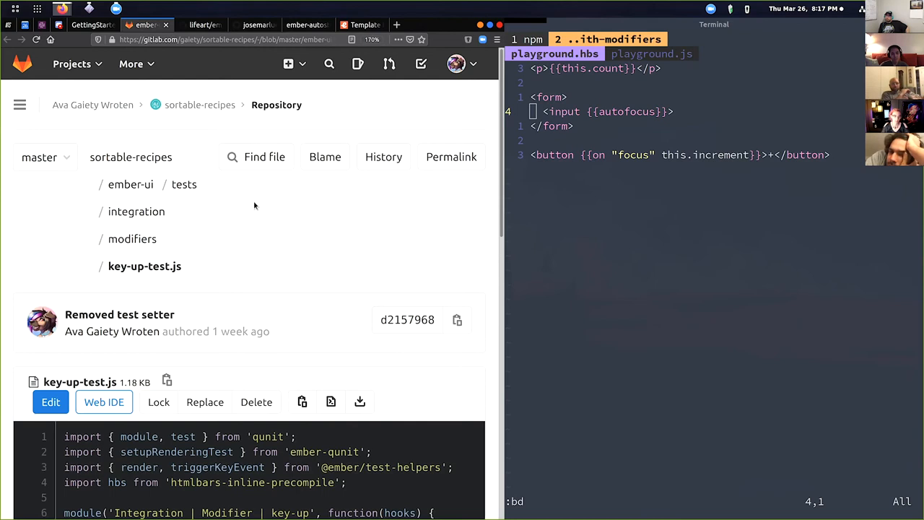
- Read key-up-test.js in GitLab through both test cases, including the specific-key test
{"action": "scroll", "scroll_direction": "down", "scroll_amount": 3}
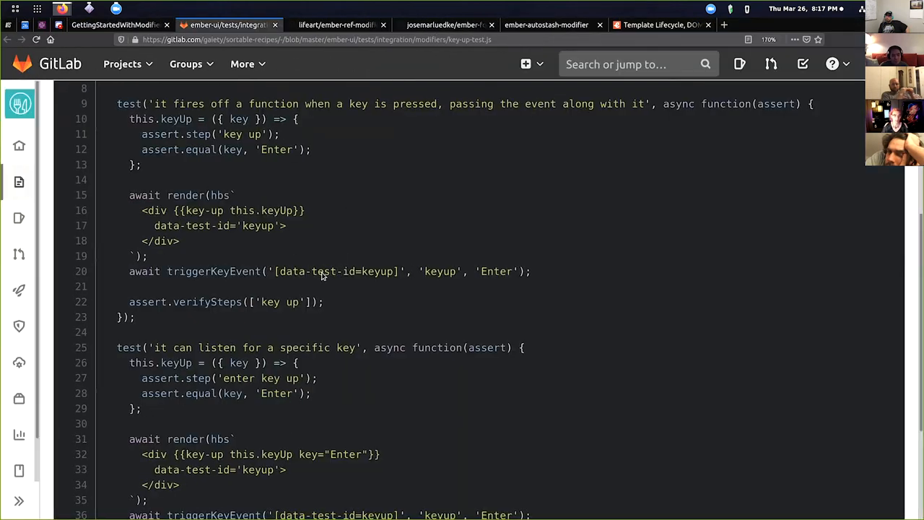
{"action": "scroll", "scroll_direction": "up", "scroll_amount": 3}
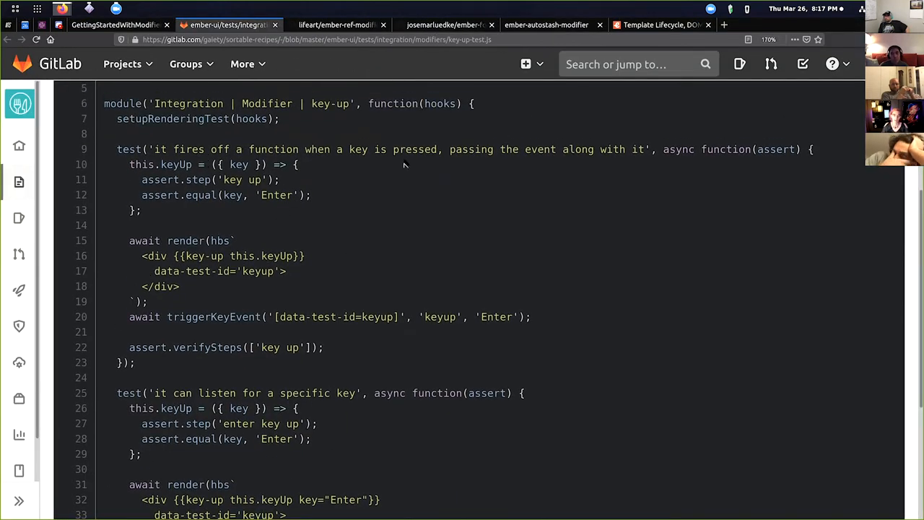
{"action": "mouse_move", "coordinate": [211, 239]}
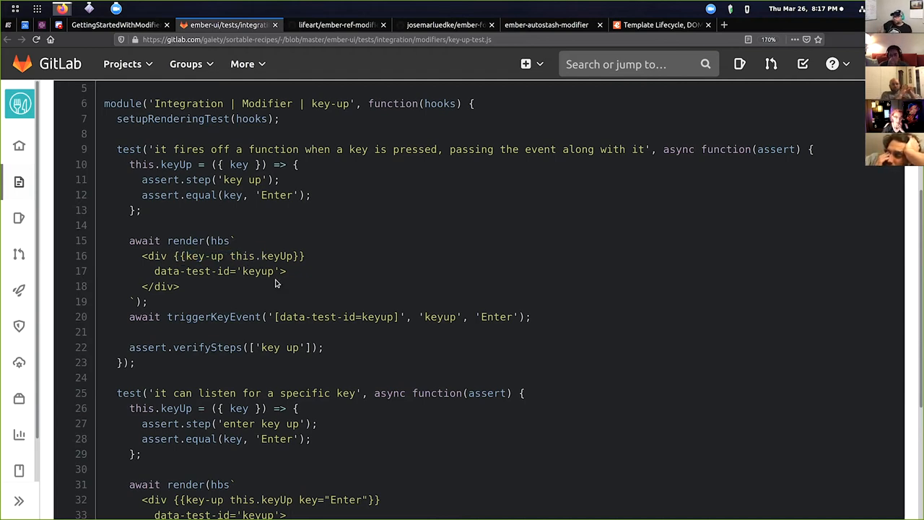
{"action": "double_click", "coordinate": [238, 316]}
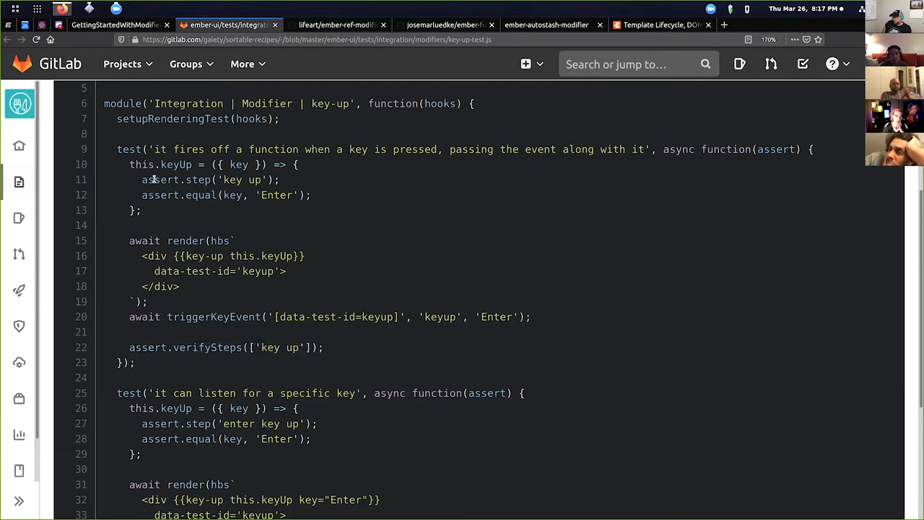
{"action": "double_click", "coordinate": [171, 179]}
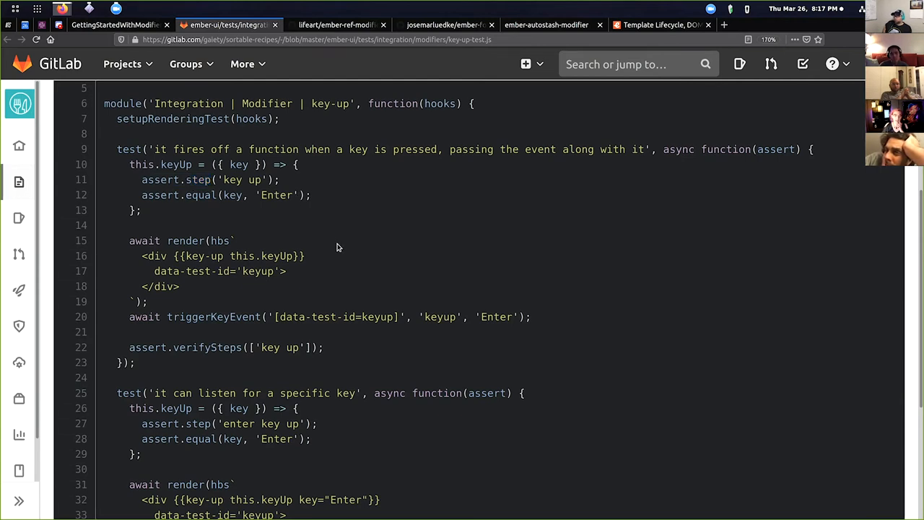
{"action": "scroll", "scroll_direction": "down", "scroll_amount": 3}
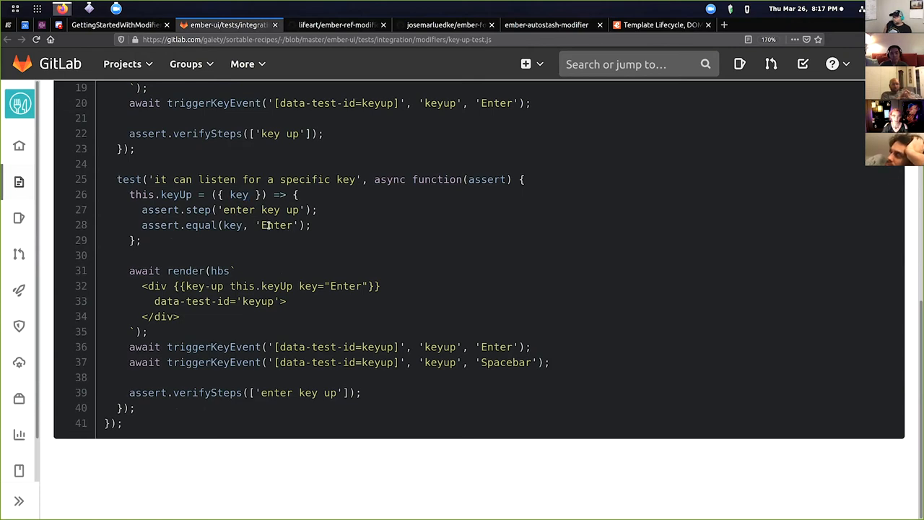
{"action": "double_click", "coordinate": [274, 225]}
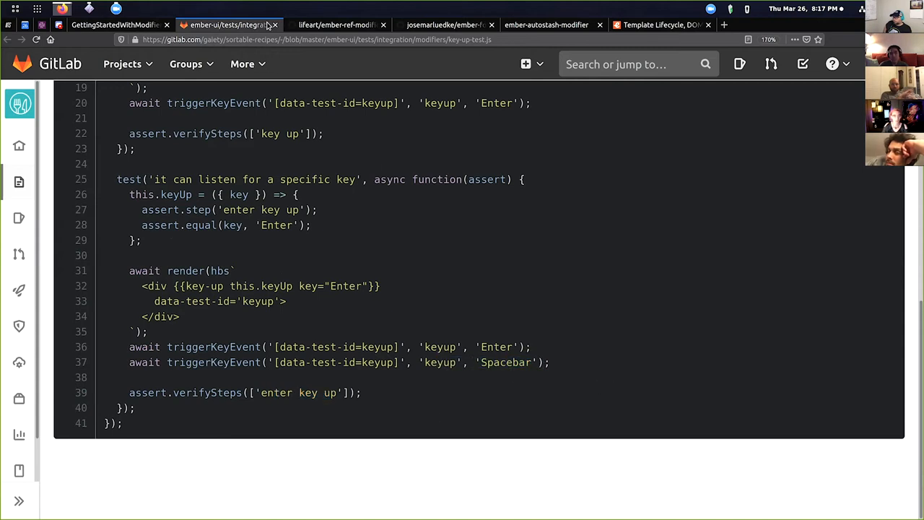
{"action": "mouse_move", "coordinate": [274, 26]}
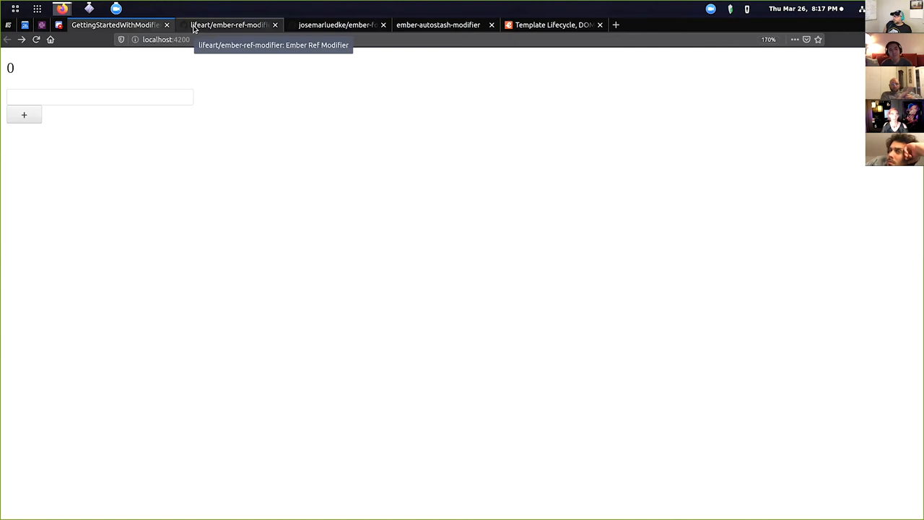
{"action": "mouse_move", "coordinate": [301, 121]}
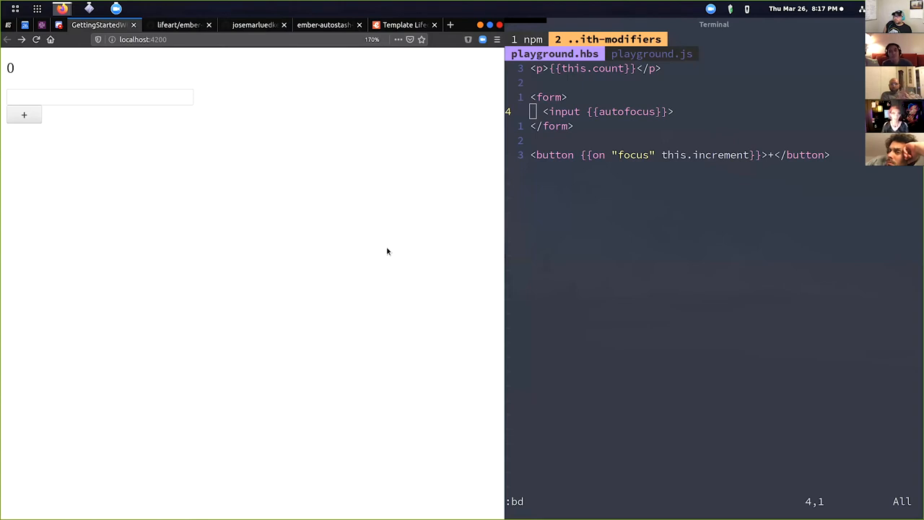
- Bring up the ember-ref-modifier README and scroll to its Usage examples
{"action": "left_click", "coordinate": [179, 25]}
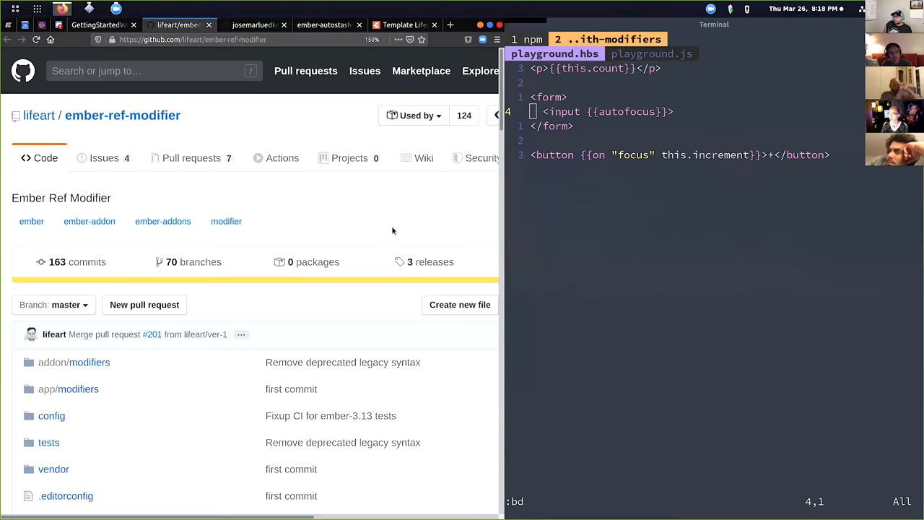
{"action": "scroll", "scroll_direction": "down", "scroll_amount": 3}
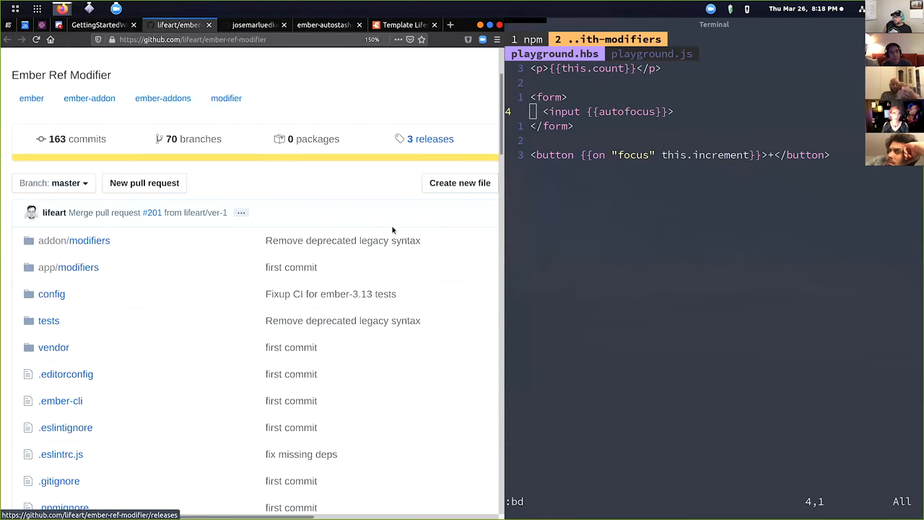
{"action": "scroll", "scroll_direction": "down", "scroll_amount": 3}
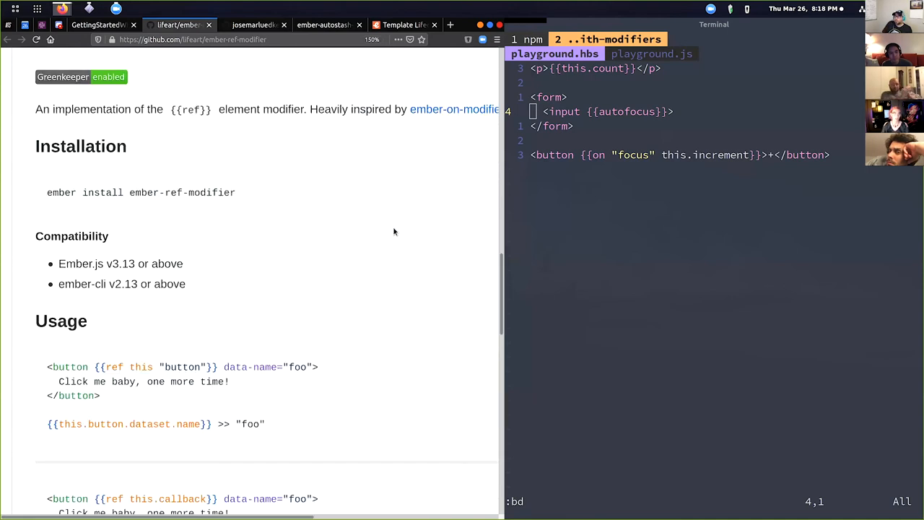
{"action": "scroll", "scroll_direction": "up", "scroll_amount": 3}
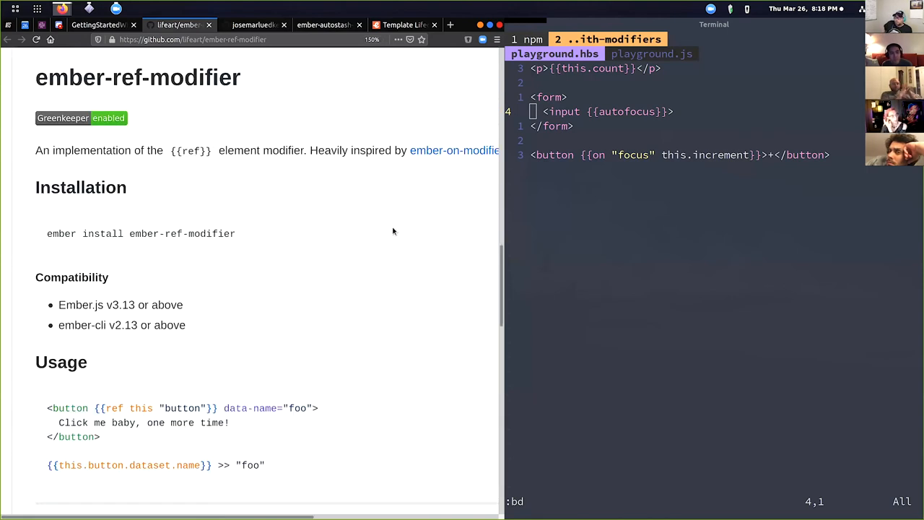
{"action": "scroll", "scroll_direction": "down", "scroll_amount": 3}
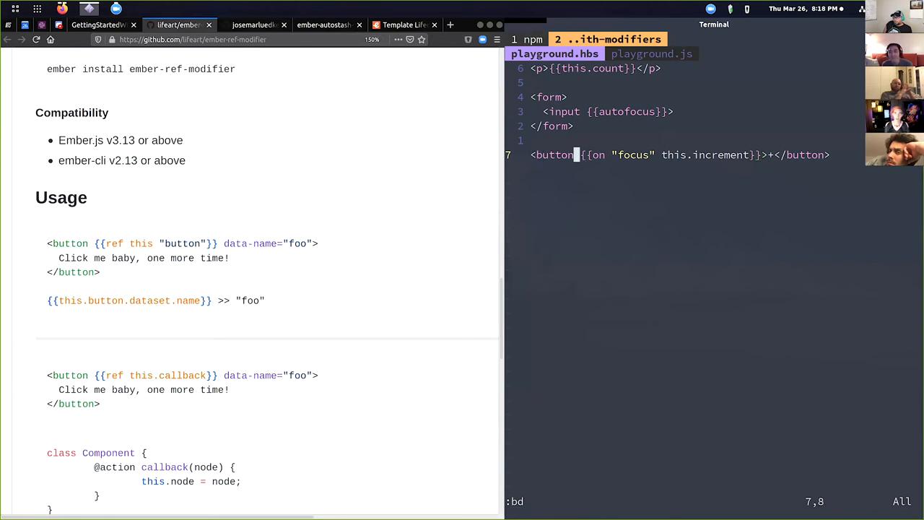
- Add a {{ref this "myInput"}} modifier to the form's input
{"action": "key", "text": "i"}
{"action": "type", "text": " {{}}"}
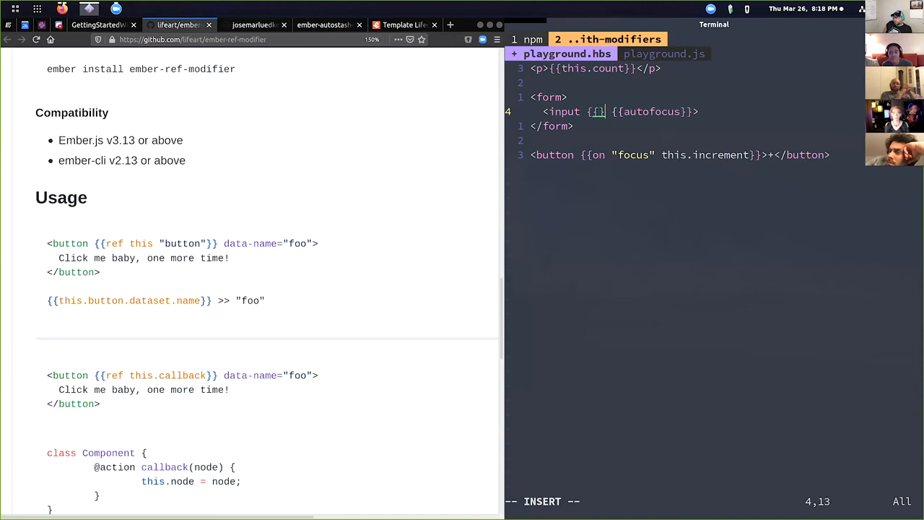
{"action": "key", "text": "Left"}
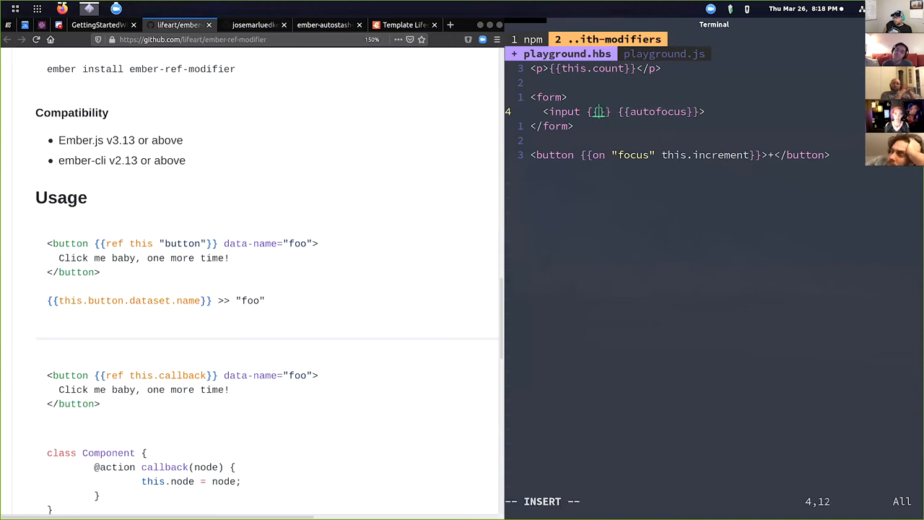
{"action": "type", "text": "ref"}
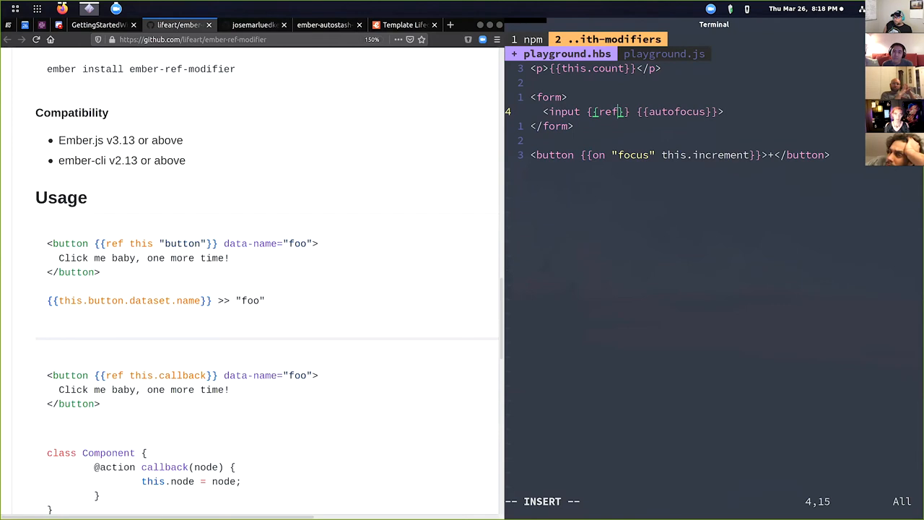
{"action": "type", "text": "this"}
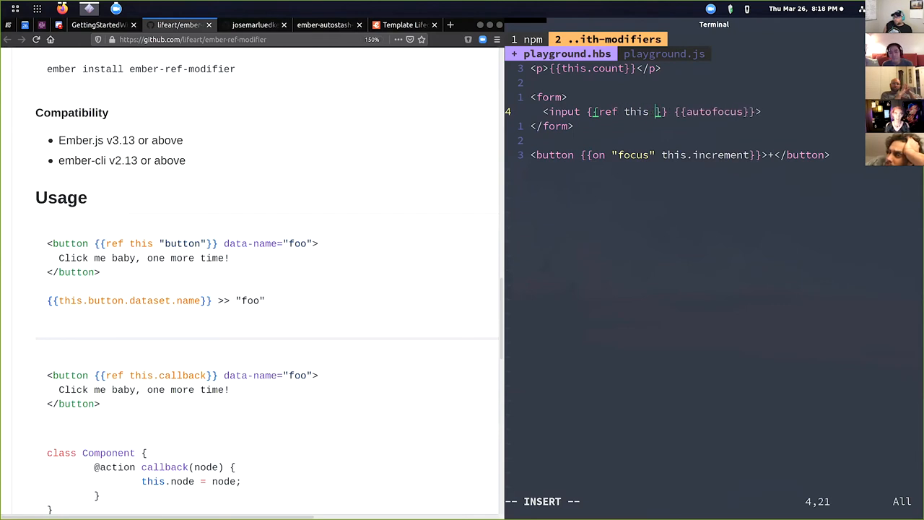
{"action": "type", "text": "\"\""}
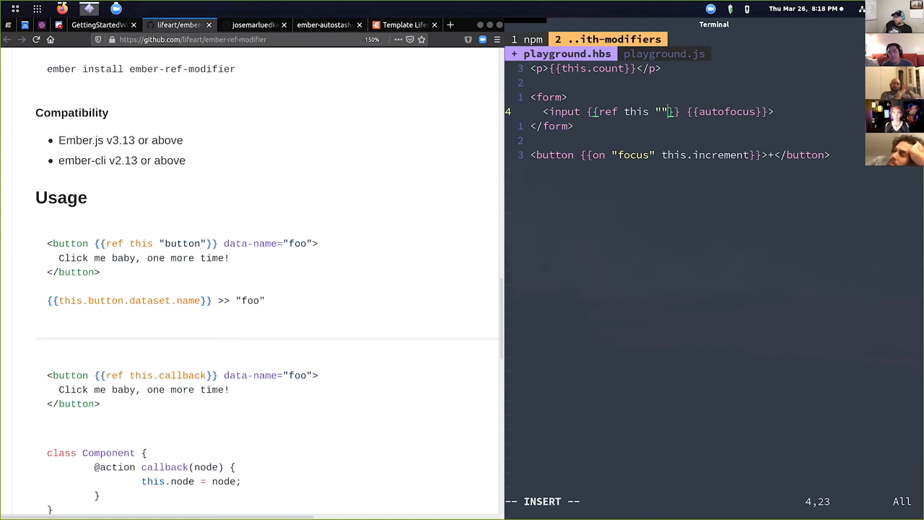
{"action": "type", "text": "m"}
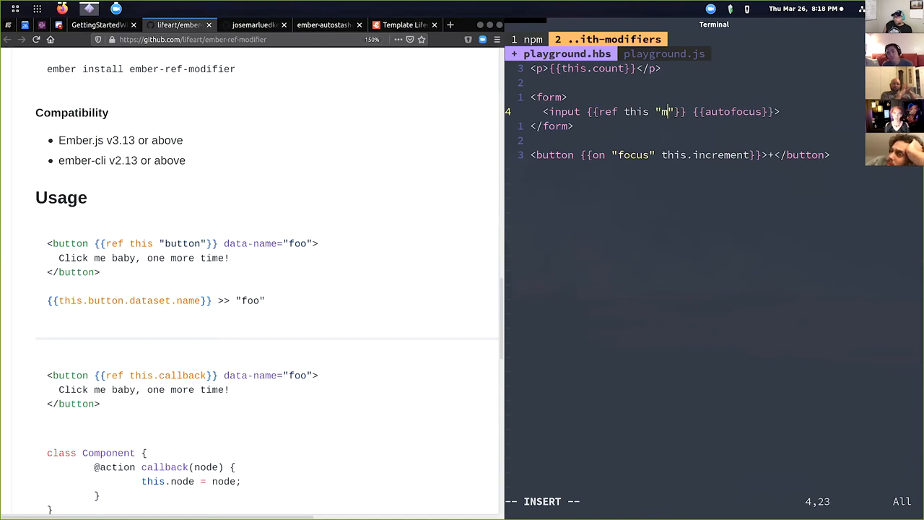
{"action": "type", "text": "yInput"}
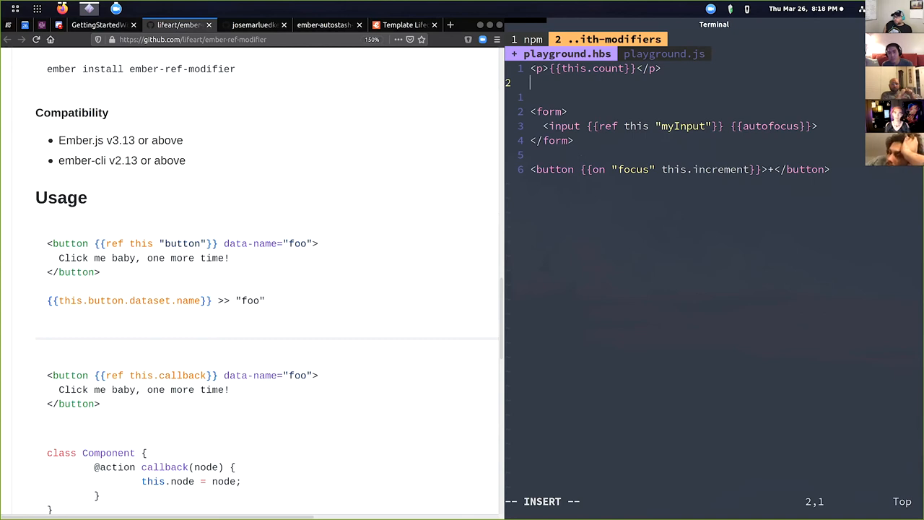
- Start a new paragraph reading <p>{{this.myInput
{"action": "type", "text": "<p></p>"}
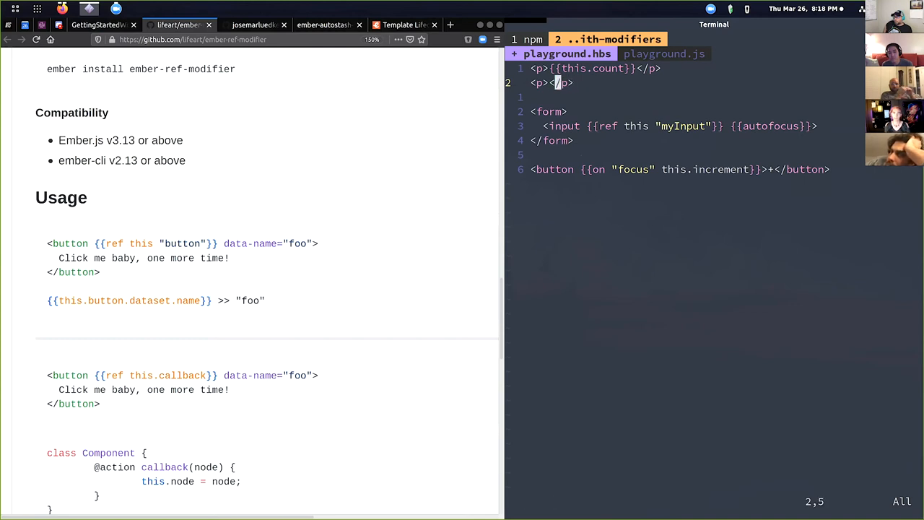
{"action": "type", "text": "{{this"}
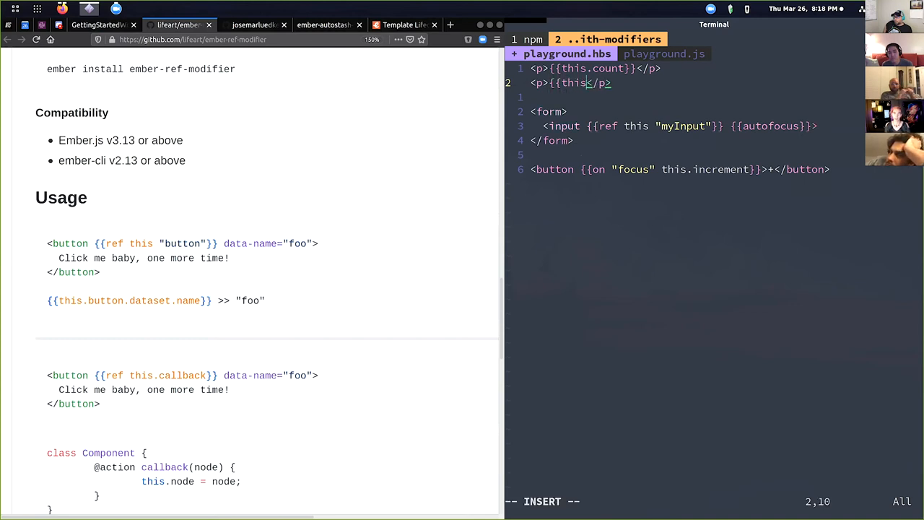
{"action": "type", "text": "myInput.tagName"}
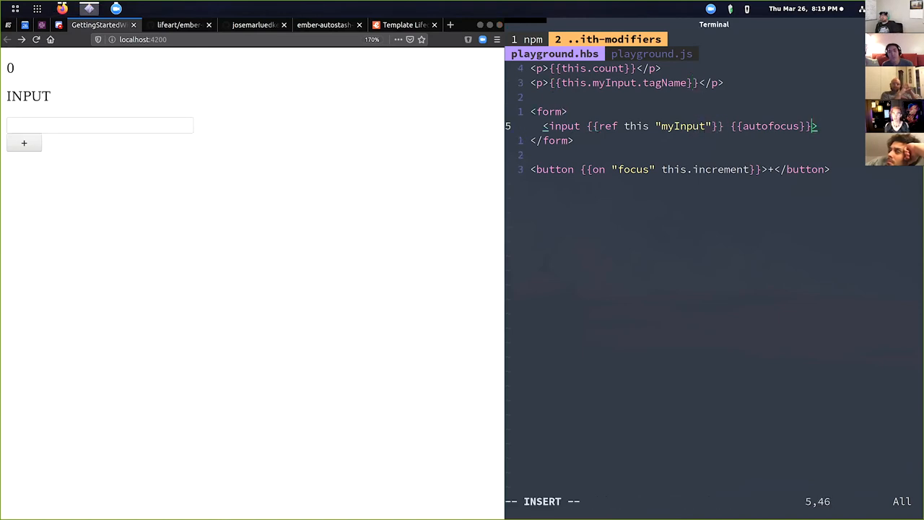
- Give the input a data-name attribute and show this.myInput.dataset.name in the paragraph
{"action": "type", "text": "data-nam"}
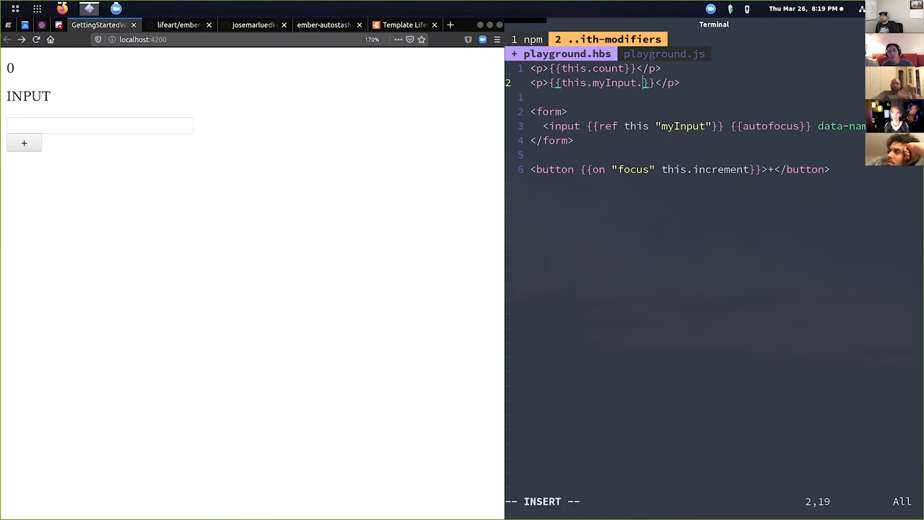
{"action": "type", "text": "datasets"}
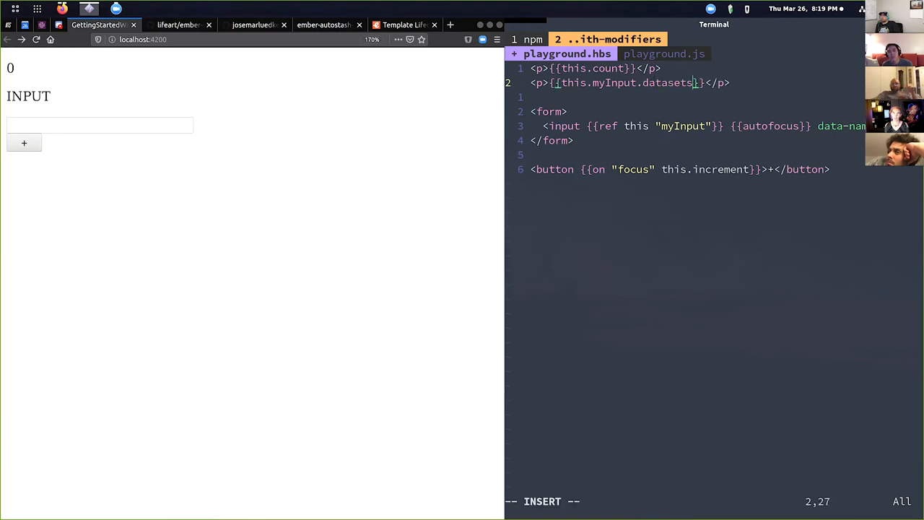
{"action": "type", "text": ".name"}
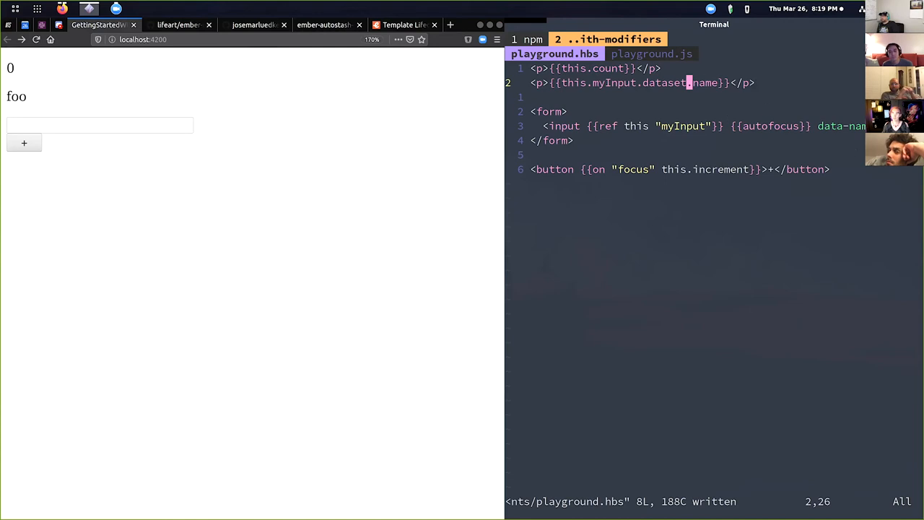
{"action": "mouse_move", "coordinate": [387, 314]}
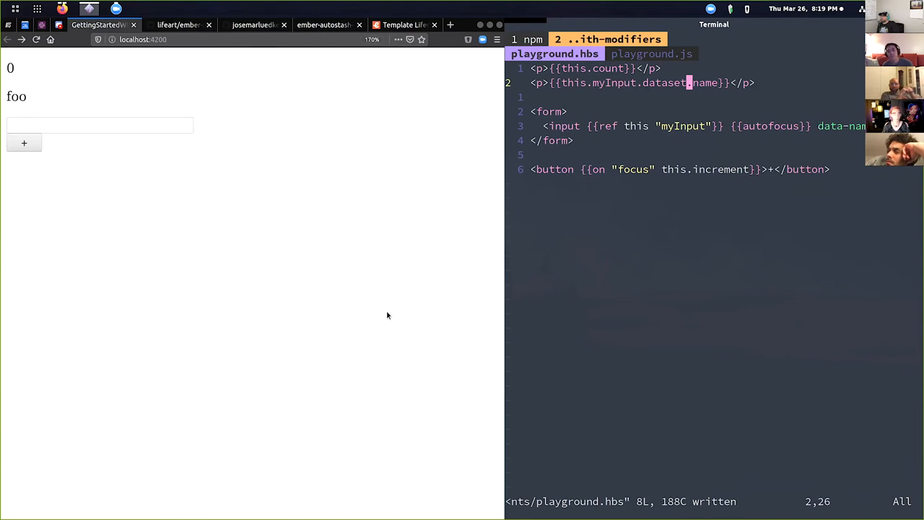
{"action": "mouse_move", "coordinate": [667, 258]}
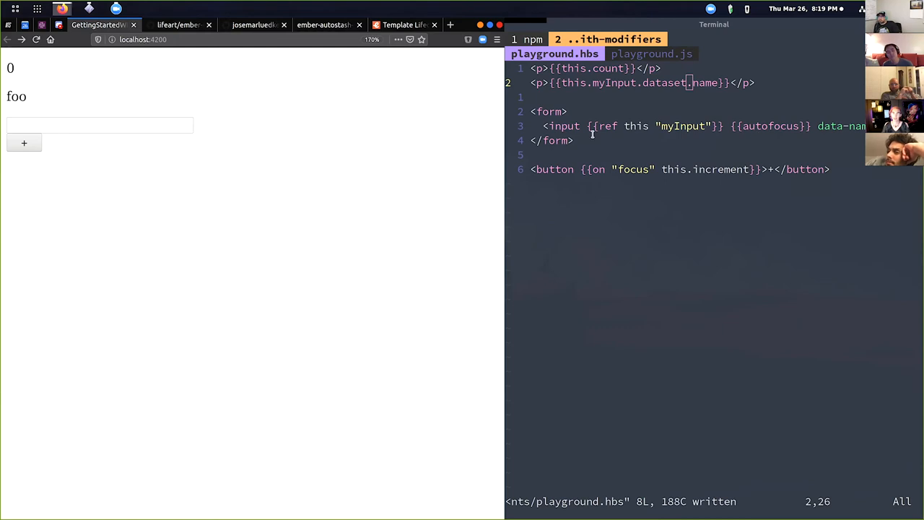
{"action": "mouse_move", "coordinate": [377, 282]}
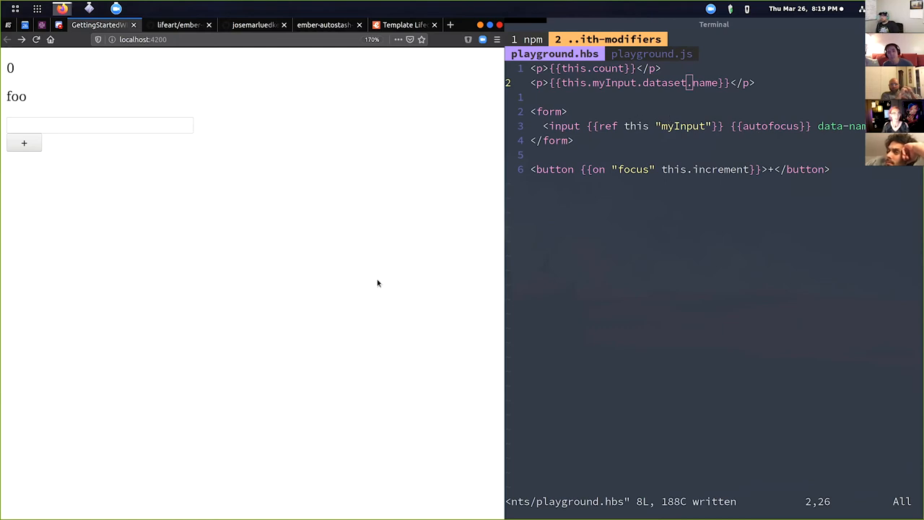
- Return to the ember-ref-modifier GitHub readme and read down to its closing didInsertElement note
{"action": "left_click", "coordinate": [179, 25]}
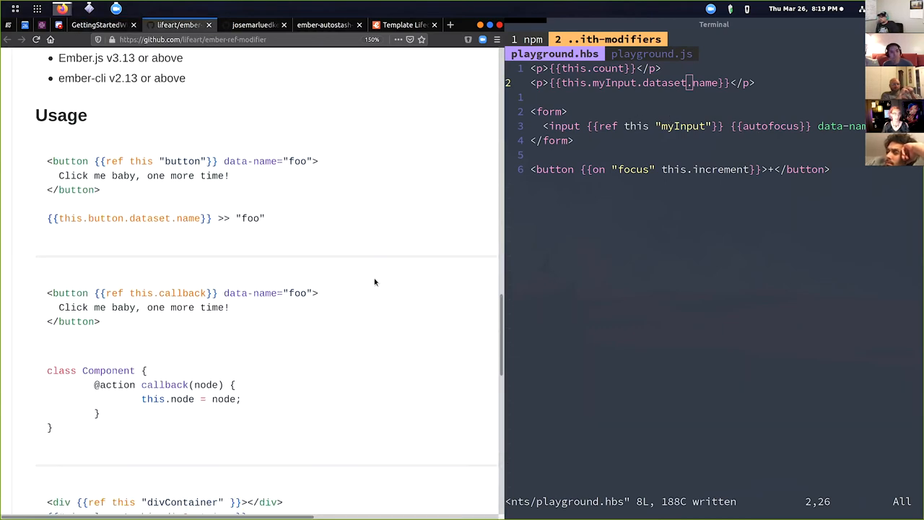
{"action": "scroll", "scroll_direction": "down", "scroll_amount": 3}
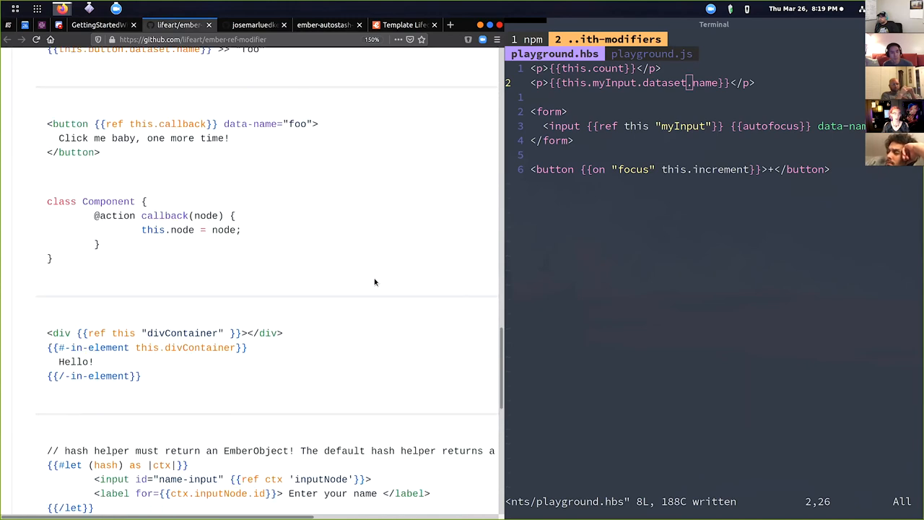
{"action": "scroll", "scroll_direction": "down", "scroll_amount": 3}
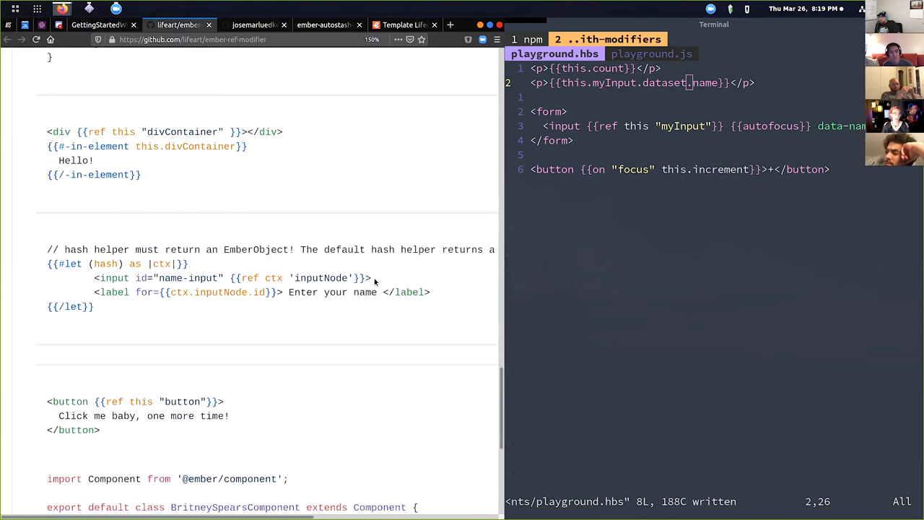
{"action": "scroll", "scroll_direction": "down", "scroll_amount": 3}
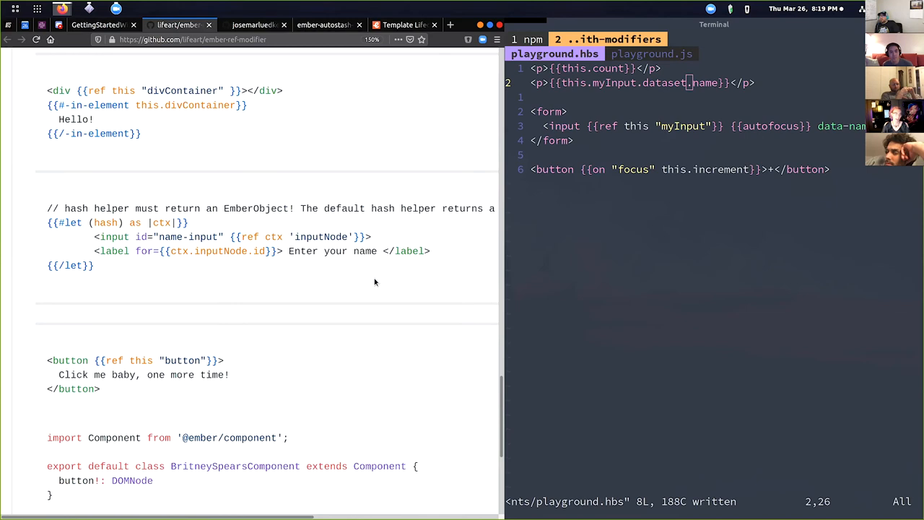
{"action": "scroll", "scroll_direction": "down", "scroll_amount": 3}
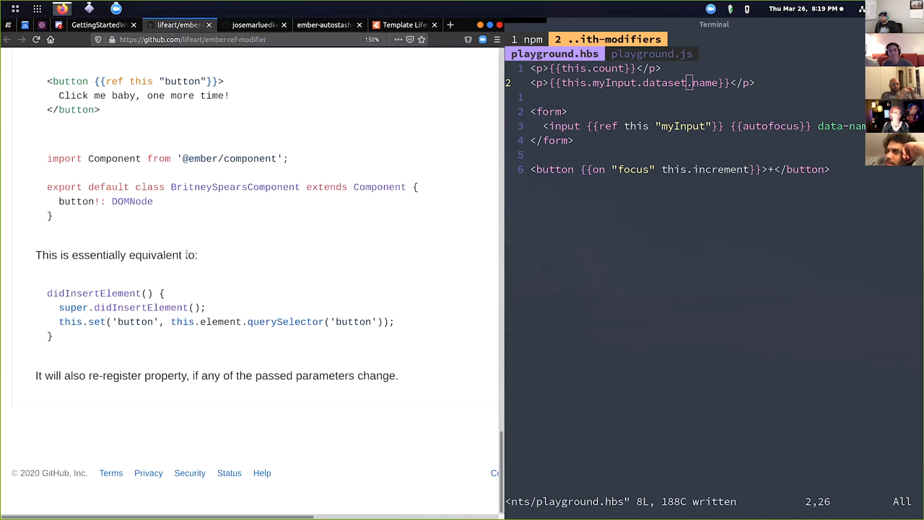
{"action": "mouse_move", "coordinate": [161, 224]}
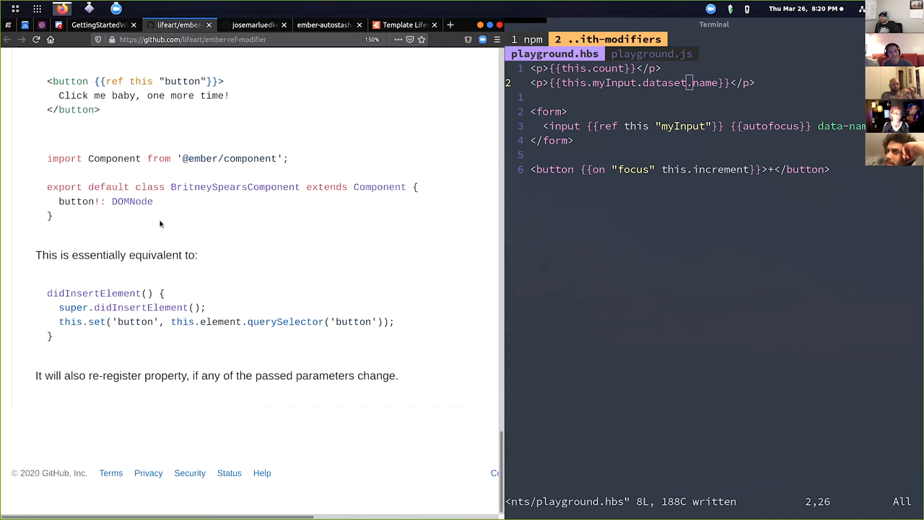
{"action": "mouse_move", "coordinate": [221, 240]}
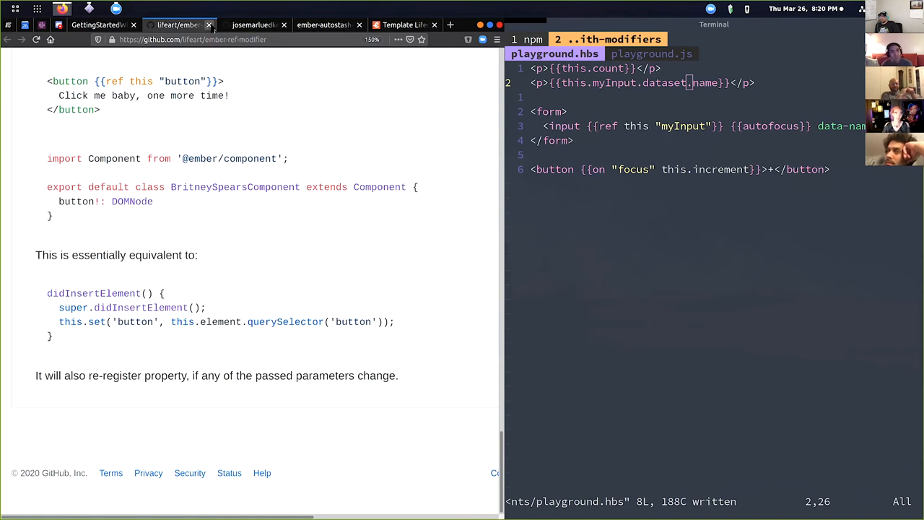
- Bring up the ember-focus-trap repository page and read down through Installation and Usage examples
{"action": "left_click", "coordinate": [252, 25]}
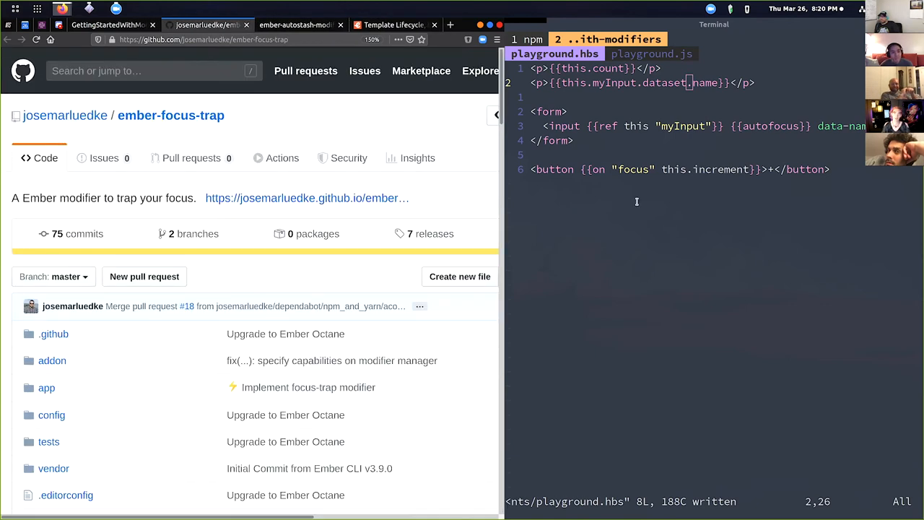
{"action": "mouse_move", "coordinate": [404, 174]}
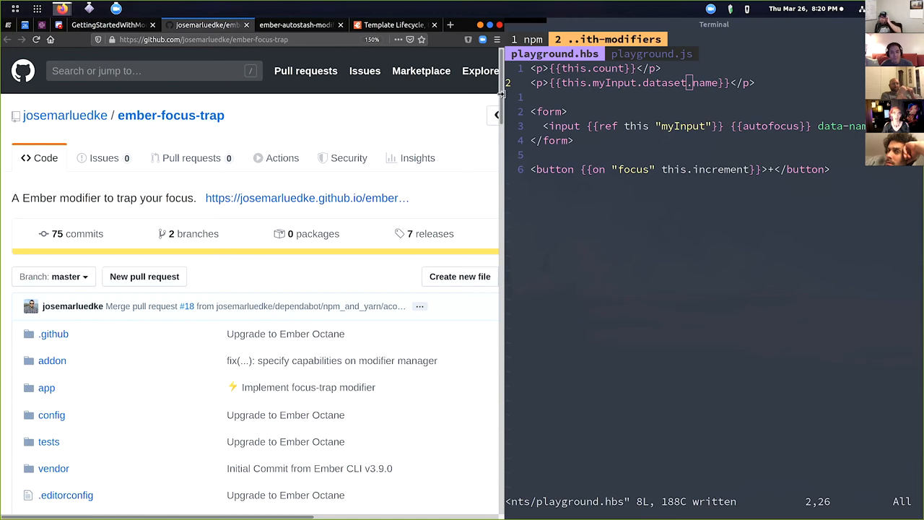
{"action": "scroll", "scroll_direction": "down", "scroll_amount": 3}
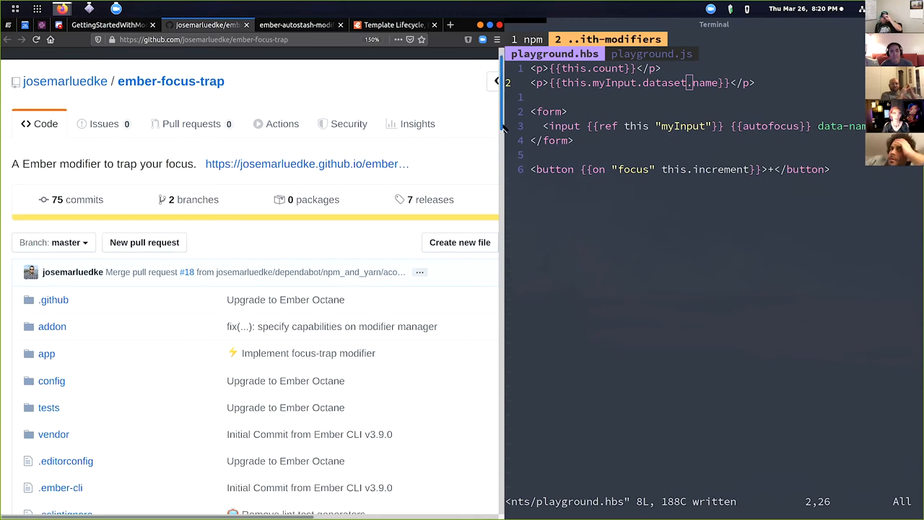
{"action": "scroll", "scroll_direction": "down", "scroll_amount": 3}
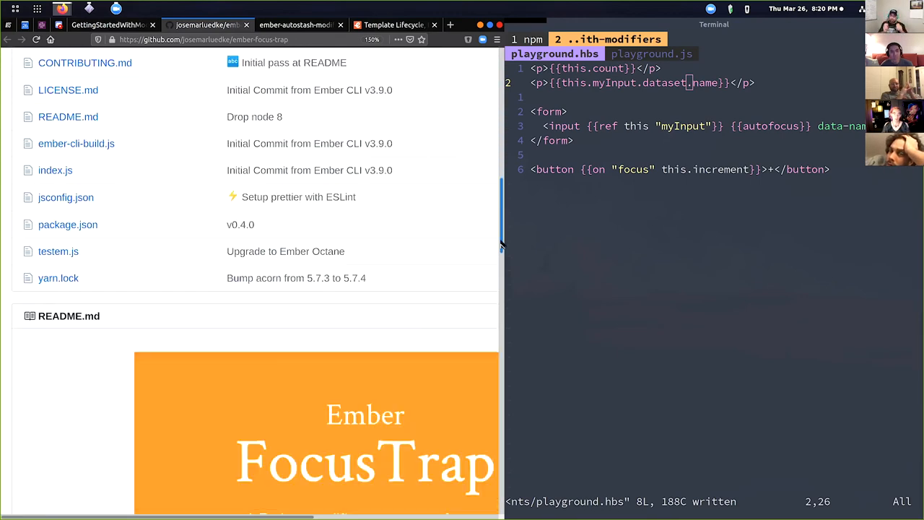
{"action": "scroll", "scroll_direction": "down", "scroll_amount": 3}
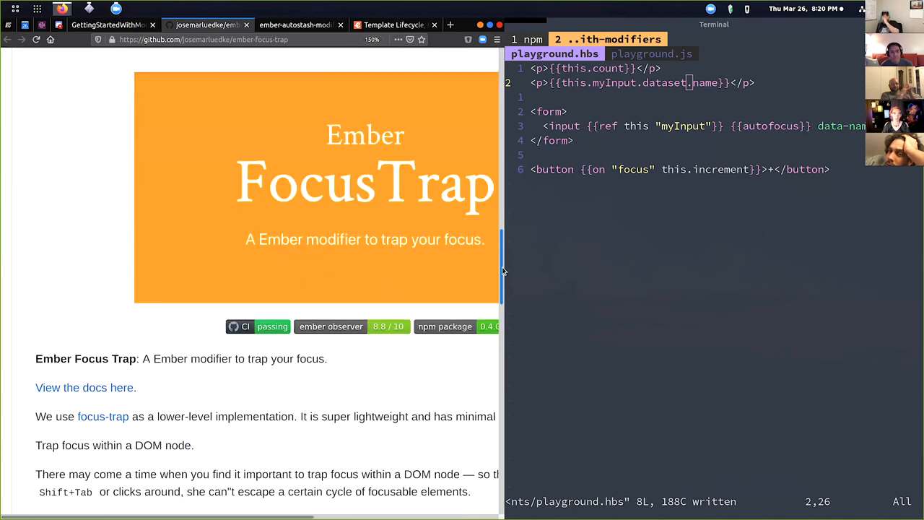
{"action": "scroll", "scroll_direction": "down", "scroll_amount": 3}
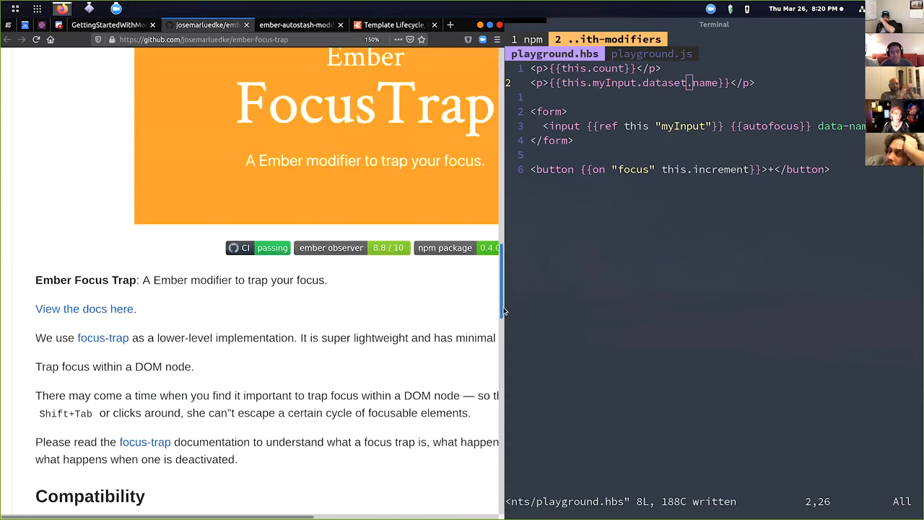
{"action": "scroll", "scroll_direction": "down", "scroll_amount": 3}
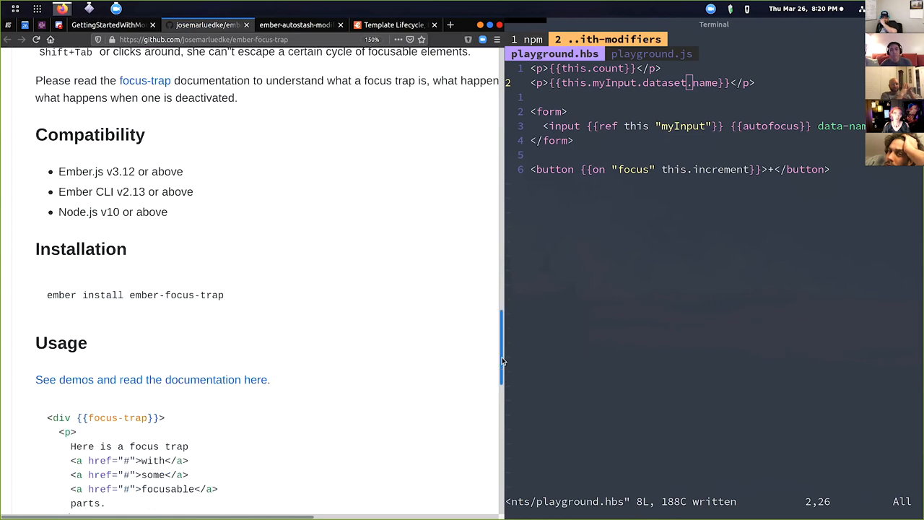
{"action": "scroll", "scroll_direction": "down", "scroll_amount": 3}
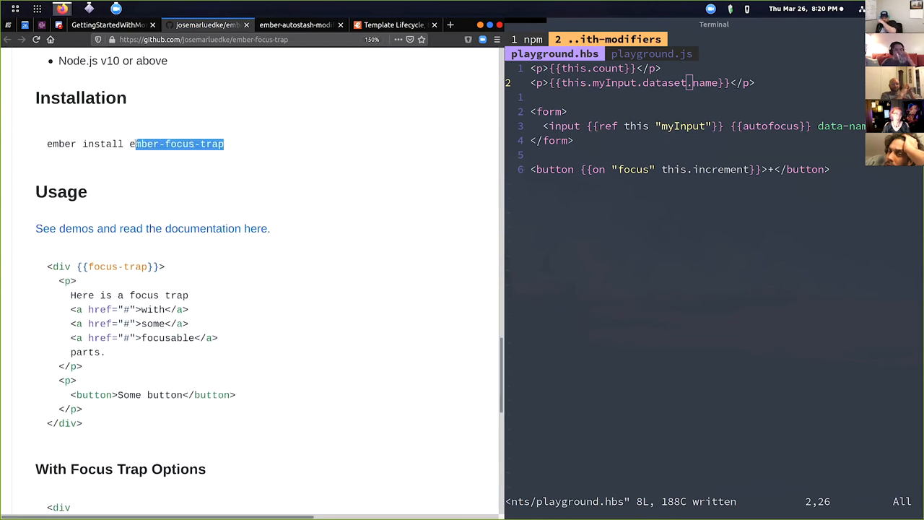
{"action": "scroll", "scroll_direction": "down", "scroll_amount": 3}
{"action": "type", "text": "<input"}
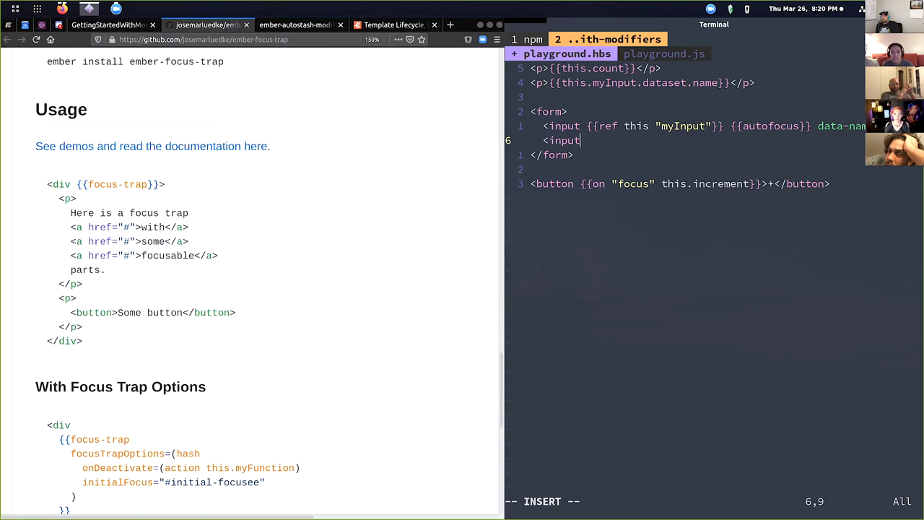
- In playground.hbs move the button into the form and add an <hr> after the form, saved
{"action": "left_click", "coordinate": [108, 25]}
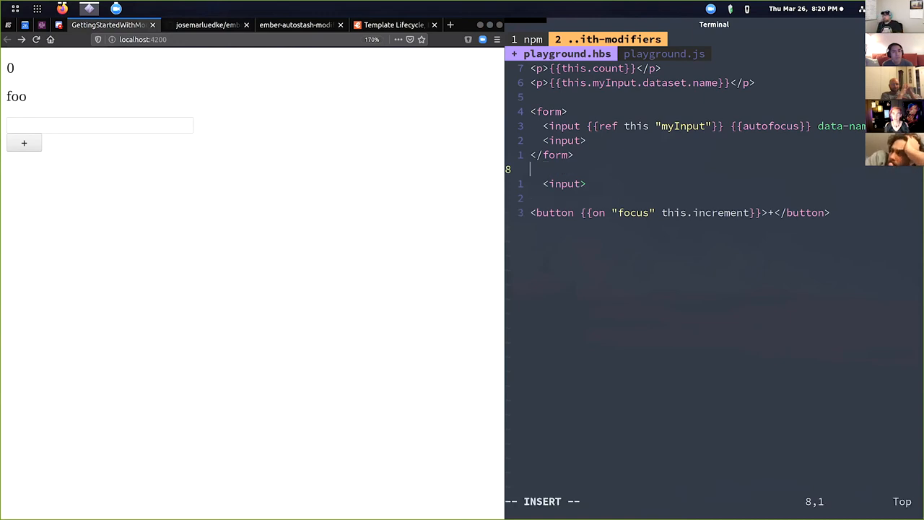
{"action": "key", "text": "Escape"}
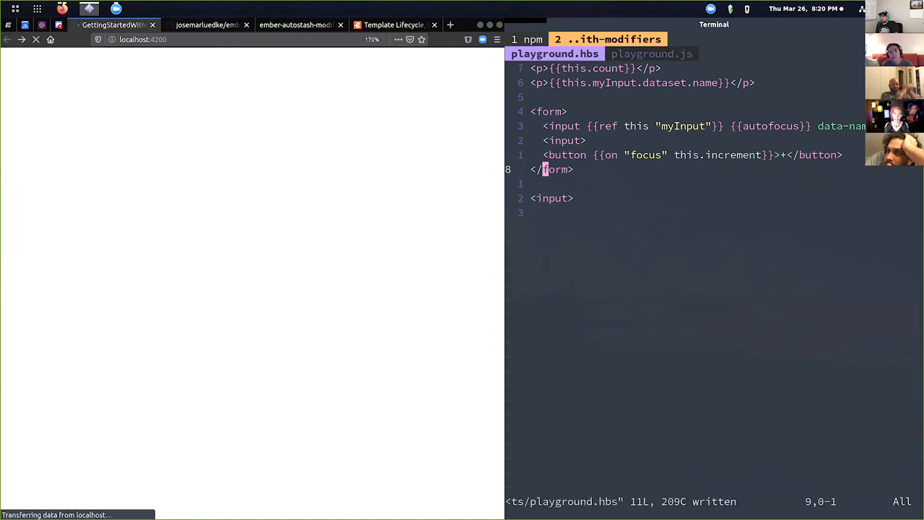
{"action": "type", "text": "<hr>"}
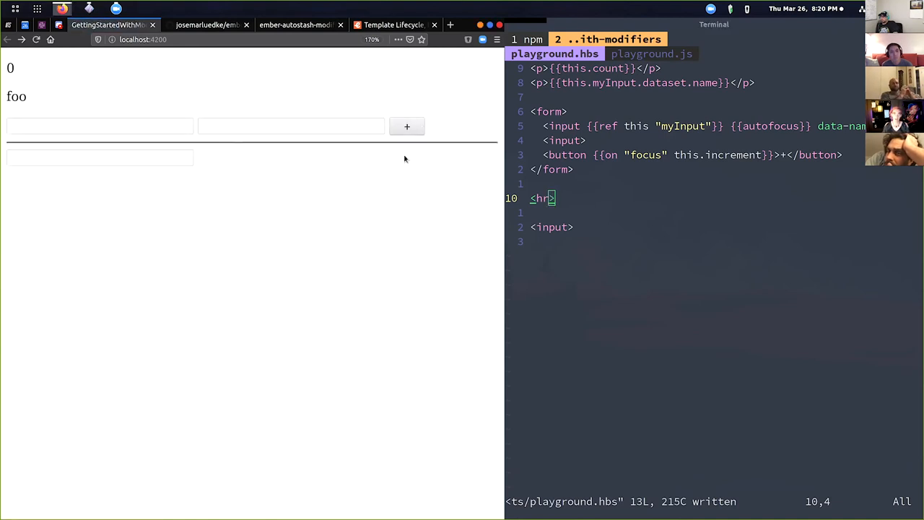
- Test focusing the form's inputs in the browser, bringing the counter to 3
{"action": "left_click", "coordinate": [99, 126]}
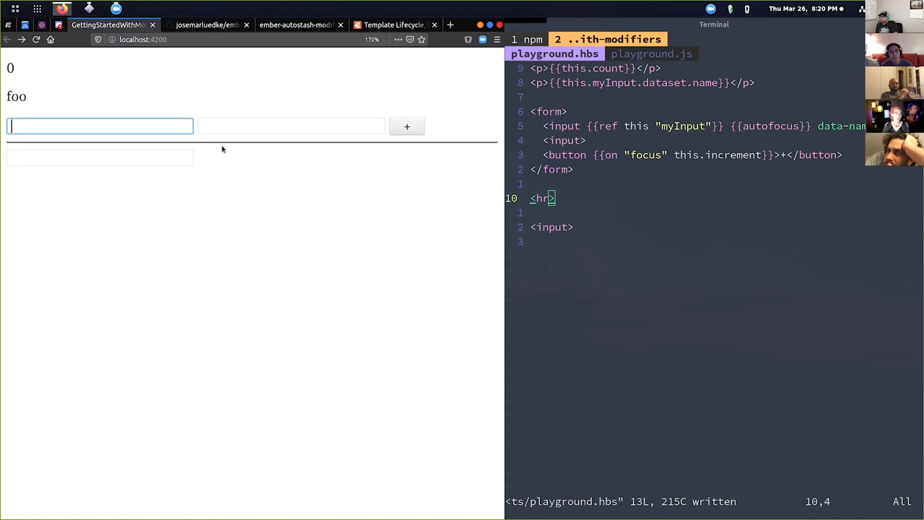
{"action": "left_click", "coordinate": [407, 127]}
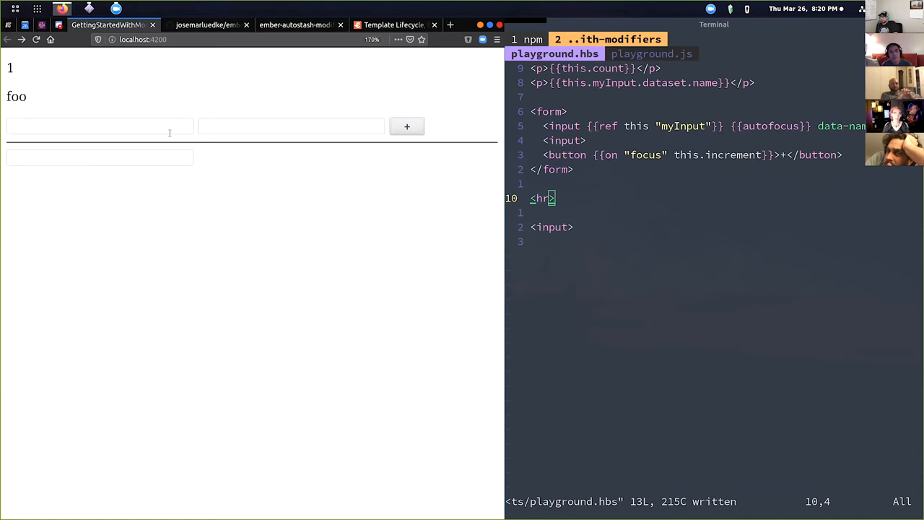
{"action": "left_click", "coordinate": [100, 127]}
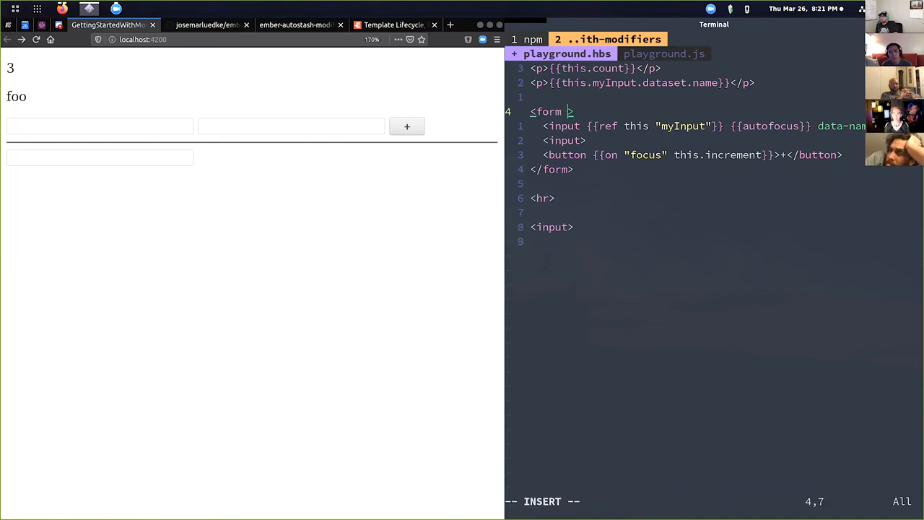
- Add {{focus-trap}} to the <form> tag, save, and check focus stays trapped among the form controls
{"action": "type", "text": "{{focus-trap"}
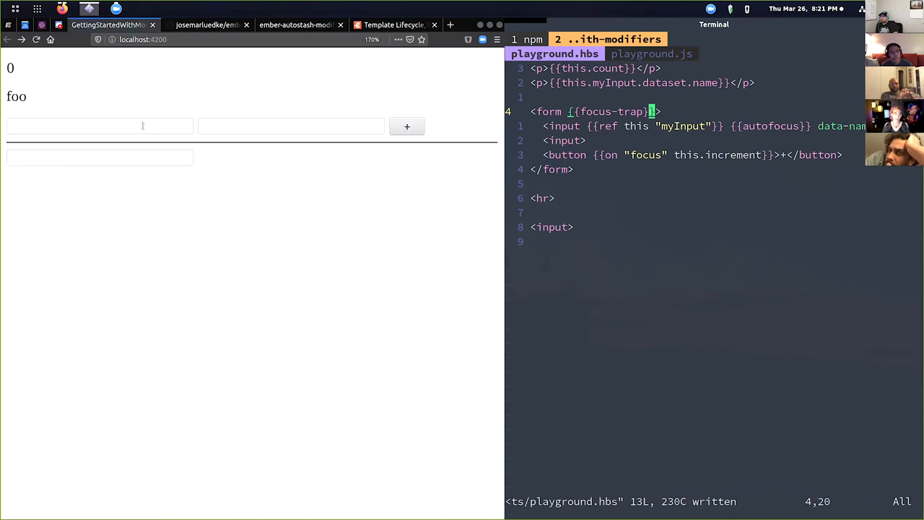
{"action": "left_click", "coordinate": [98, 125]}
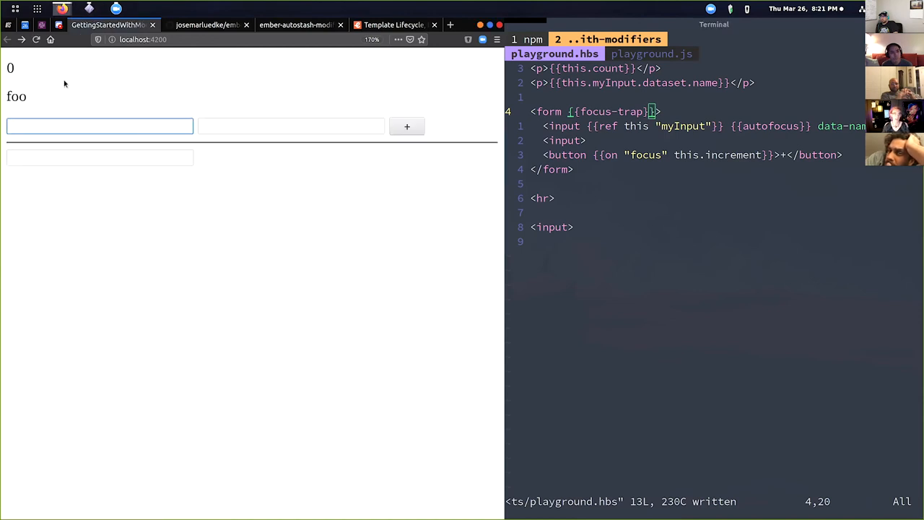
{"action": "left_click", "coordinate": [292, 127]}
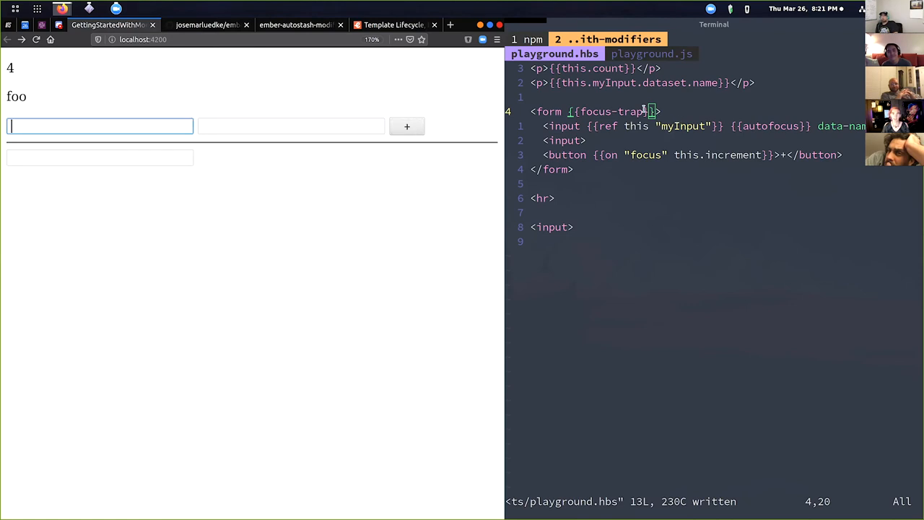
{"action": "mouse_move", "coordinate": [436, 281]}
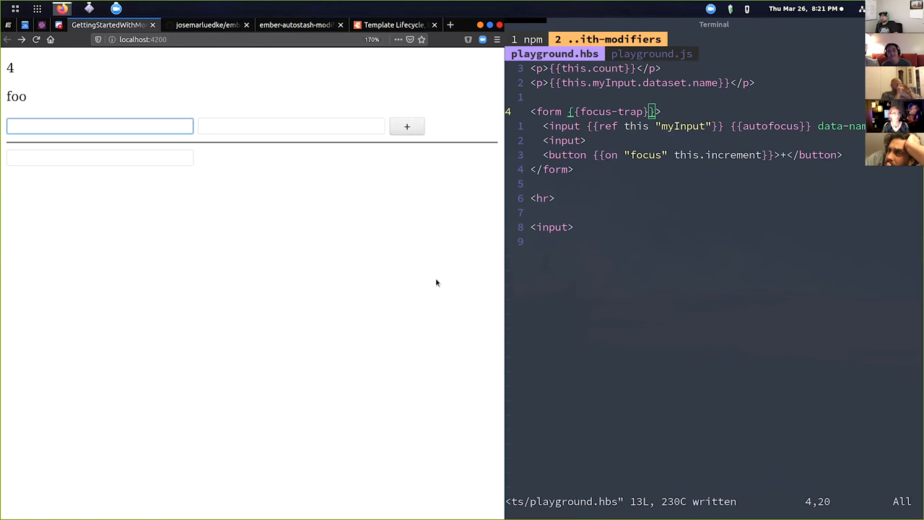
{"action": "mouse_move", "coordinate": [376, 369]}
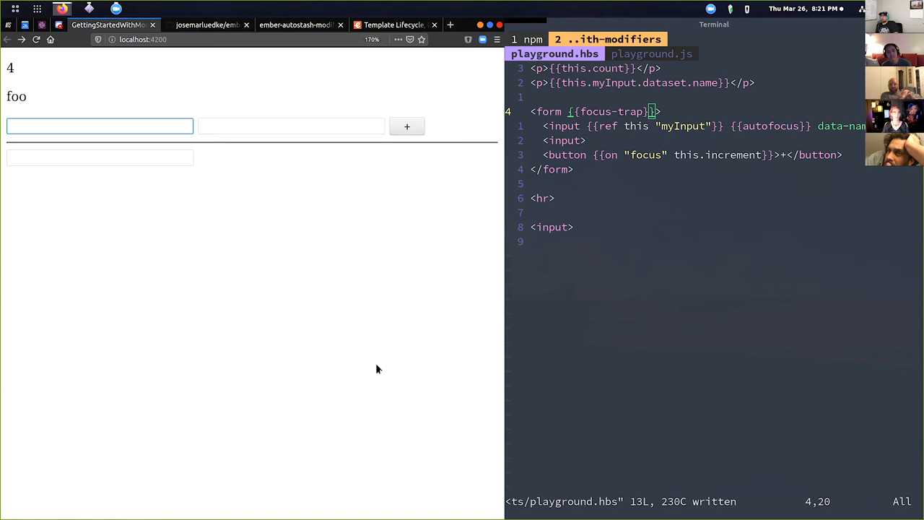
{"action": "left_click", "coordinate": [208, 25]}
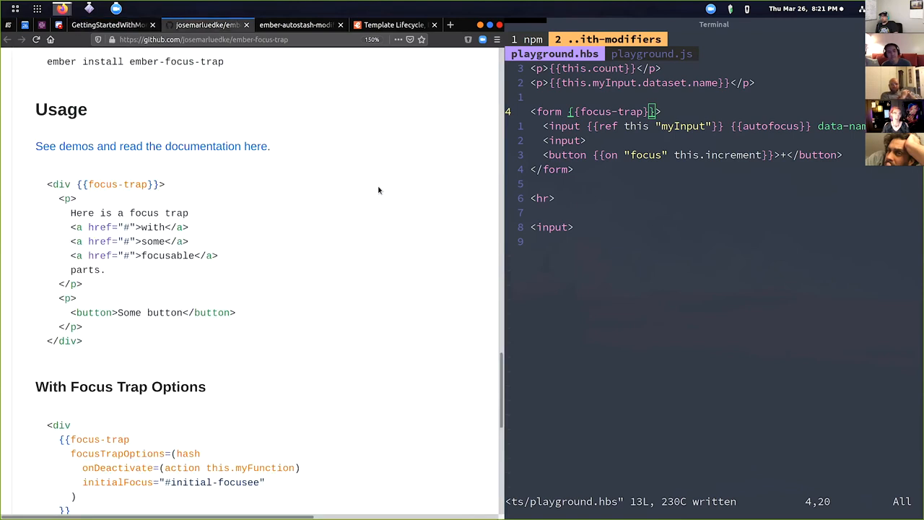
{"action": "mouse_move", "coordinate": [370, 205]}
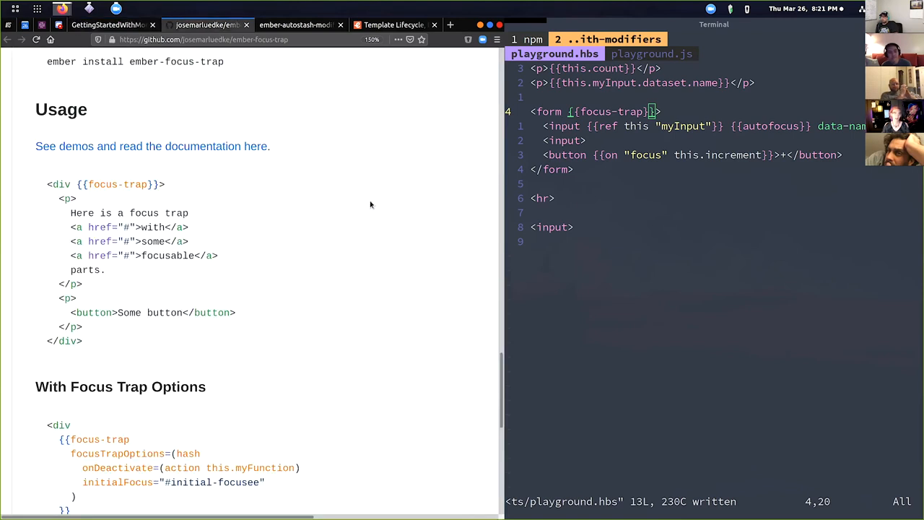
{"action": "mouse_move", "coordinate": [375, 124]}
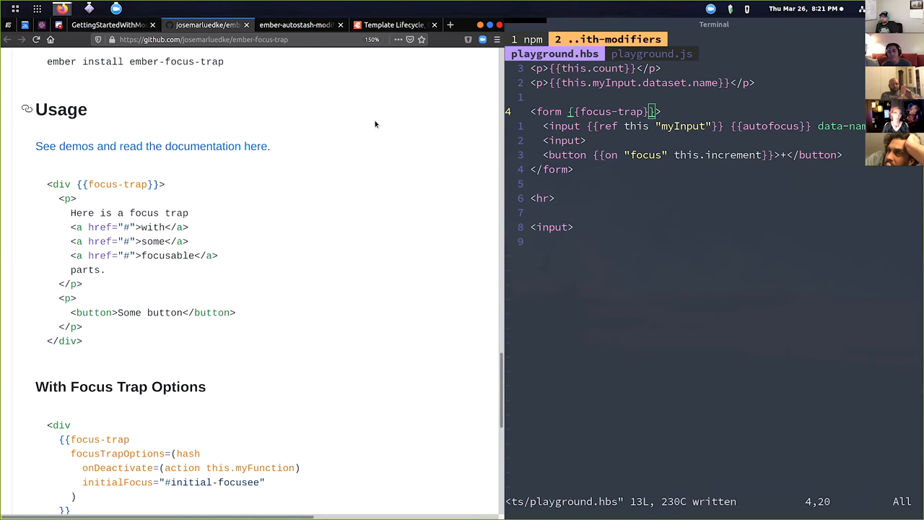
{"action": "mouse_move", "coordinate": [407, 341]}
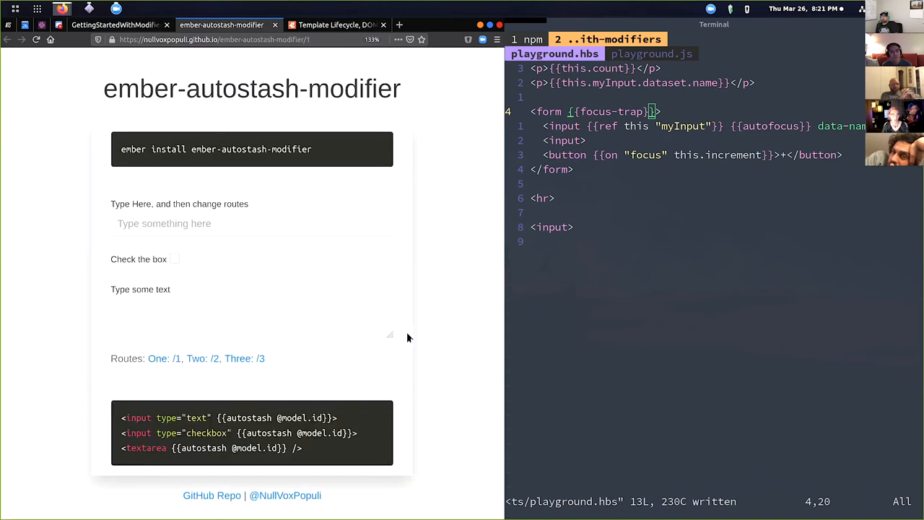
{"action": "mouse_move", "coordinate": [408, 344]}
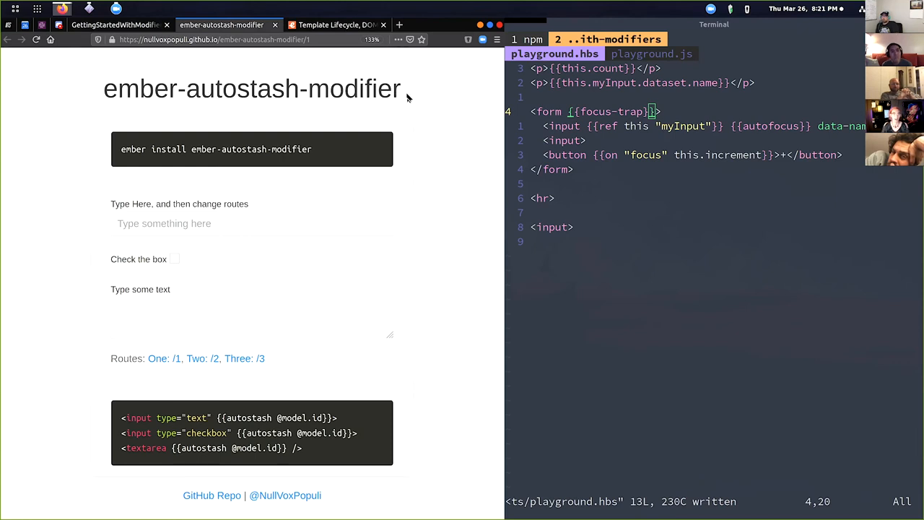
{"action": "mouse_move", "coordinate": [430, 224]}
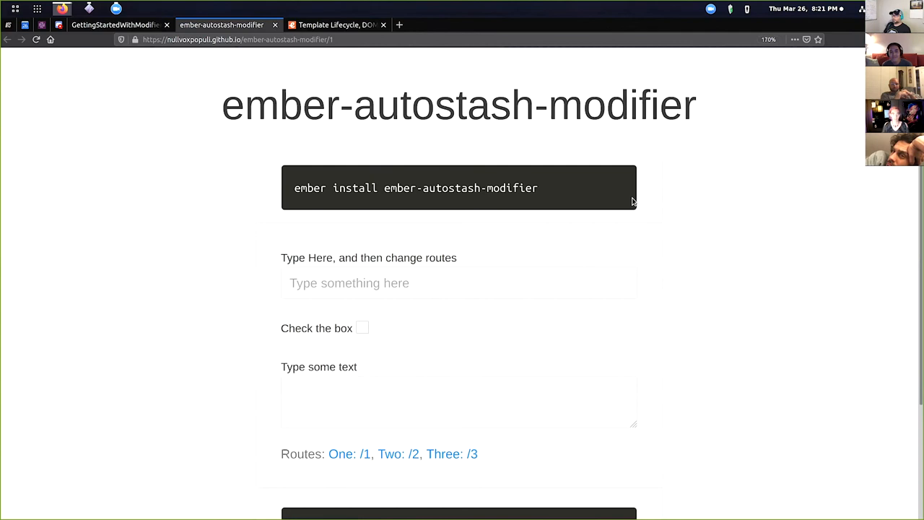
- Scroll the autostash demo and highlight the type attribute and model id argument in its code sample
{"action": "scroll", "scroll_direction": "down", "scroll_amount": 3}
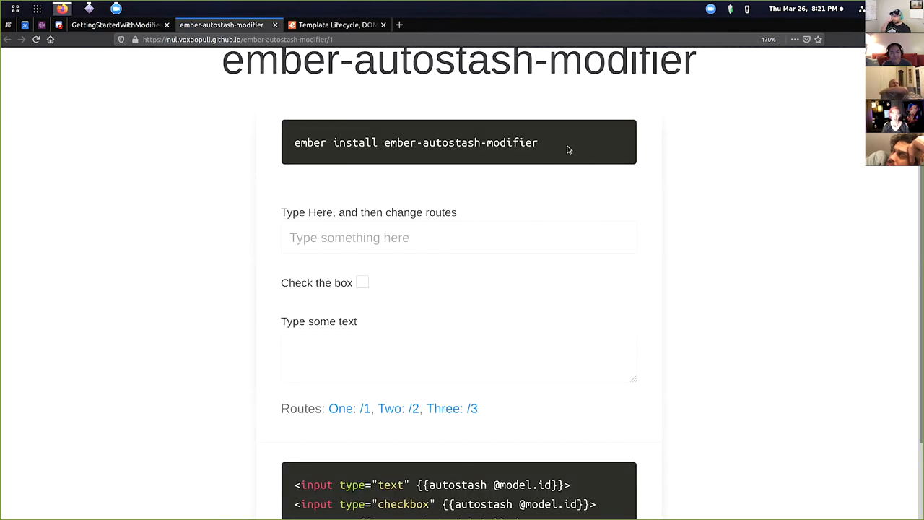
{"action": "scroll", "scroll_direction": "down", "scroll_amount": 3}
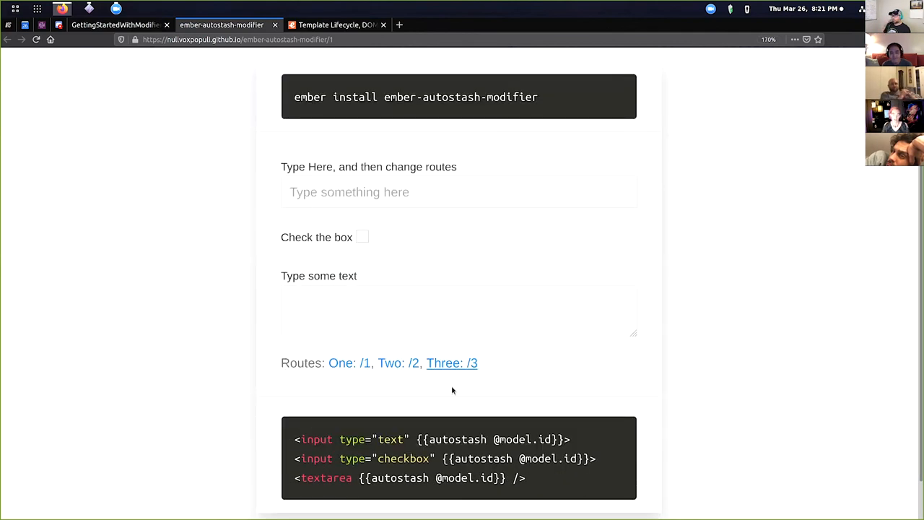
{"action": "scroll", "scroll_direction": "down", "scroll_amount": 3}
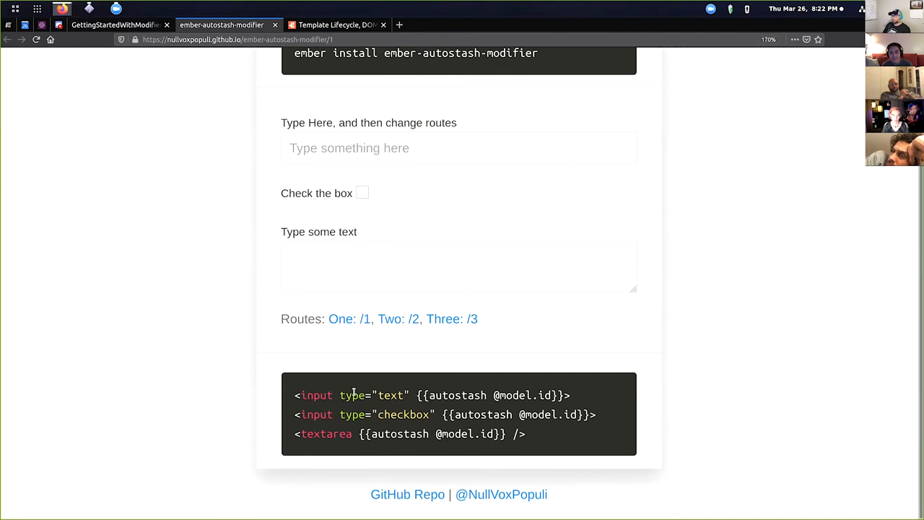
{"action": "double_click", "coordinate": [450, 395]}
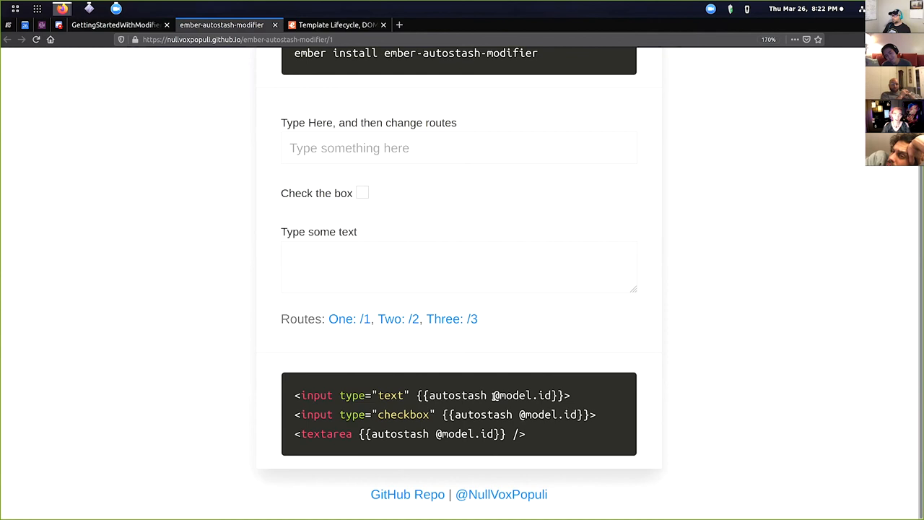
{"action": "double_click", "coordinate": [519, 396]}
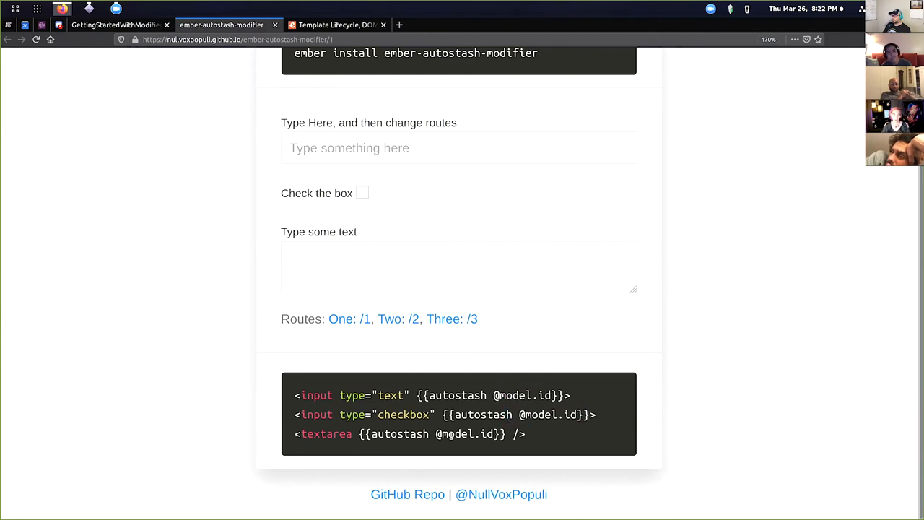
{"action": "scroll", "scroll_direction": "up", "scroll_amount": 3}
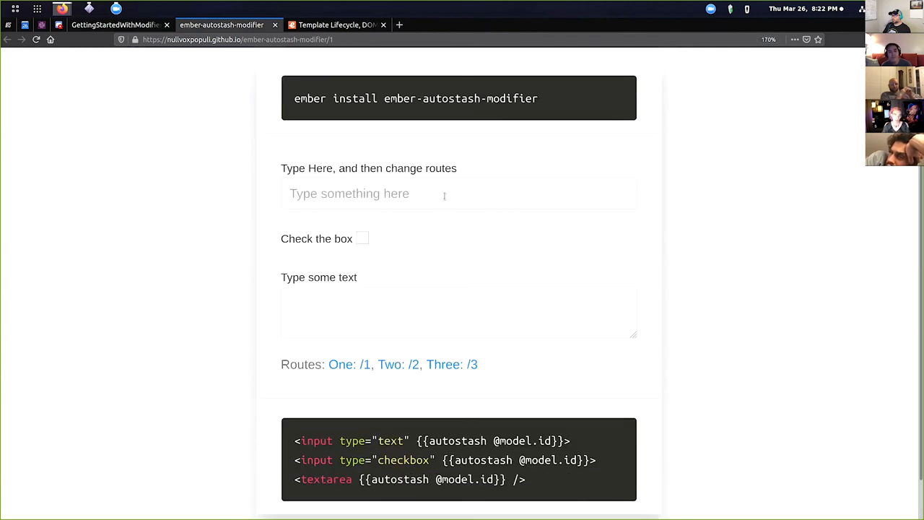
- Enter 'Fi' and 'Textarea' on route 1, then move to route /2 and focus its text field
{"action": "type", "text": "First"}
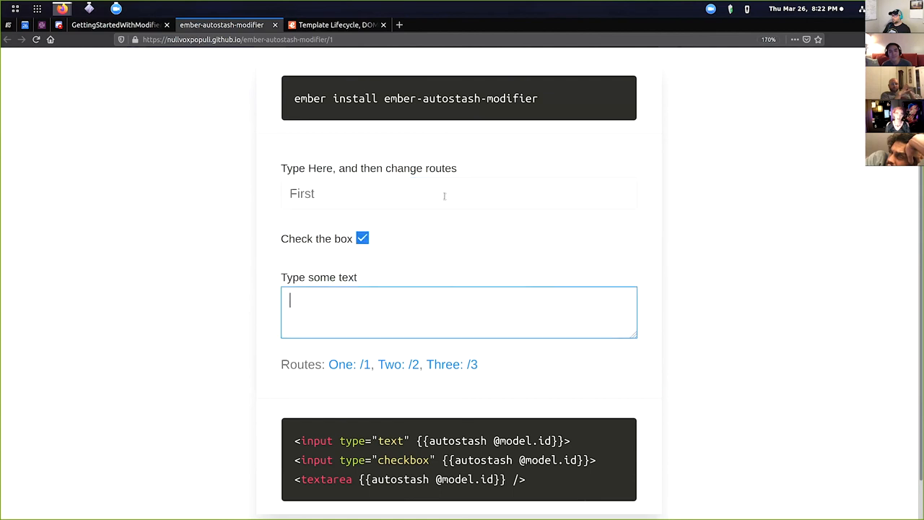
{"action": "type", "text": "Textarea"}
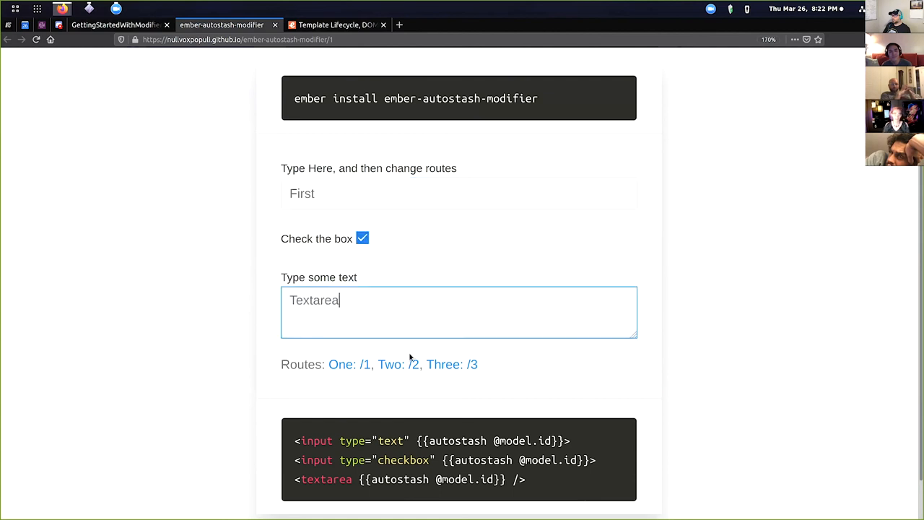
{"action": "left_click", "coordinate": [413, 364]}
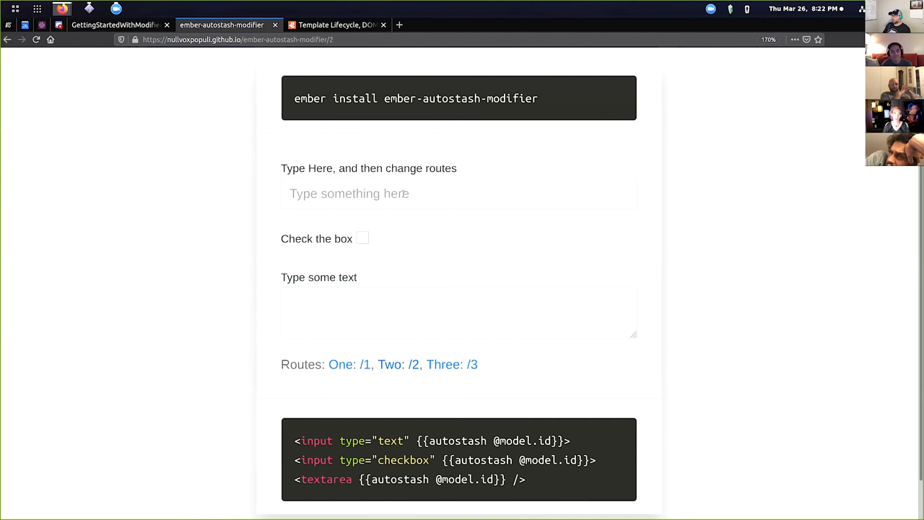
{"action": "left_click", "coordinate": [459, 193]}
{"action": "type", "text": "DWIjofew"}
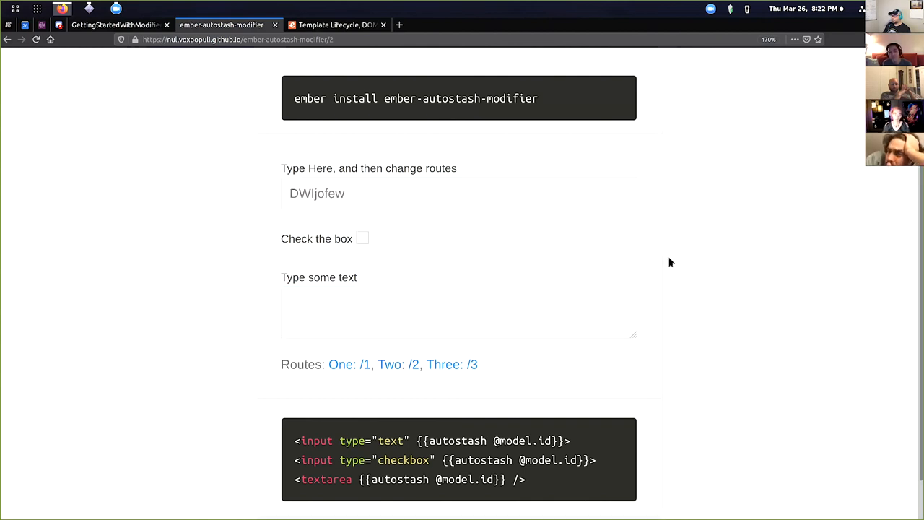
{"action": "mouse_move", "coordinate": [349, 364]}
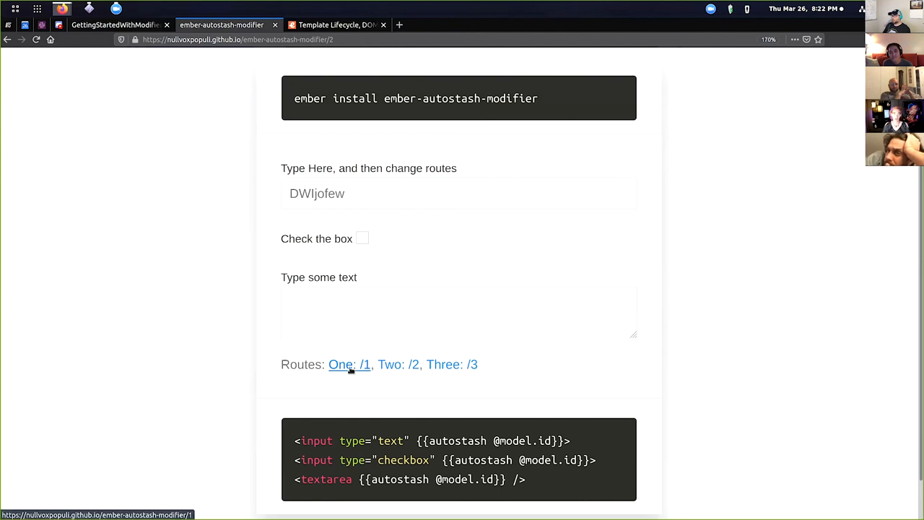
- Revisit route 1 to see its stashed values, then step through routes /2 and /3
{"action": "left_click", "coordinate": [341, 364]}
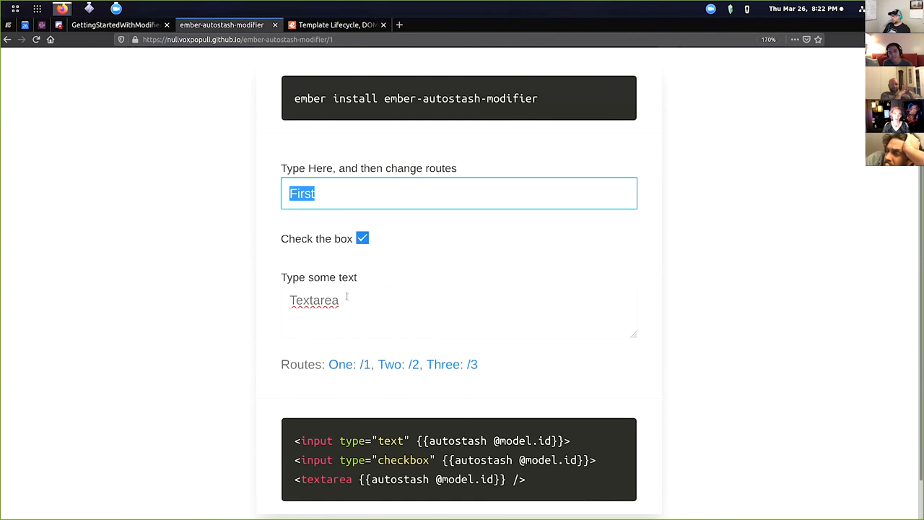
{"action": "mouse_move", "coordinate": [390, 364]}
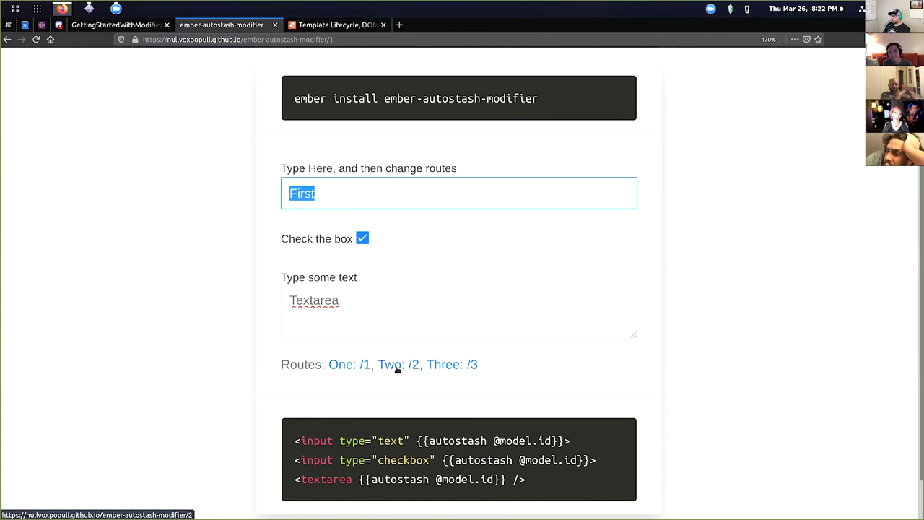
{"action": "left_click", "coordinate": [390, 364]}
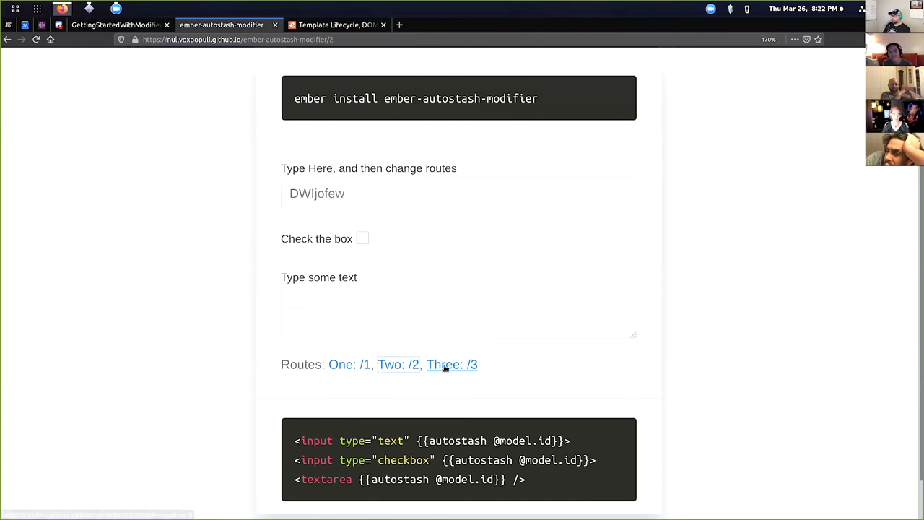
{"action": "left_click", "coordinate": [450, 364]}
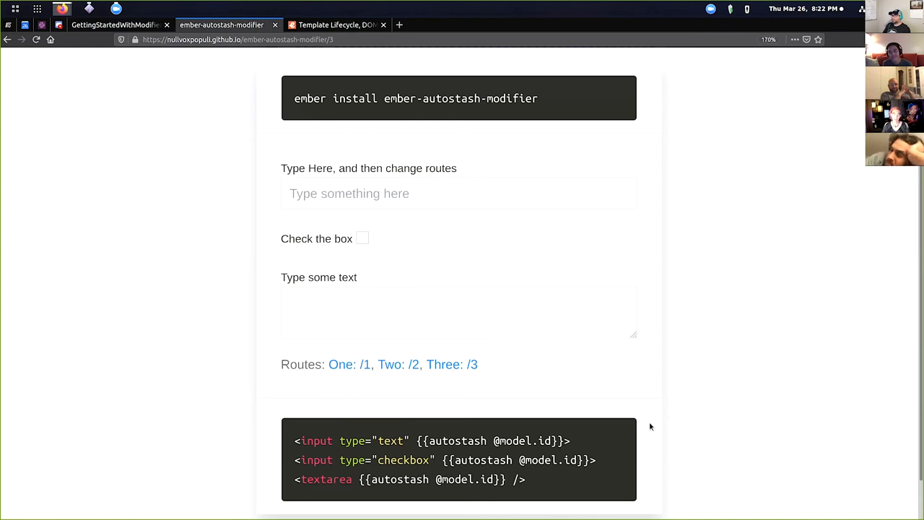
{"action": "mouse_move", "coordinate": [661, 381]}
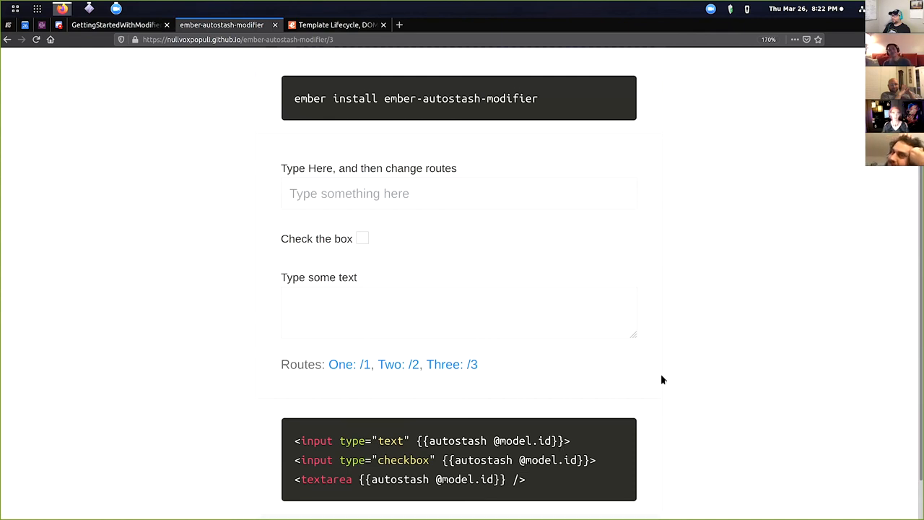
{"action": "mouse_move", "coordinate": [176, 266]}
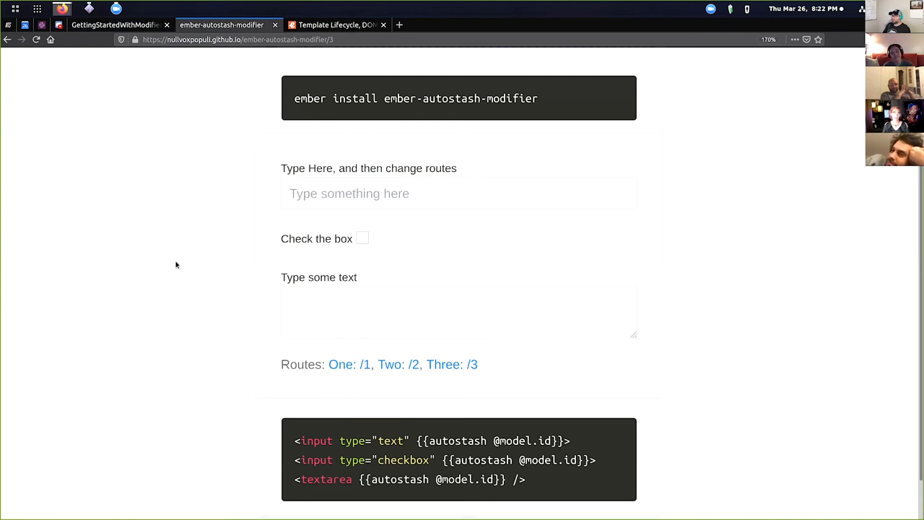
{"action": "mouse_move", "coordinate": [171, 280]}
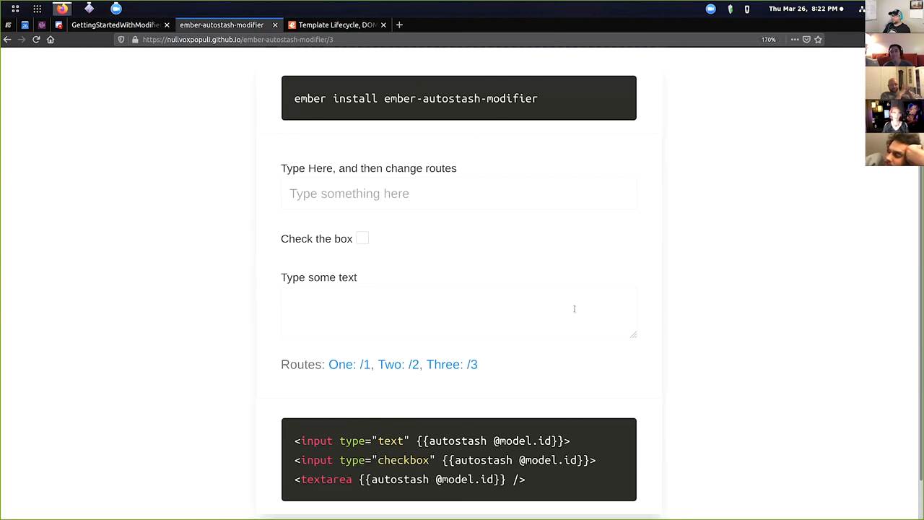
{"action": "mouse_move", "coordinate": [676, 304]}
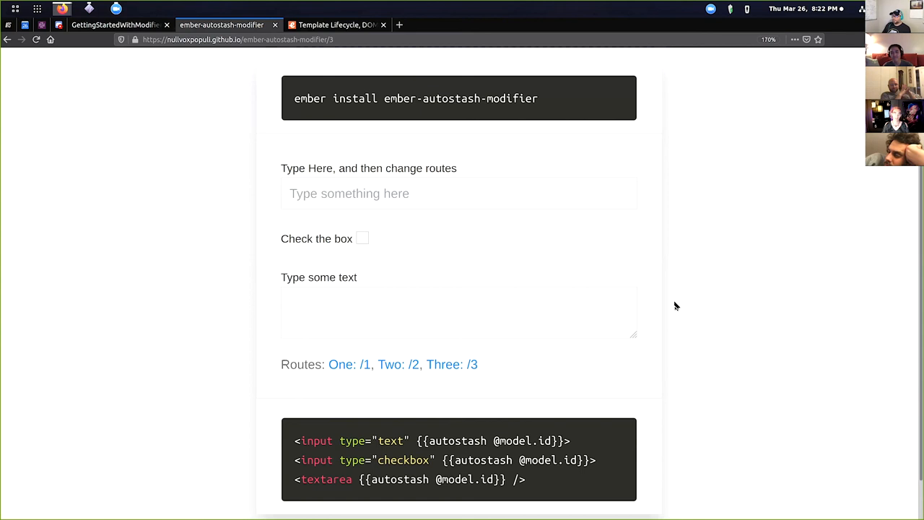
{"action": "mouse_move", "coordinate": [823, 301]}
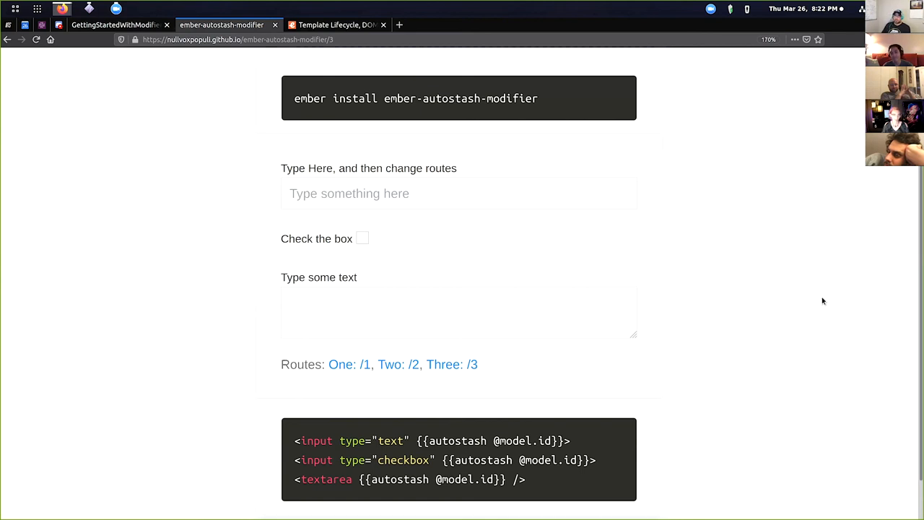
- Show the Ember Guides Template Lifecycle page and highlight the Tomster sentence about passing the element
{"action": "left_click", "coordinate": [337, 25]}
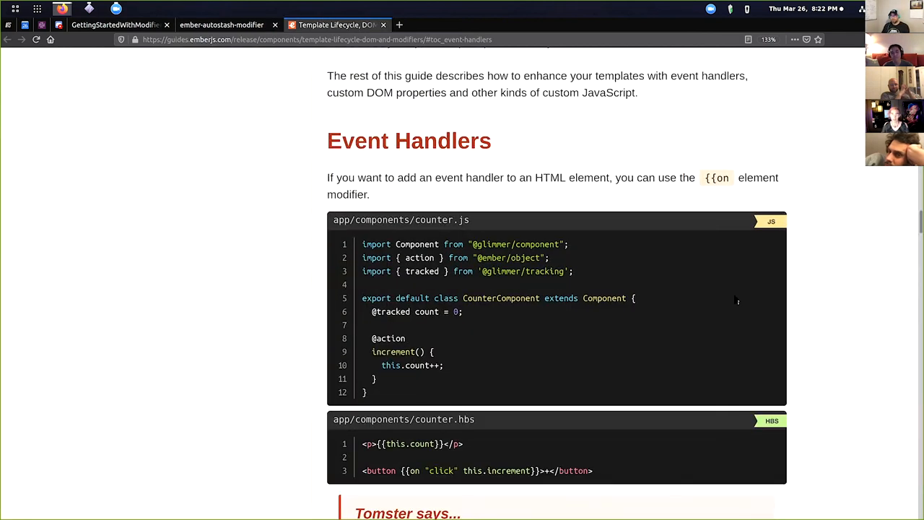
{"action": "scroll", "scroll_direction": "down", "scroll_amount": 3}
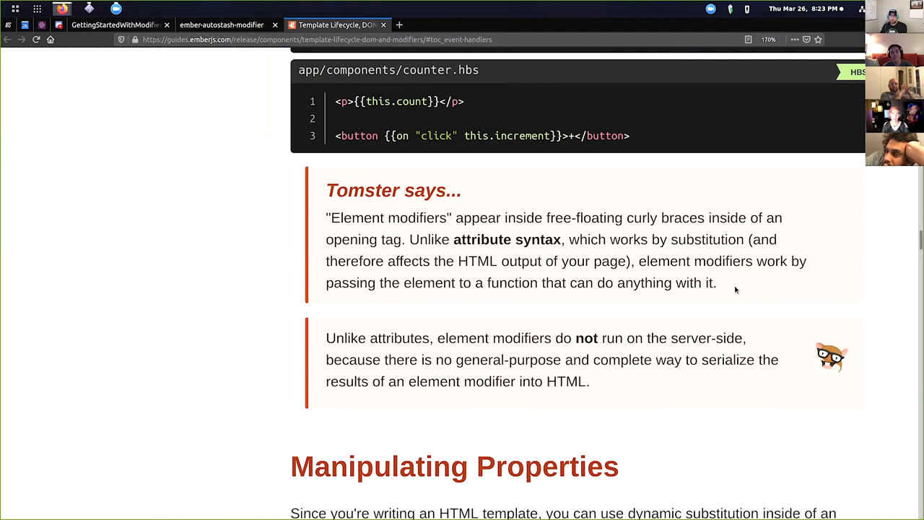
{"action": "left_click_drag", "start_coordinate": [638, 260], "coordinate": [719, 282]}
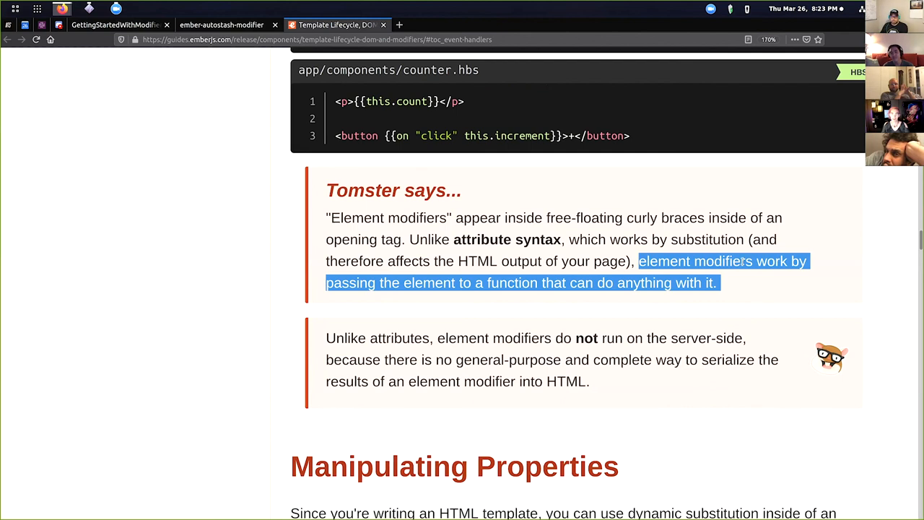
{"action": "mouse_move", "coordinate": [689, 314]}
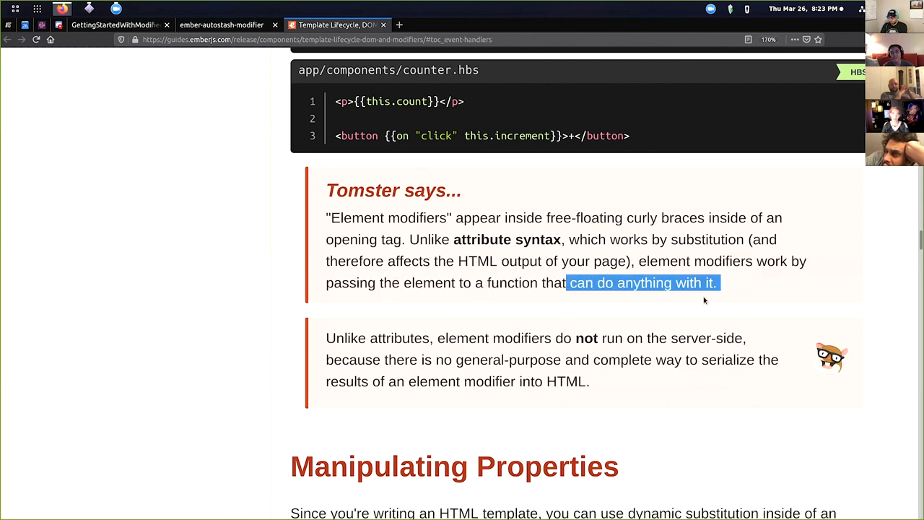
{"action": "left_click", "coordinate": [744, 320]}
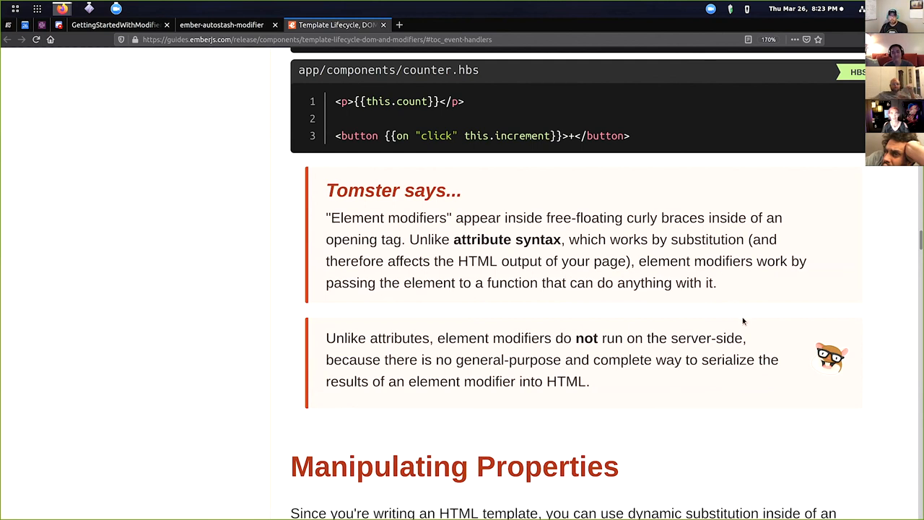
{"action": "mouse_move", "coordinate": [514, 179]}
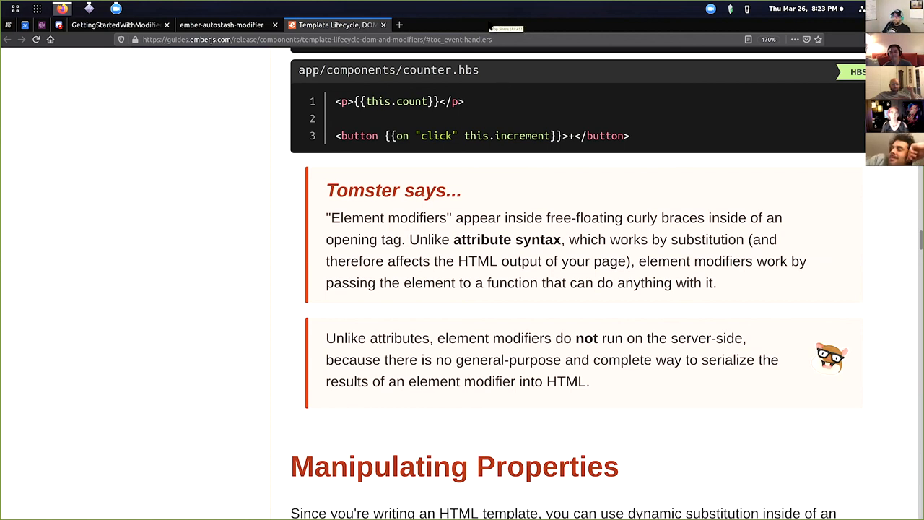
{"action": "mouse_move", "coordinate": [517, 205]}
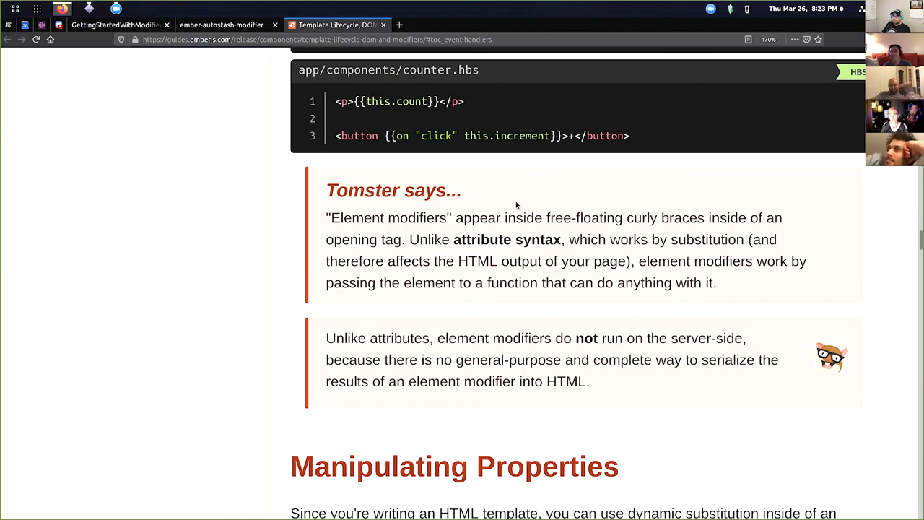
{"action": "mouse_move", "coordinate": [667, 205]}
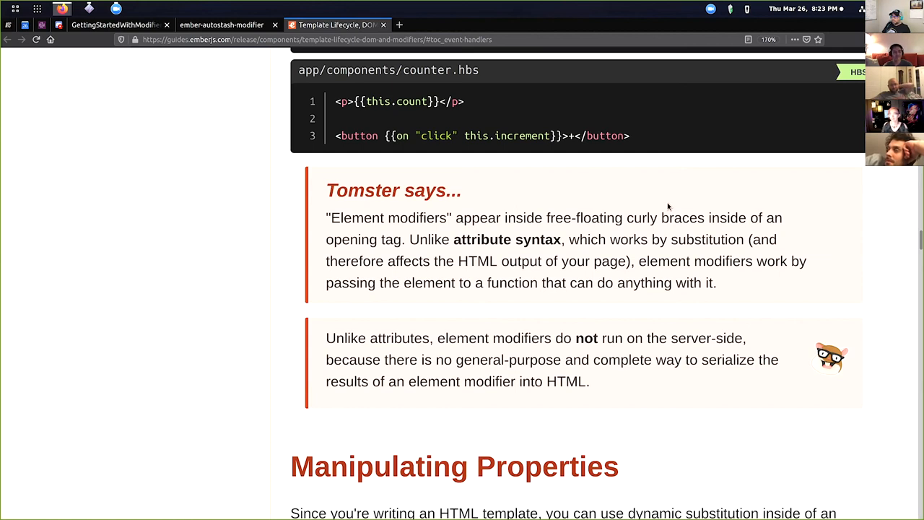
{"action": "mouse_move", "coordinate": [523, 86]}
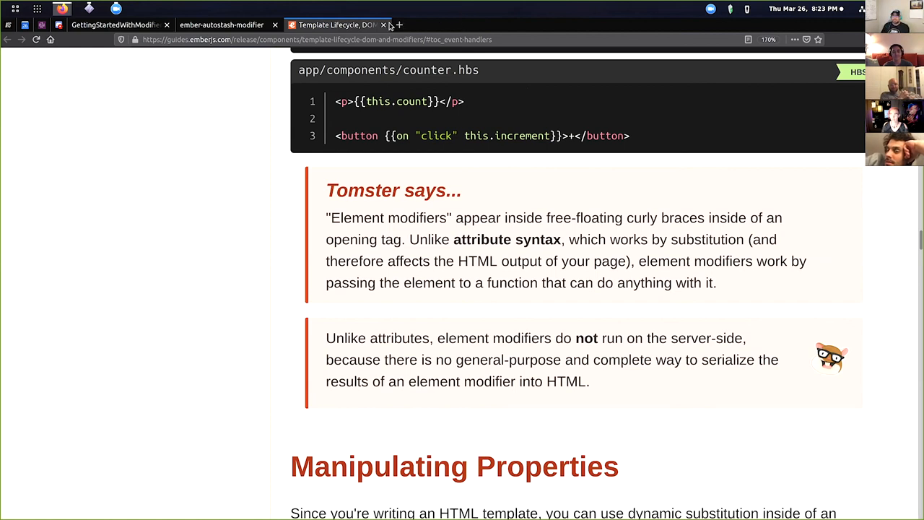
{"action": "mouse_move", "coordinate": [748, 184]}
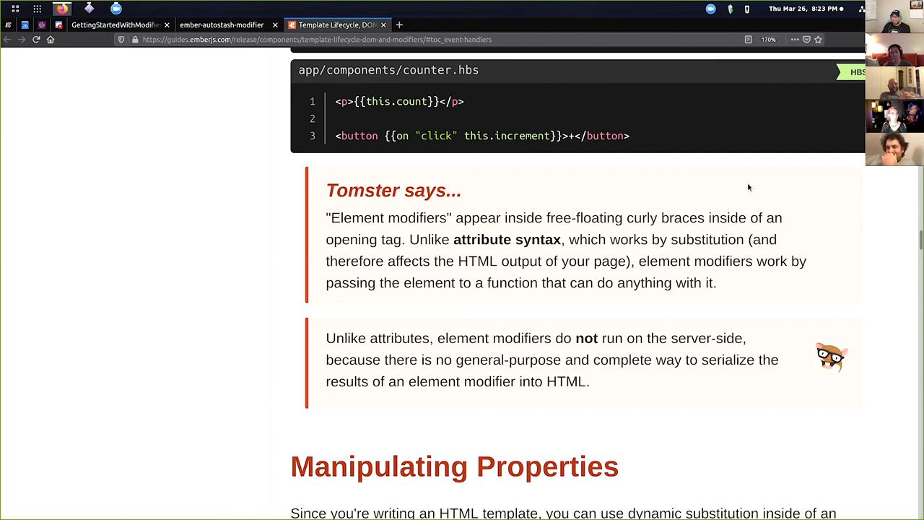
{"action": "mouse_move", "coordinate": [508, 183]}
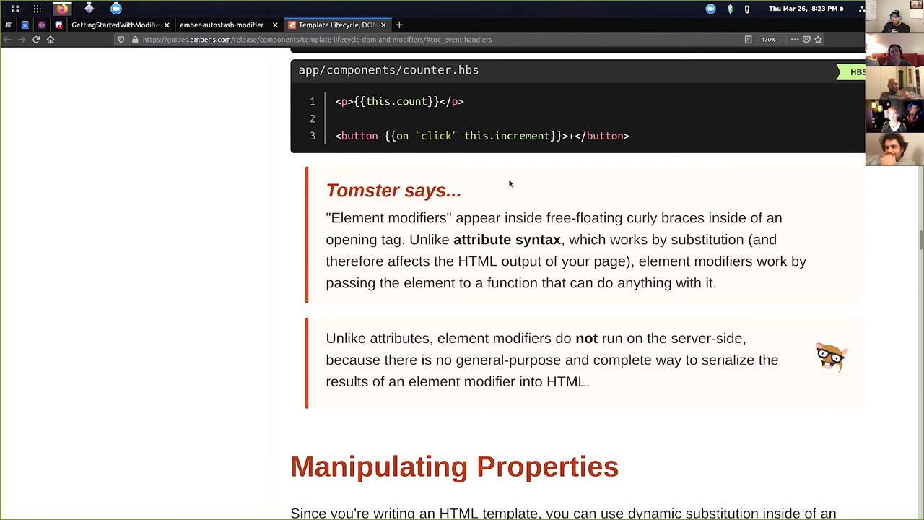
{"action": "mouse_move", "coordinate": [273, 113]}
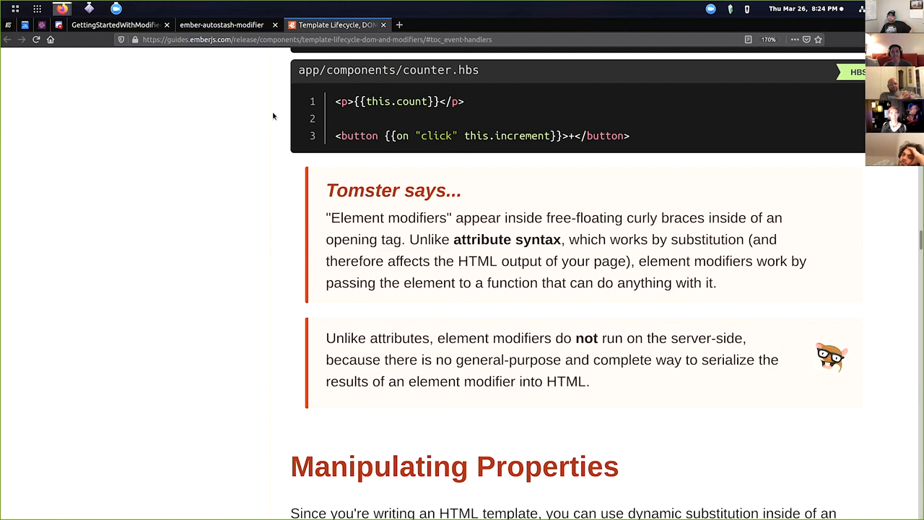
{"action": "mouse_move", "coordinate": [277, 120]}
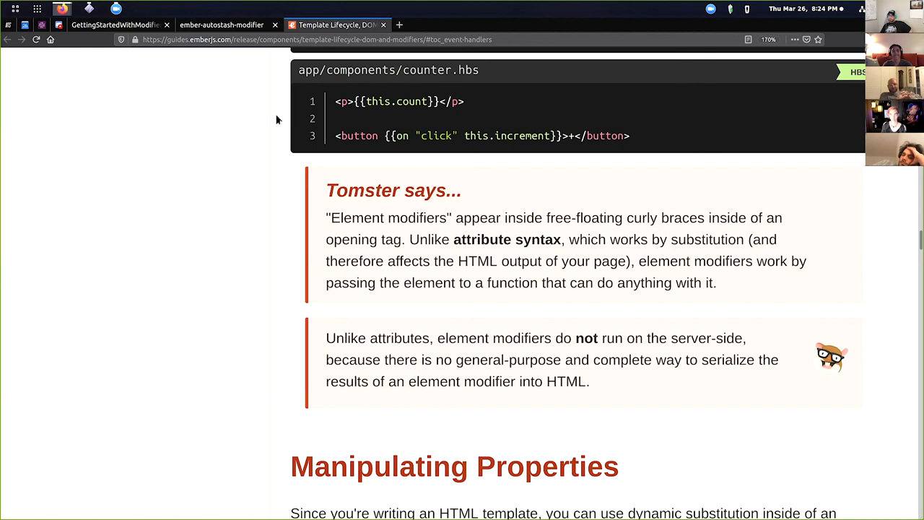
{"action": "mouse_move", "coordinate": [293, 122]}
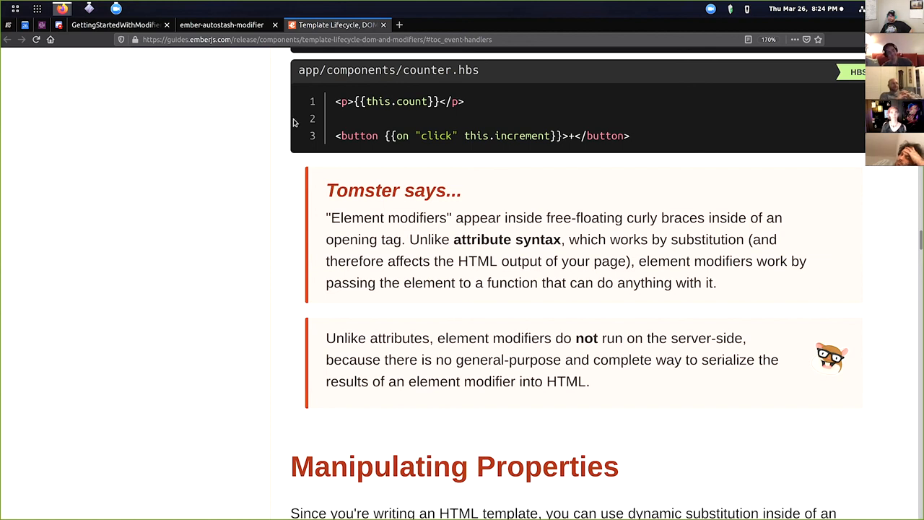
{"action": "mouse_move", "coordinate": [280, 128]}
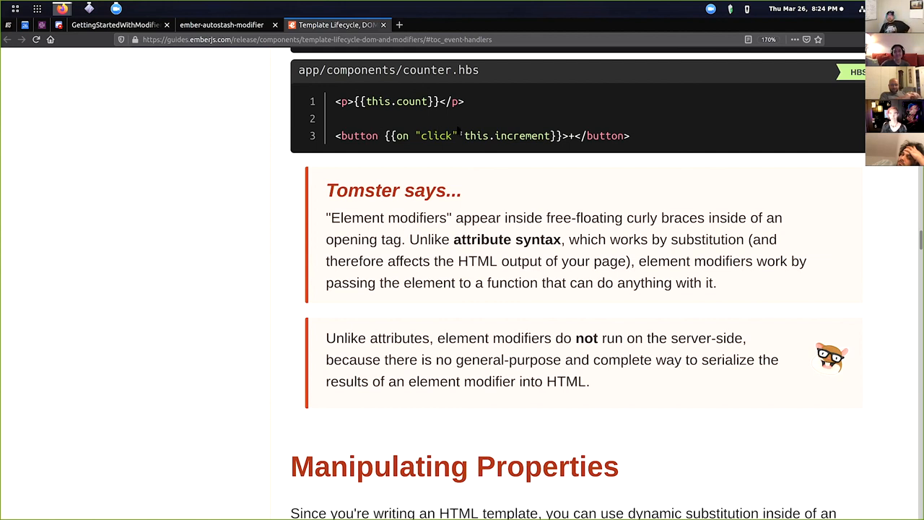
- Return to the ember-autostash-modifier demo tab on route /3
{"action": "left_click", "coordinate": [222, 25]}
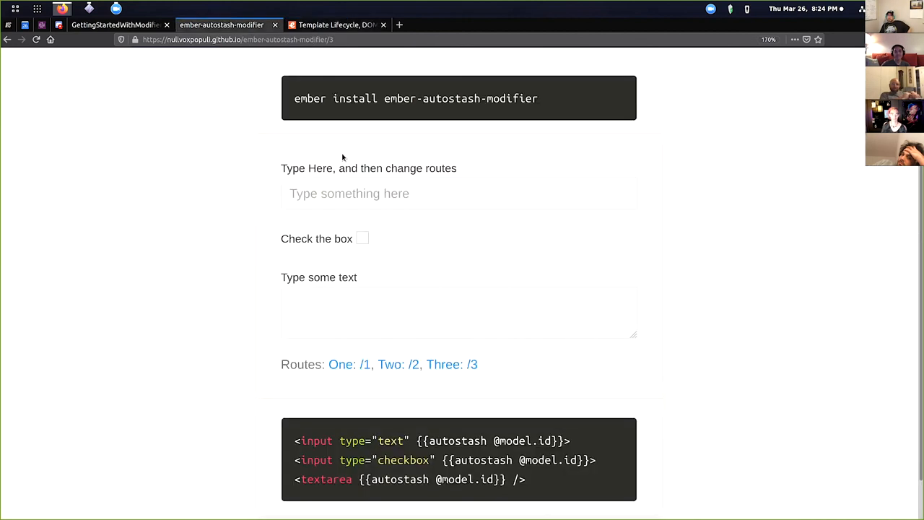
{"action": "mouse_move", "coordinate": [684, 237]}
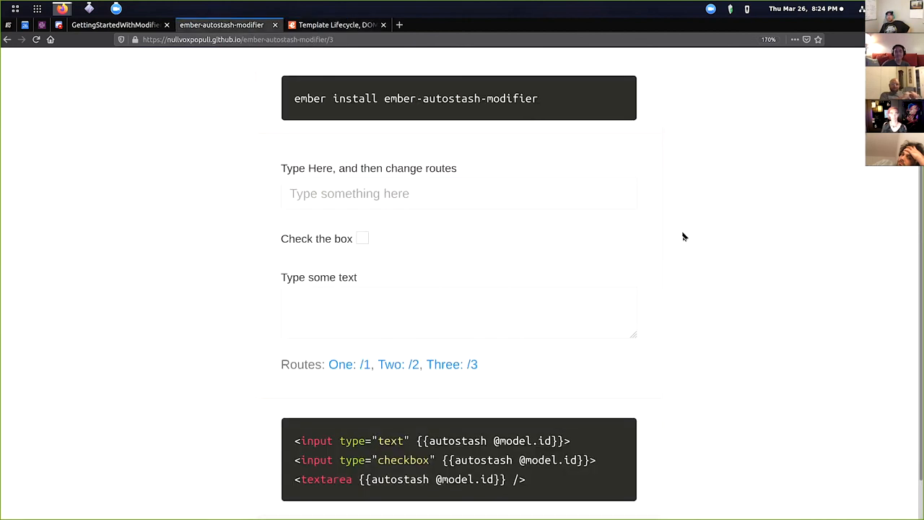